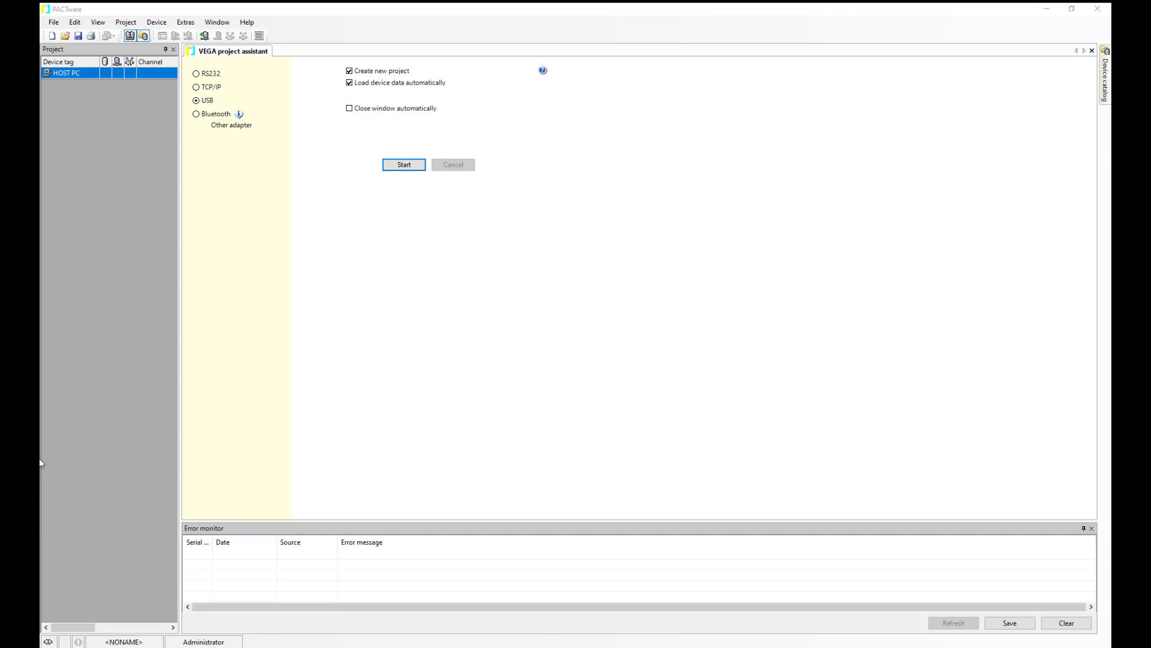
pyautogui.moveTo(206, 367)
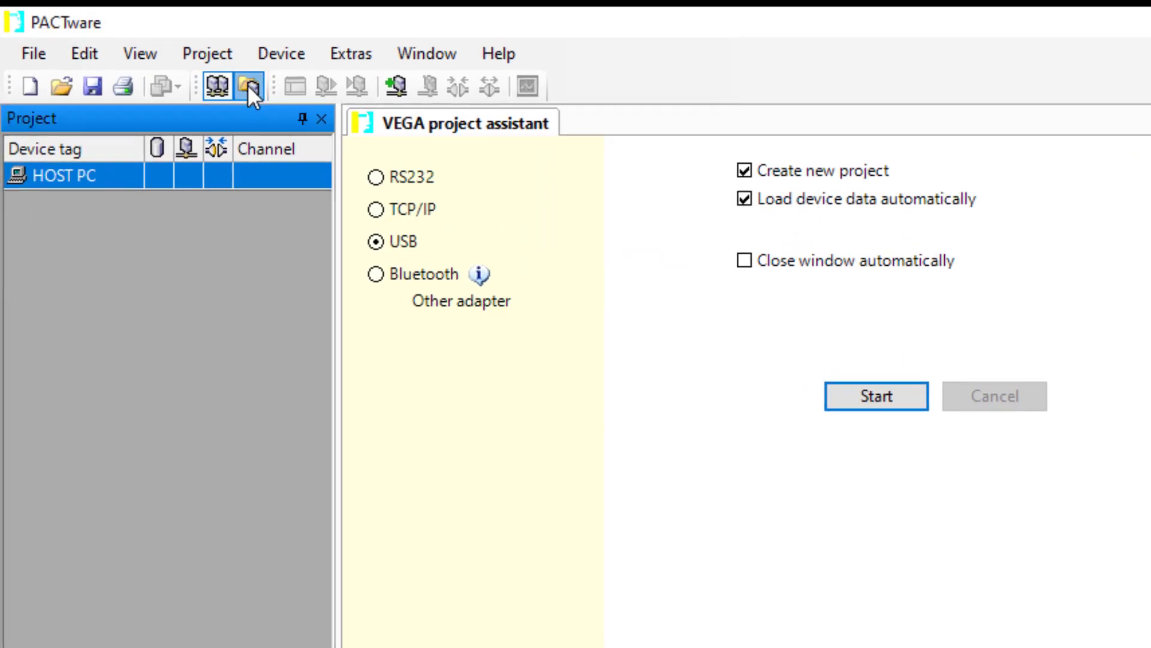
# Open PACTware's device catalog and scroll through the 313 installed DTMs.
pyautogui.click(252, 86)
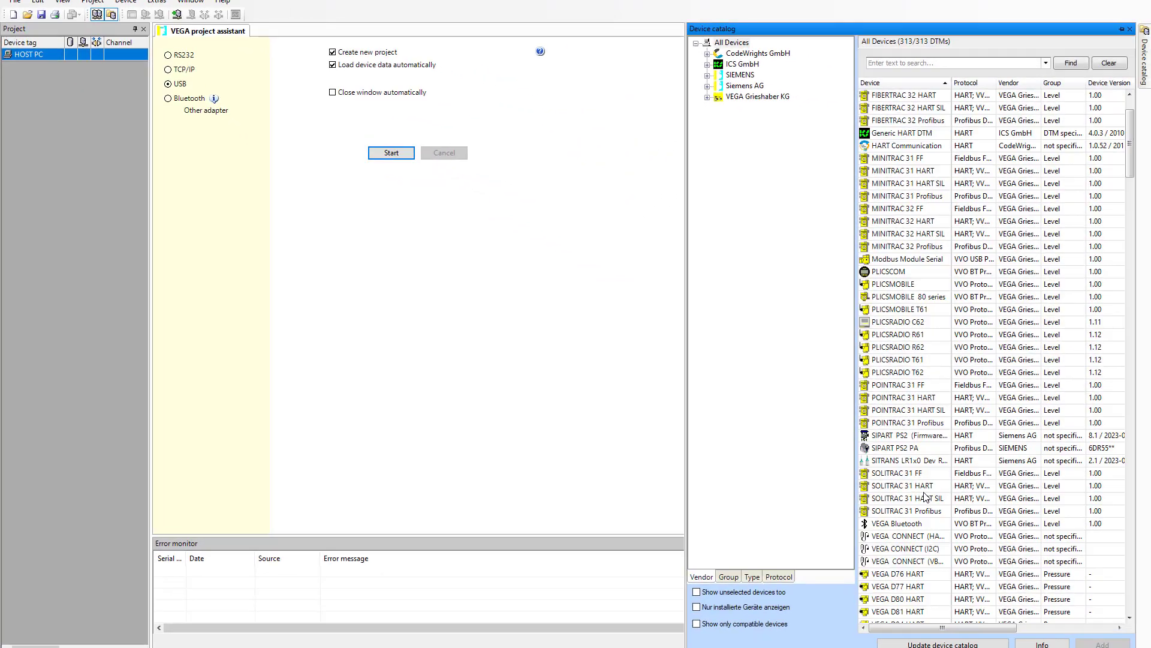
pyautogui.scroll(-3)
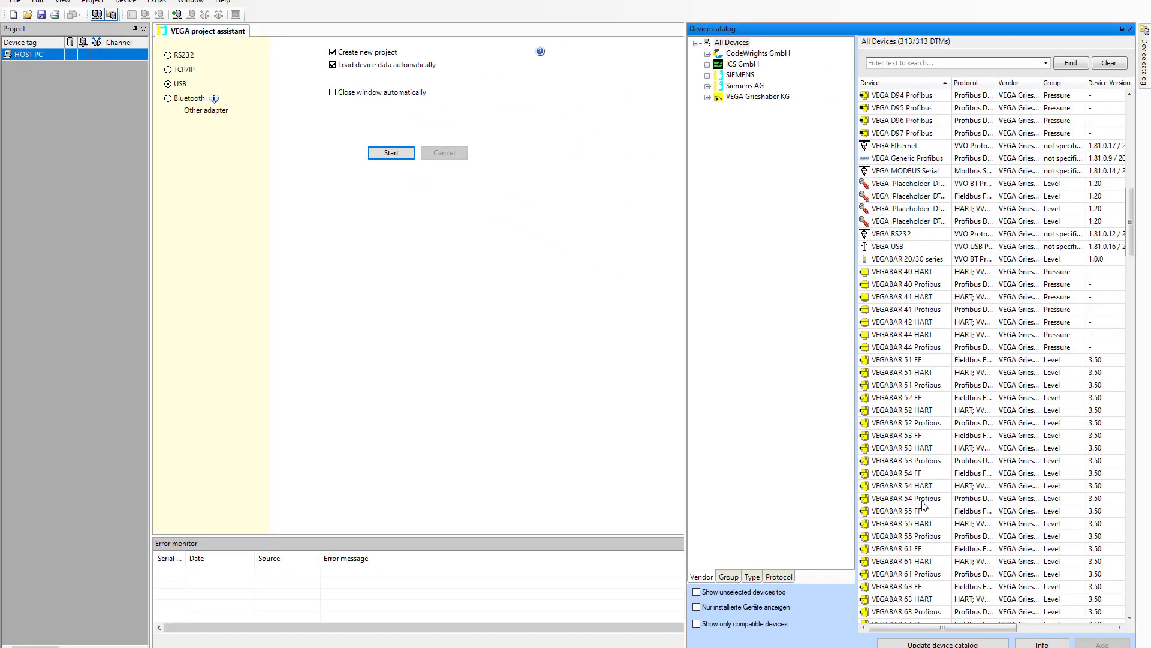
pyautogui.scroll(-3)
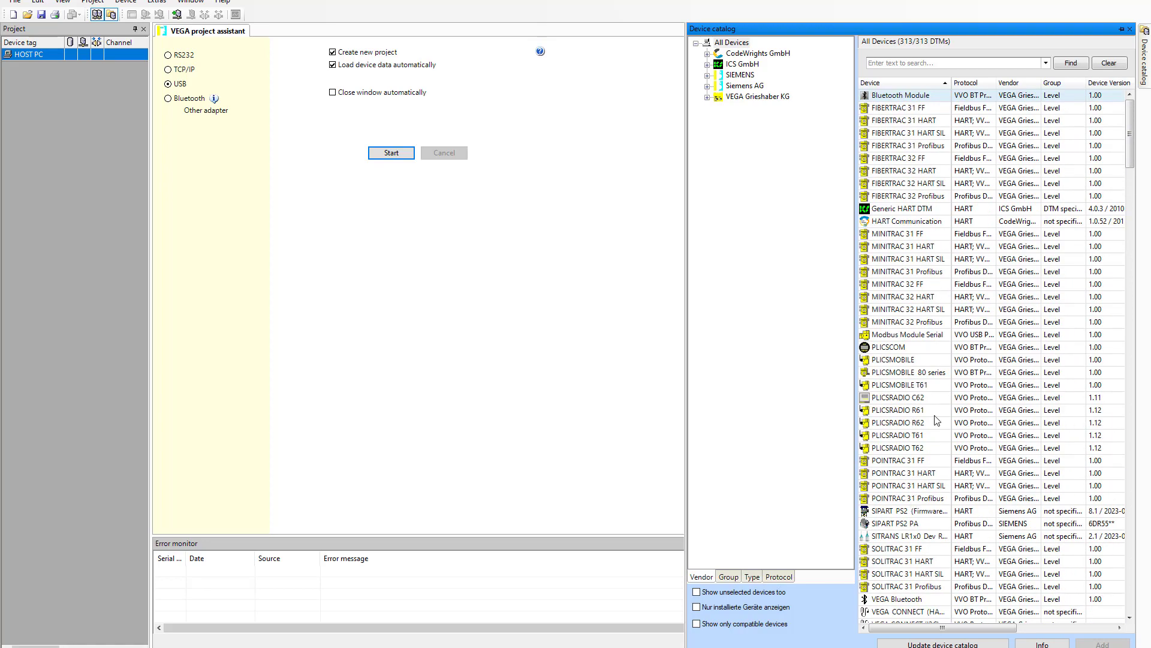
pyautogui.scroll(-3)
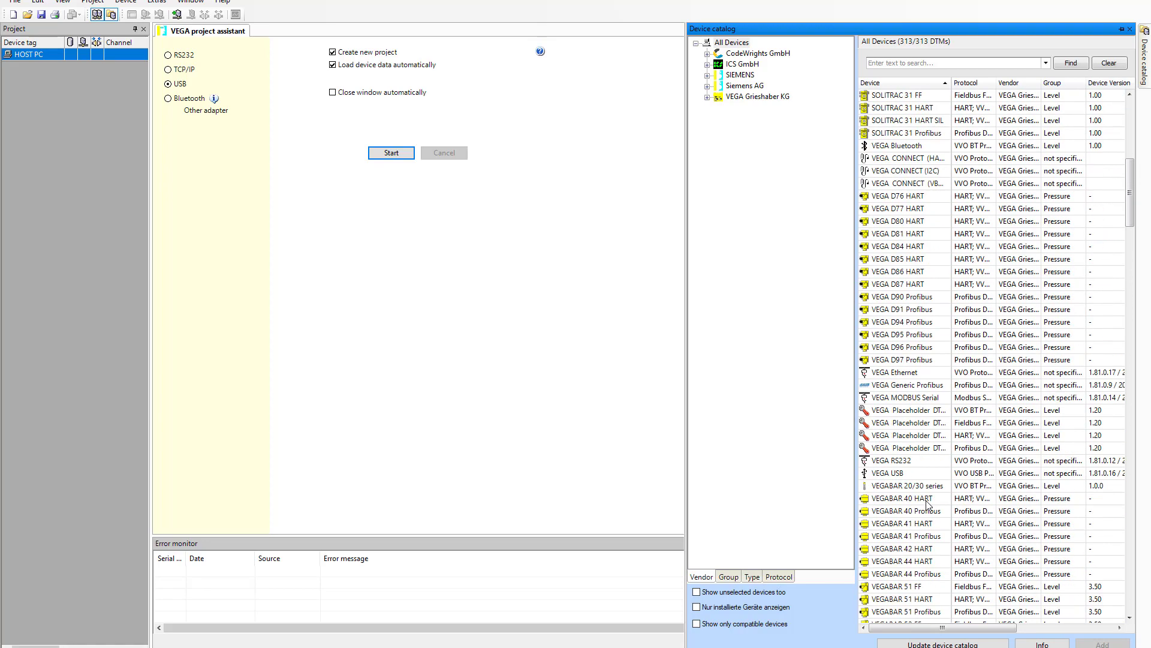
pyautogui.scroll(-3)
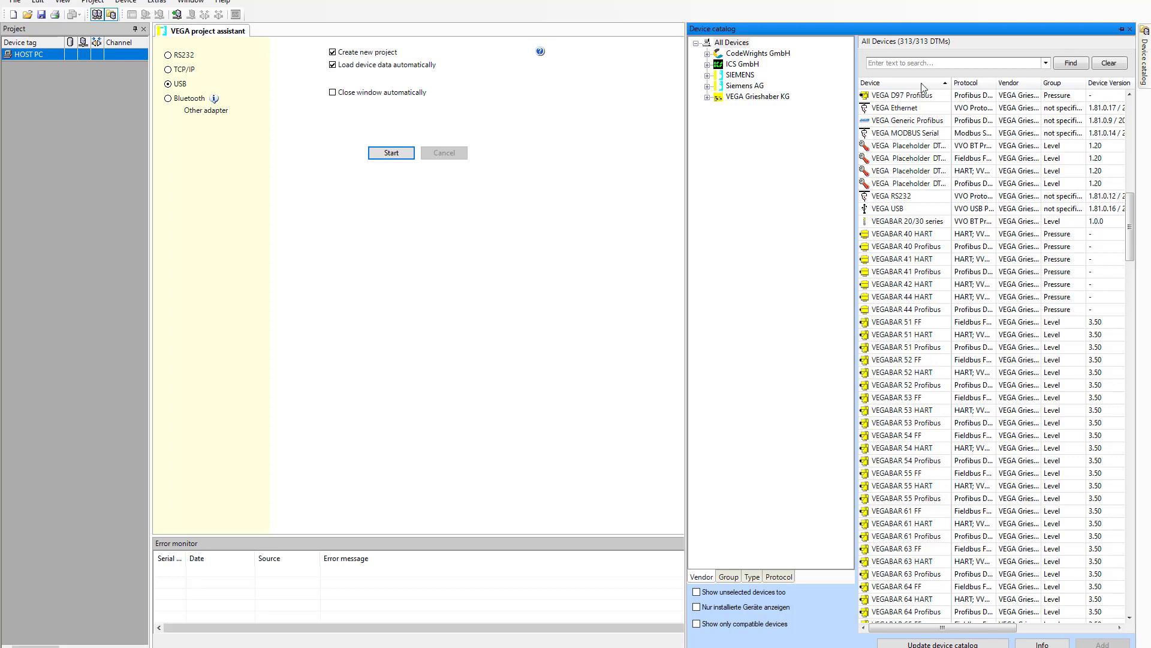
pyautogui.scroll(-3)
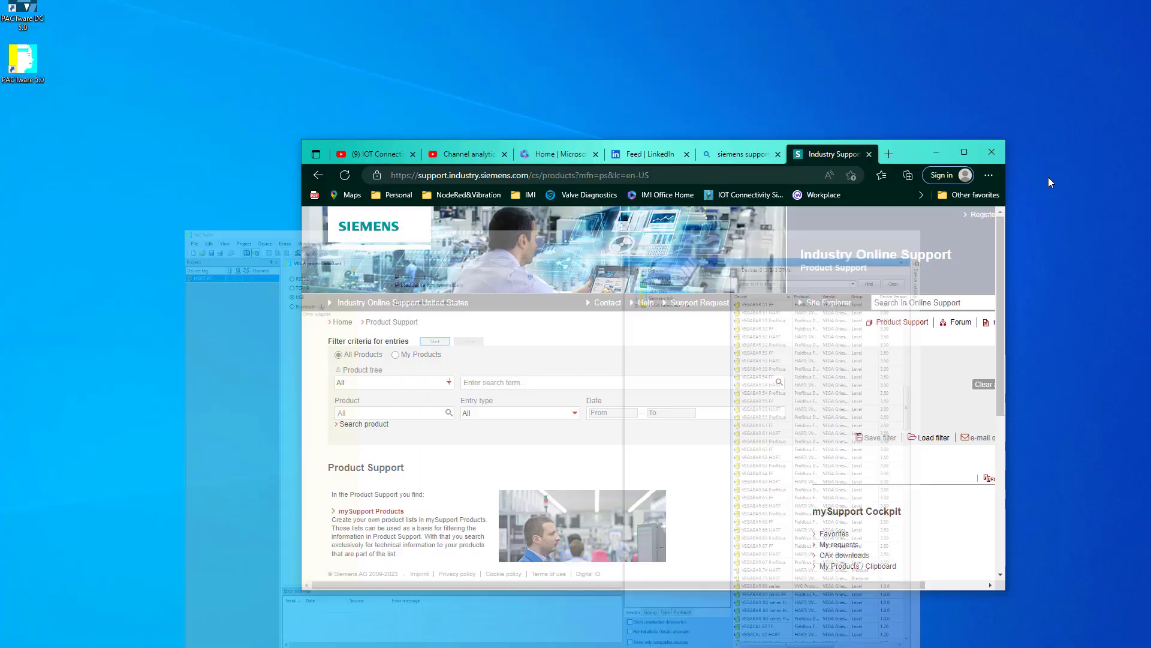
# Maximize the Siemens Product Support page to fill the screen.
pyautogui.click(963, 151)
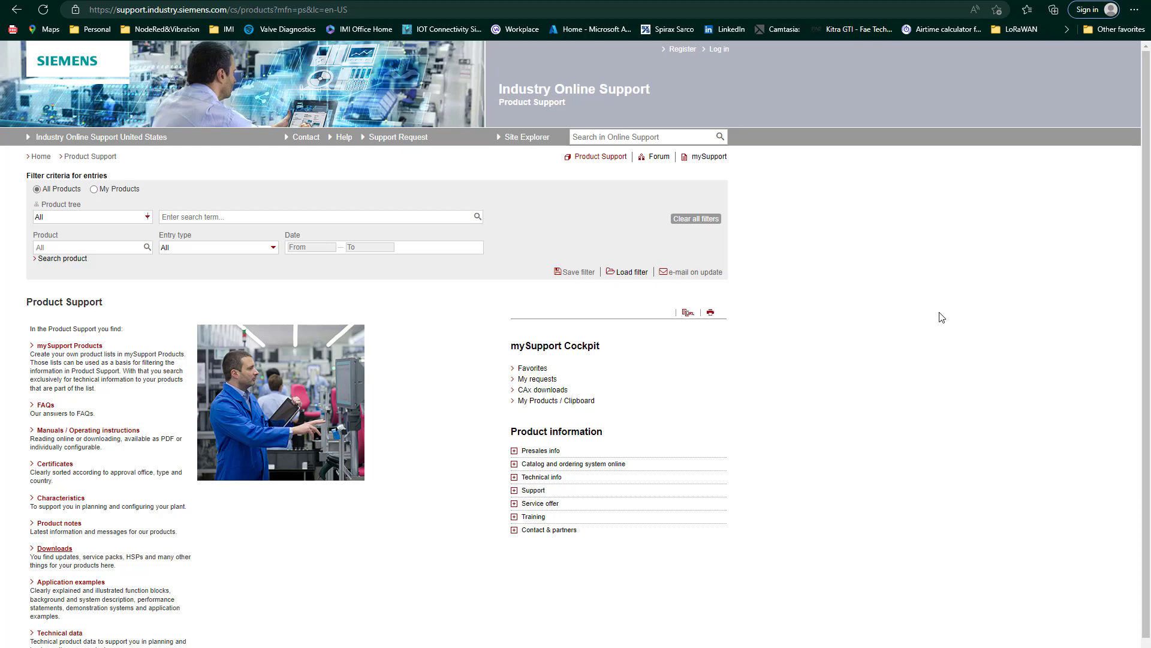
pyautogui.moveTo(163, 235)
pyautogui.write('sitrans dtm')
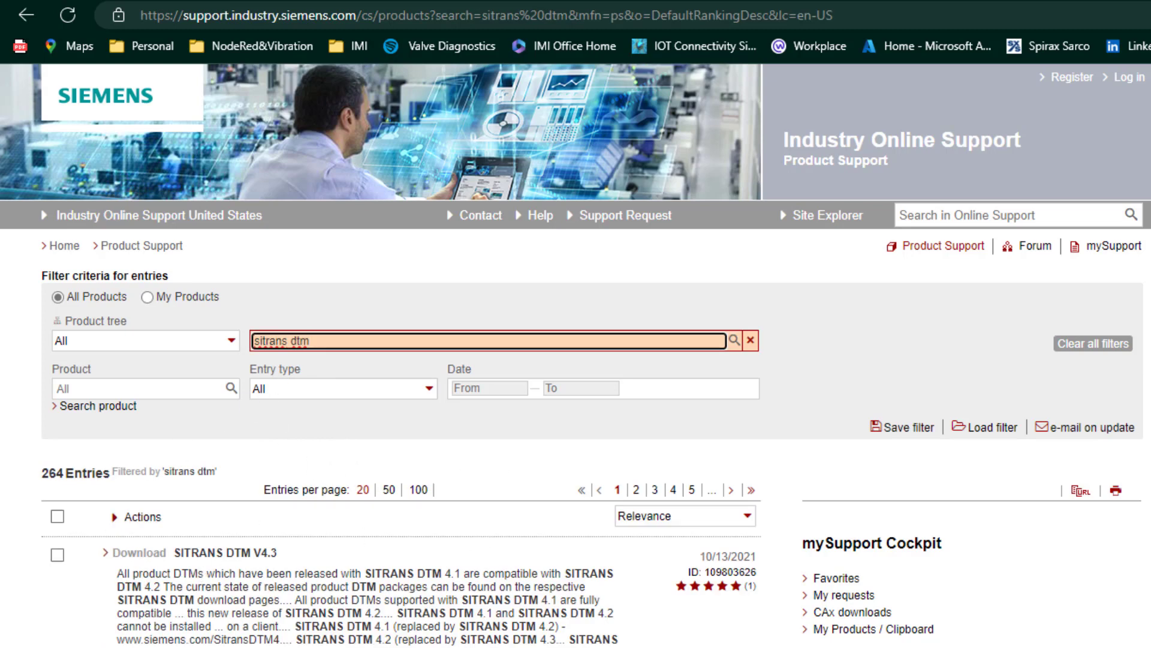
# Filter the 'sitrans dtm' results to Download entries (114) and scroll them.
pyautogui.click(341, 388)
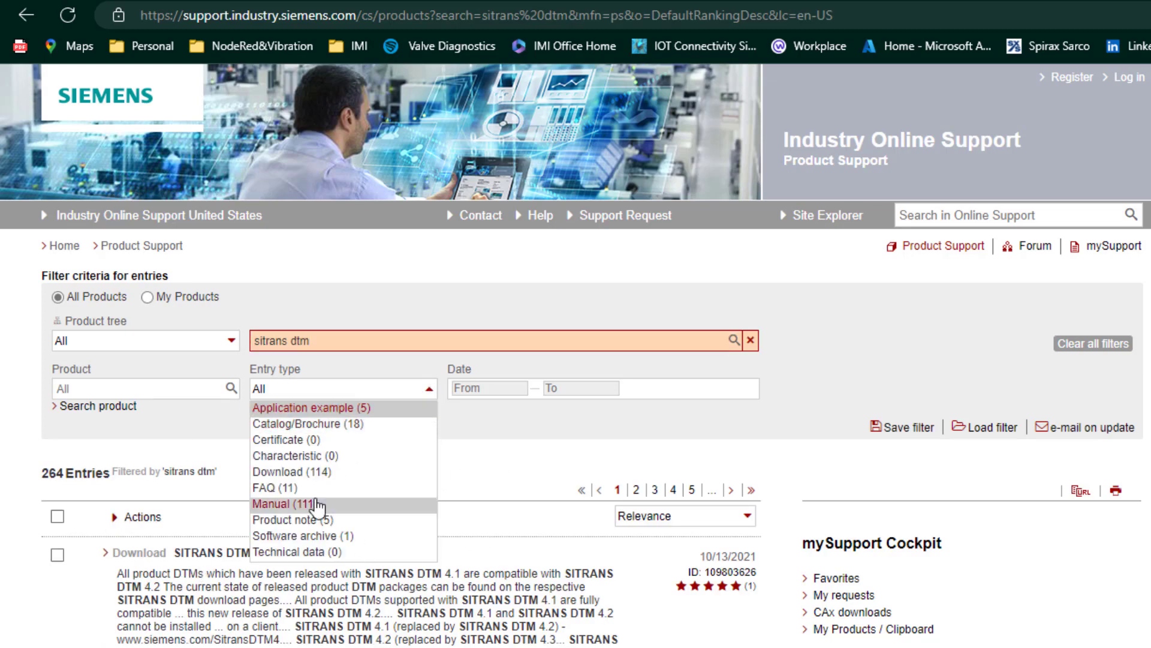
pyautogui.click(290, 471)
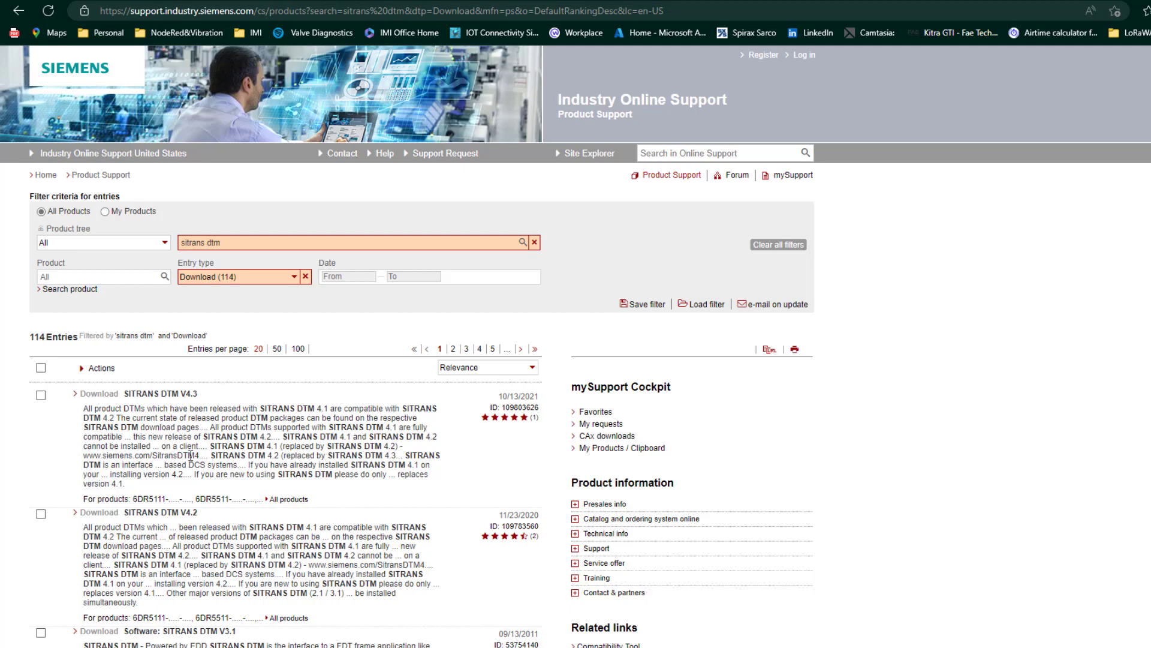
pyautogui.scroll(-3)
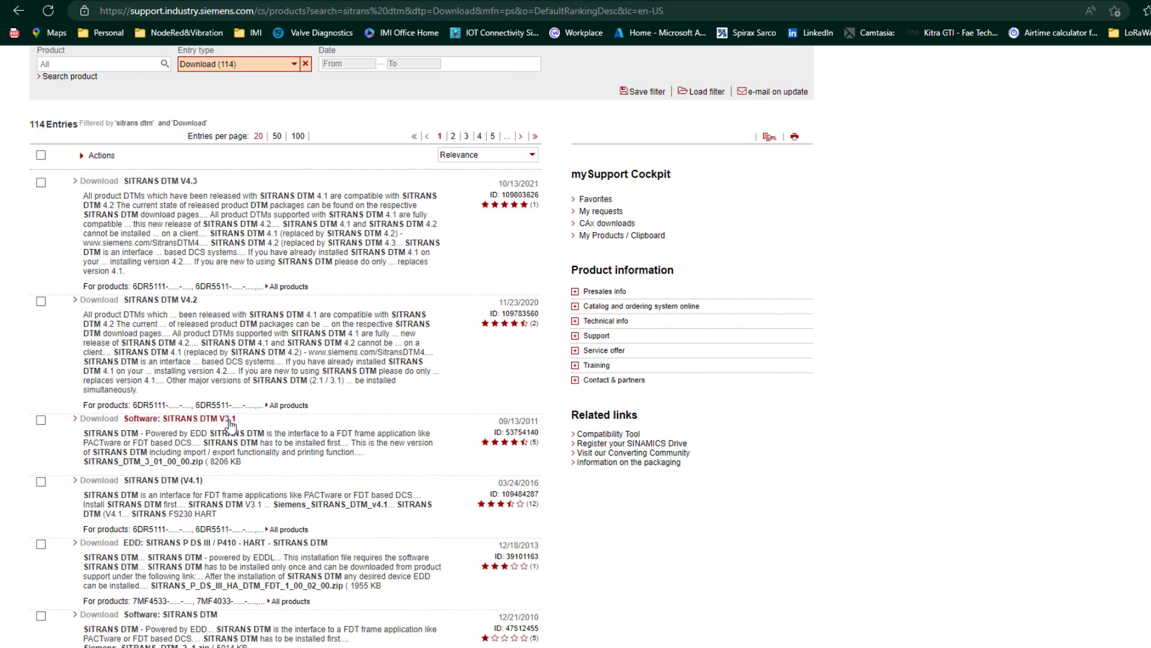
pyautogui.moveTo(160, 487)
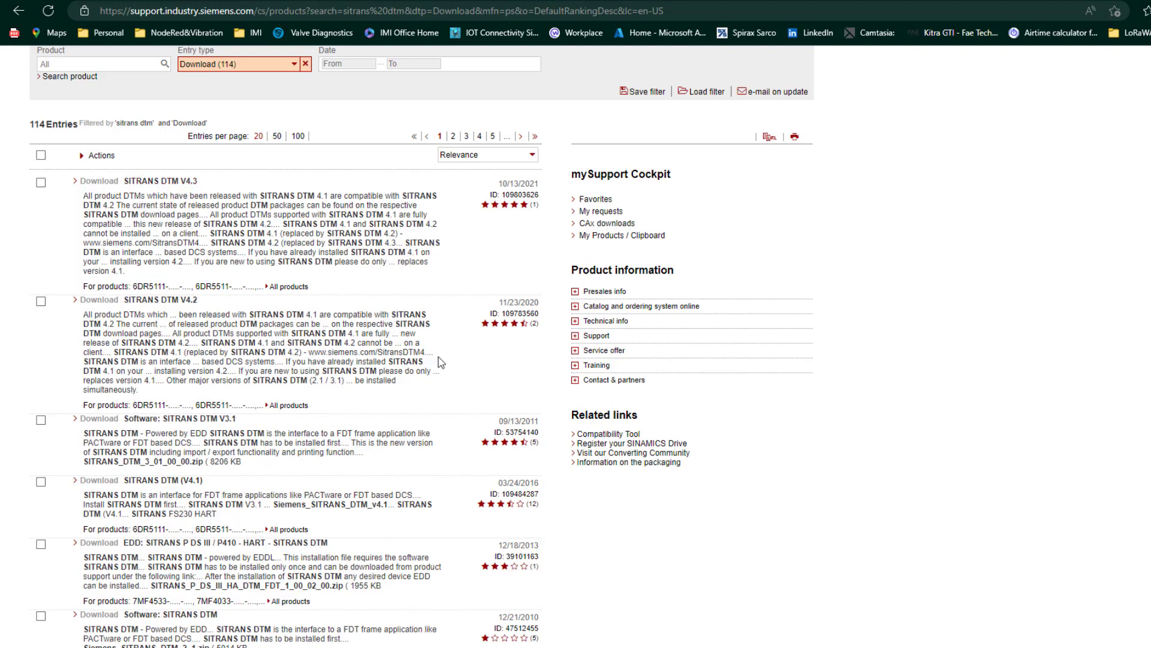
# Open the SITRANS DTM V4.3 download entry and scroll to its supported devices.
pyautogui.click(160, 180)
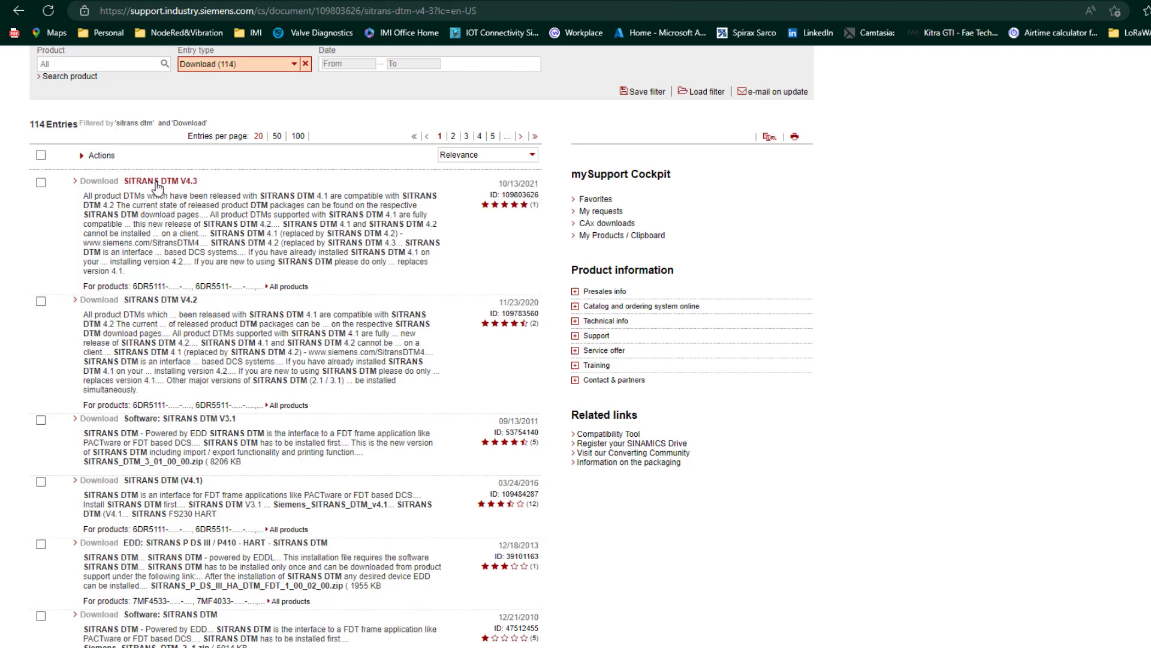
pyautogui.click(160, 181)
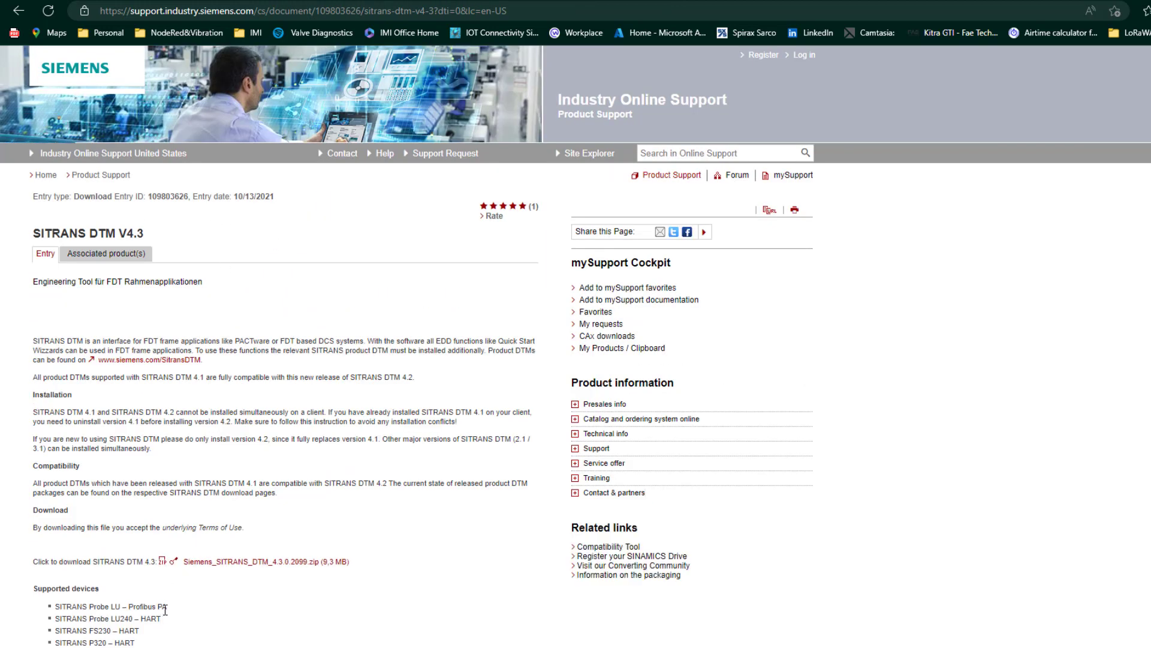
pyautogui.scroll(-3)
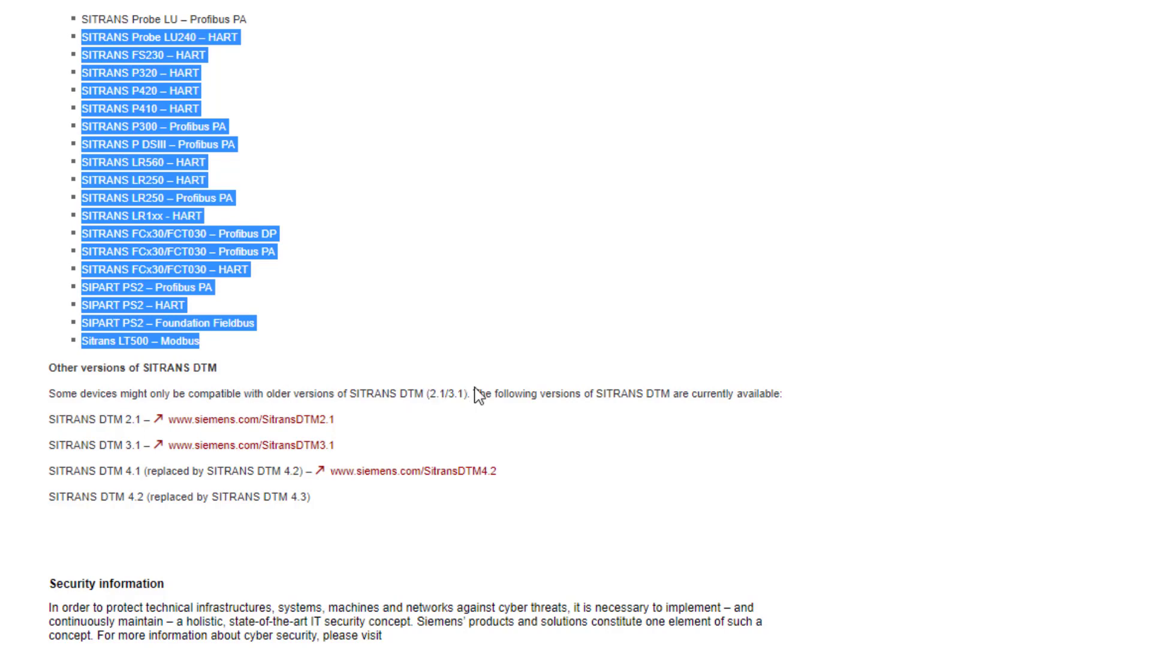
pyautogui.moveTo(446, 393)
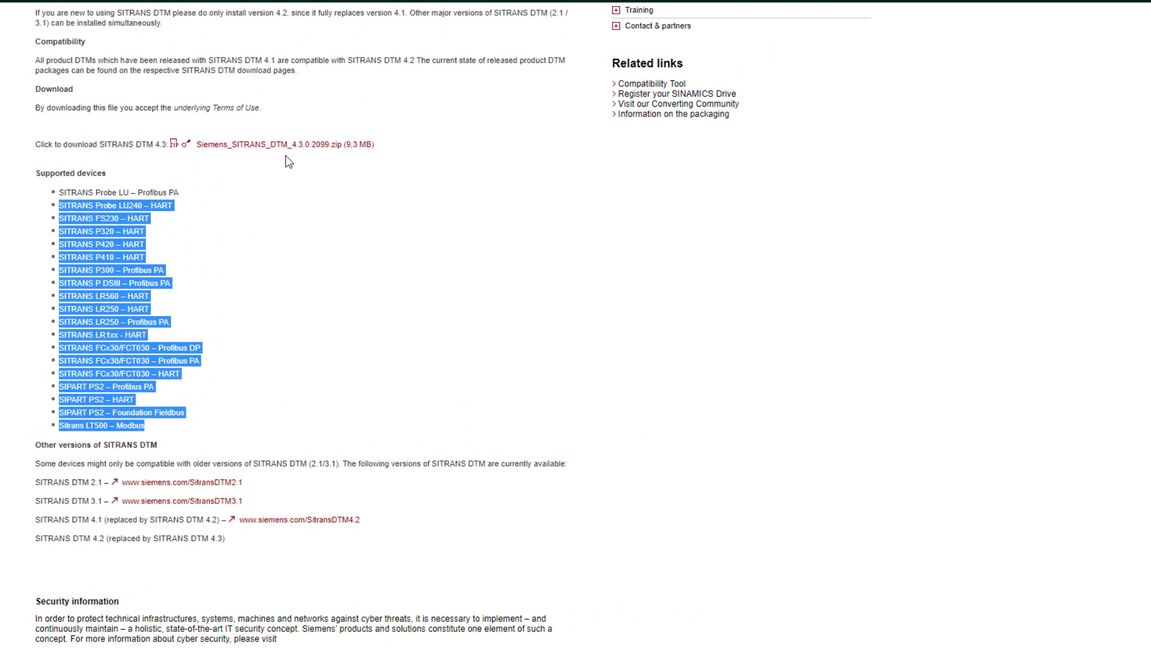
pyautogui.moveTo(186, 483)
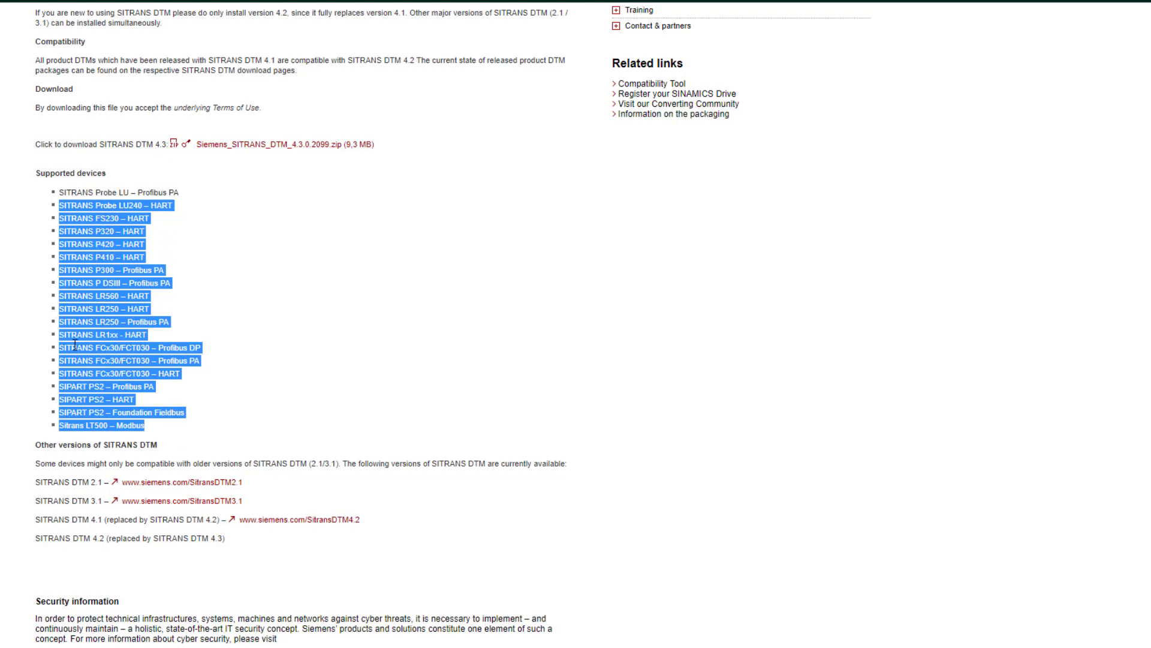
pyautogui.moveTo(55, 487)
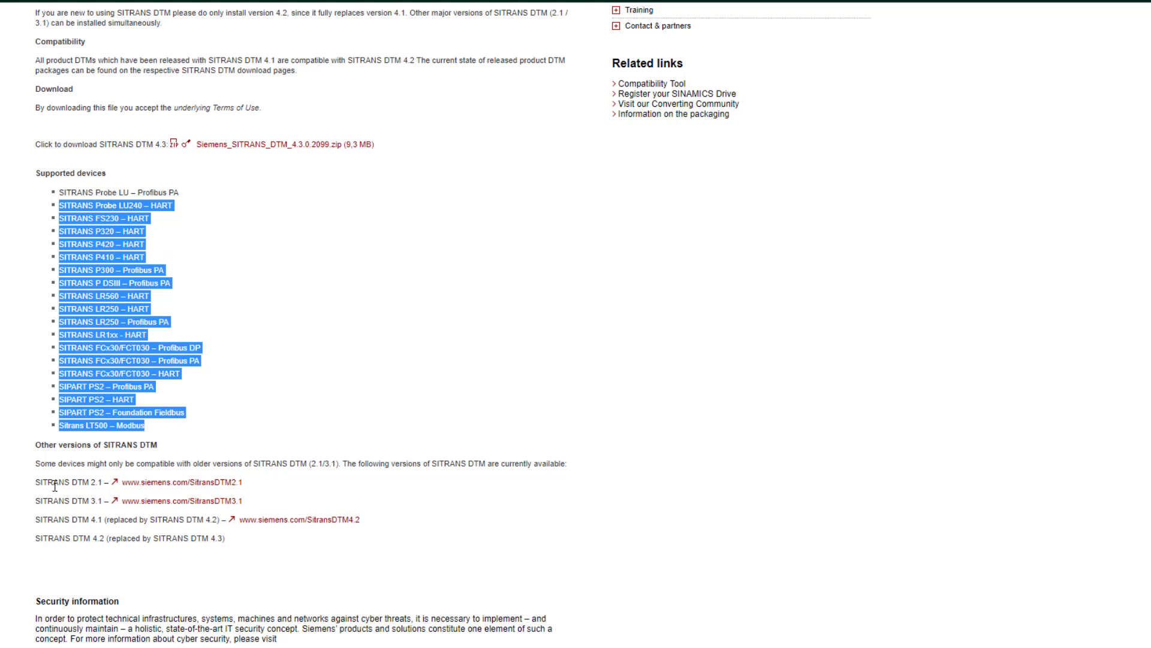
pyautogui.moveTo(179, 520)
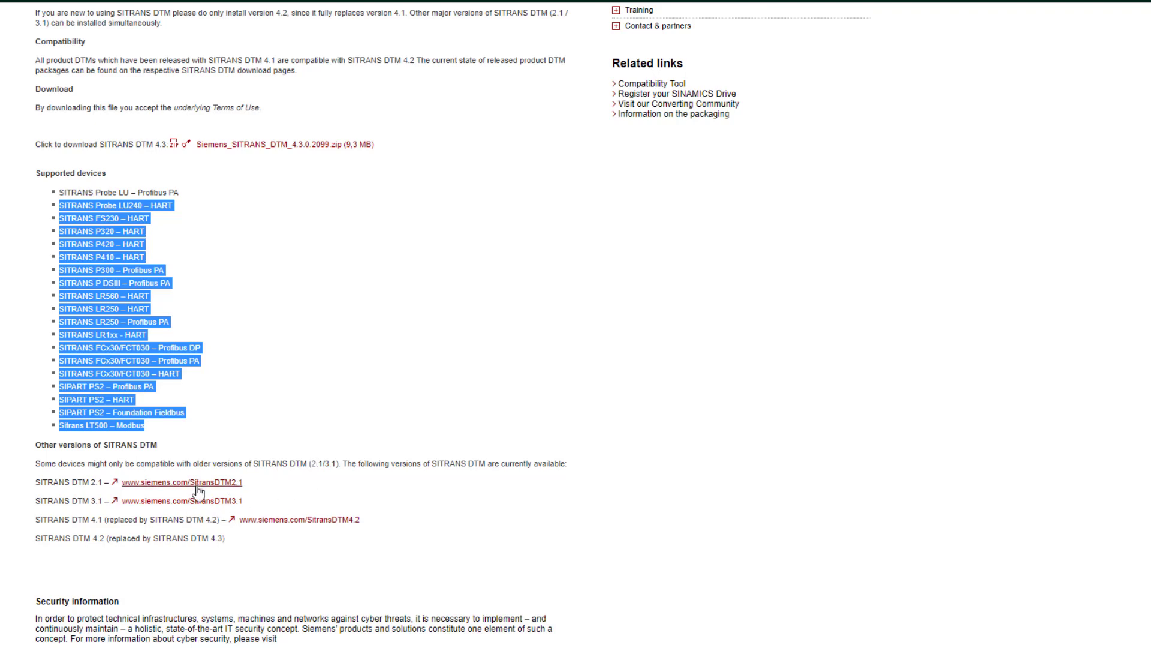
pyautogui.click(184, 483)
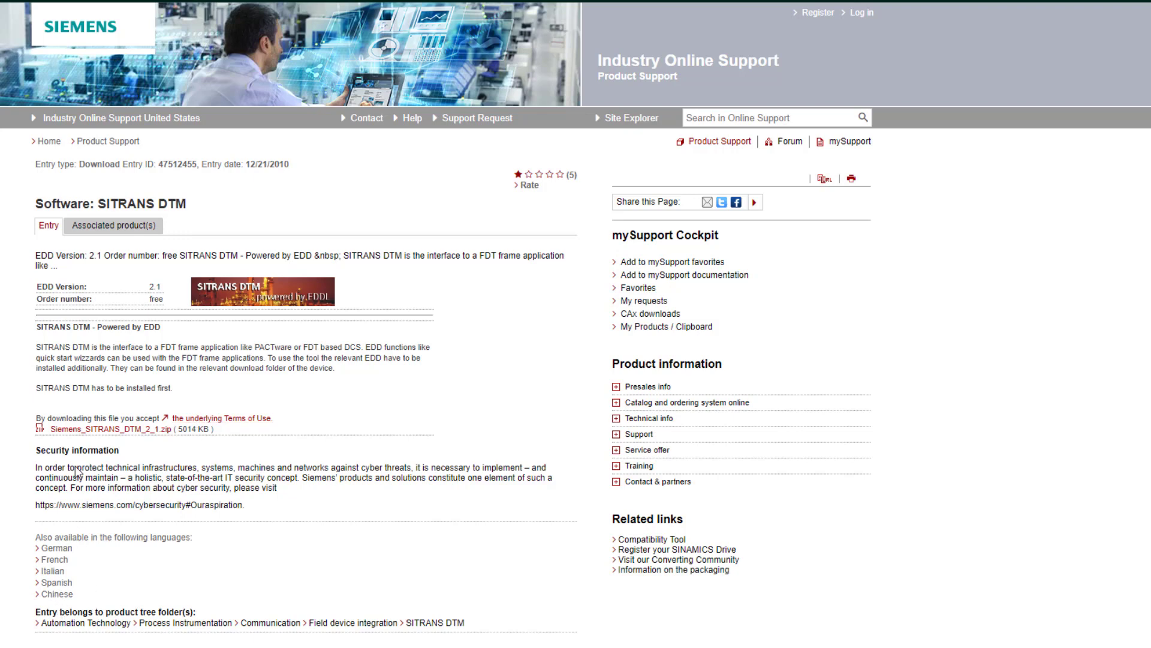
pyautogui.moveTo(62, 284)
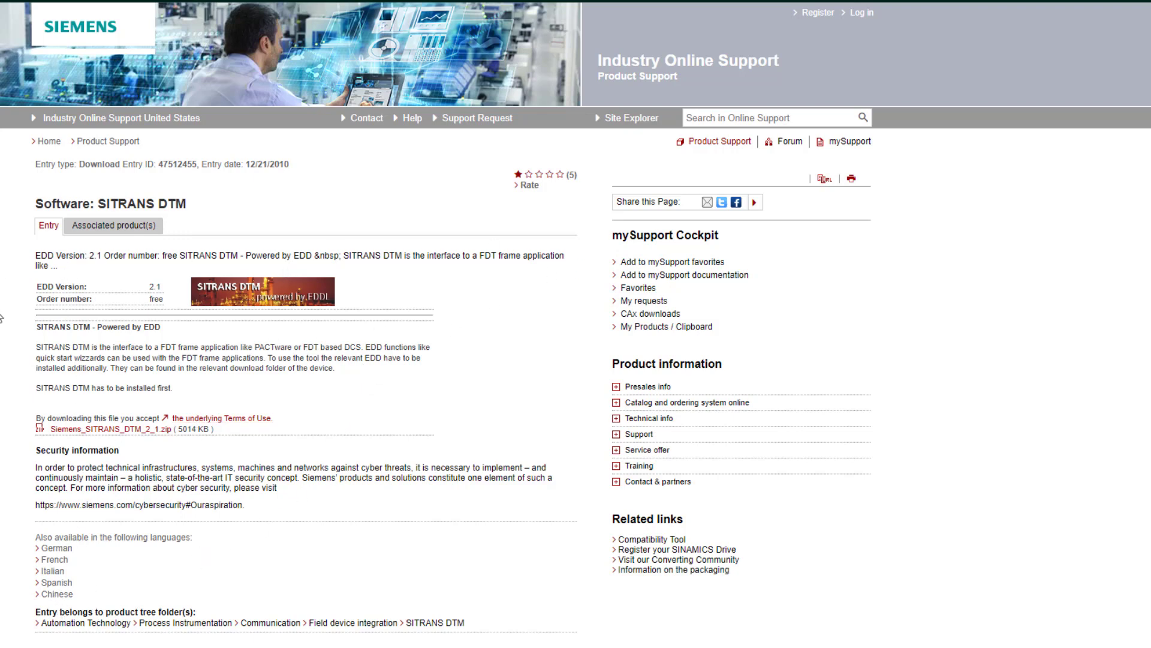
pyautogui.moveTo(86, 356)
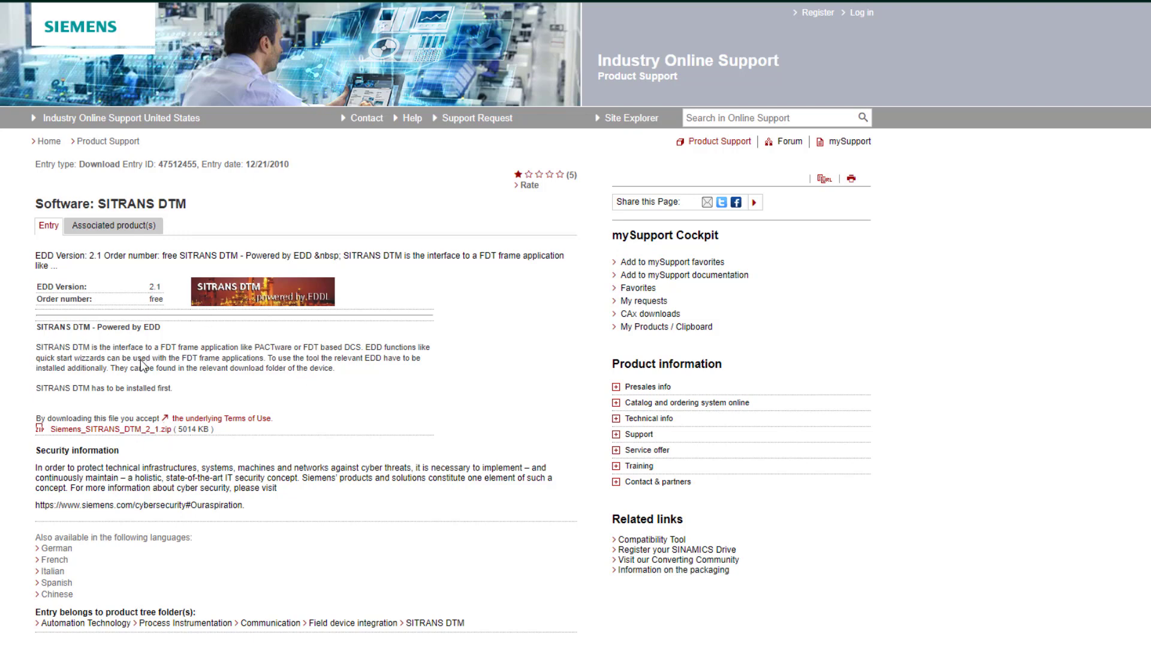
pyautogui.moveTo(182, 513)
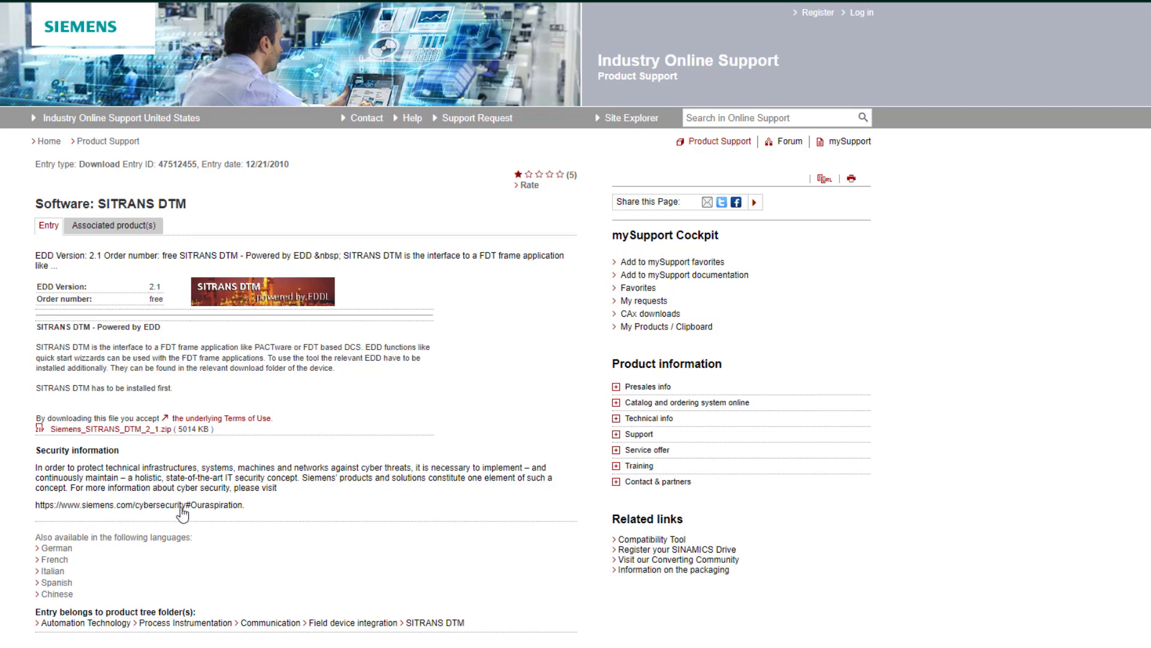
pyautogui.moveTo(96, 379)
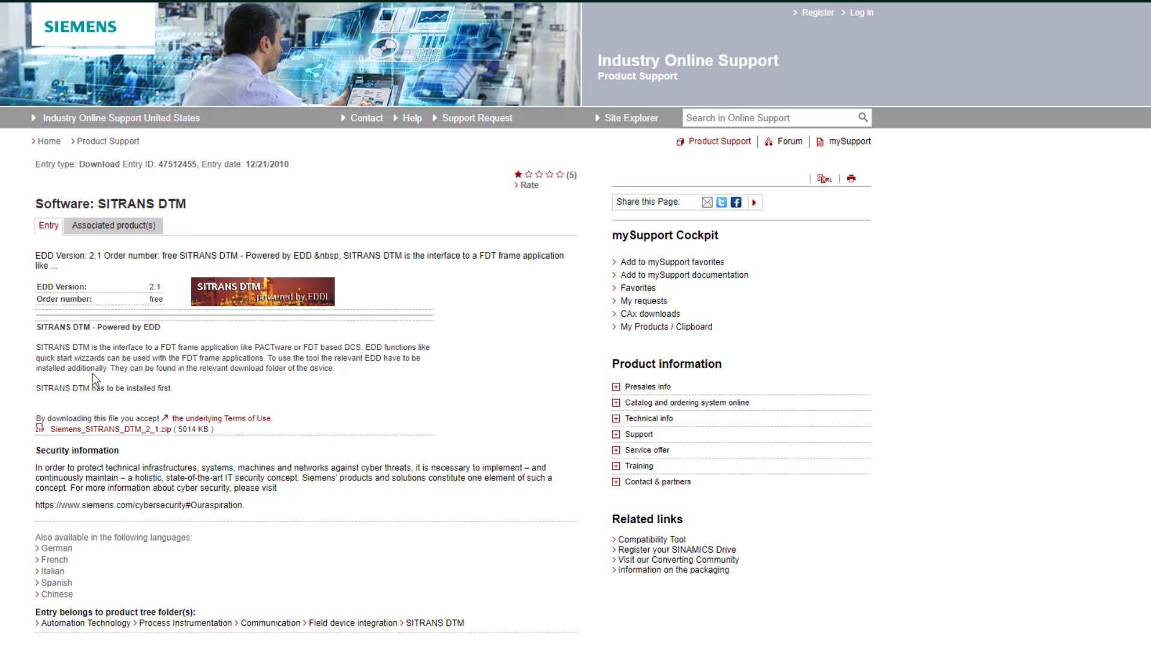
pyautogui.scroll(-3)
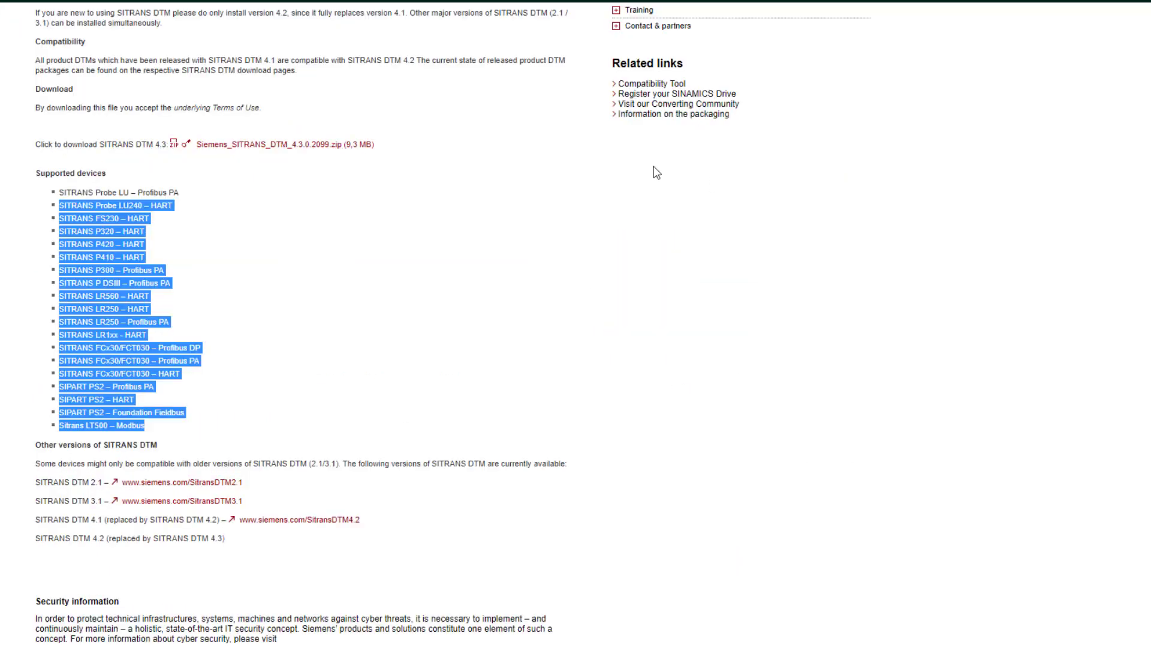
pyautogui.moveTo(335, 265)
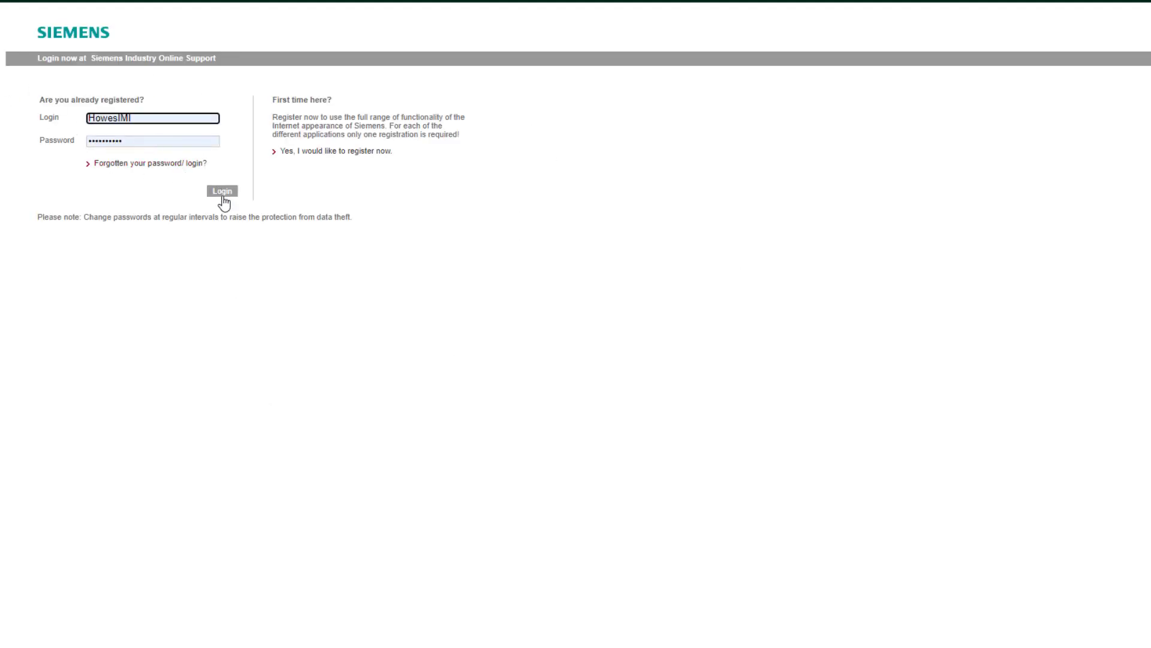
# Submit the Siemens account login details.
pyautogui.click(222, 190)
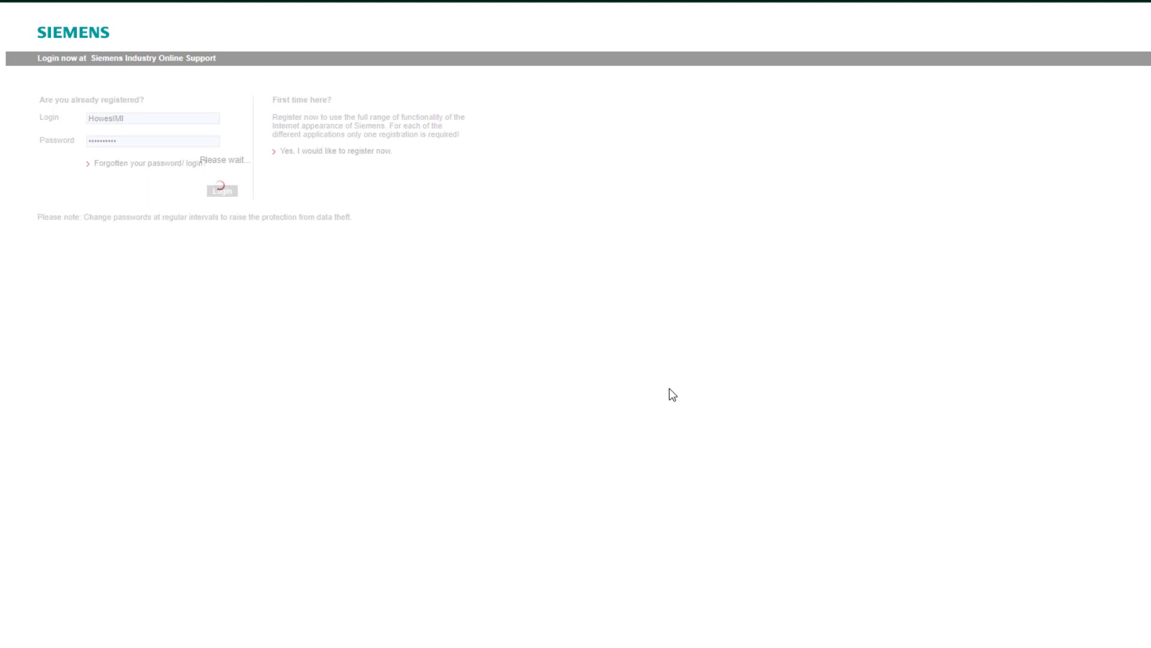
pyautogui.click(222, 190)
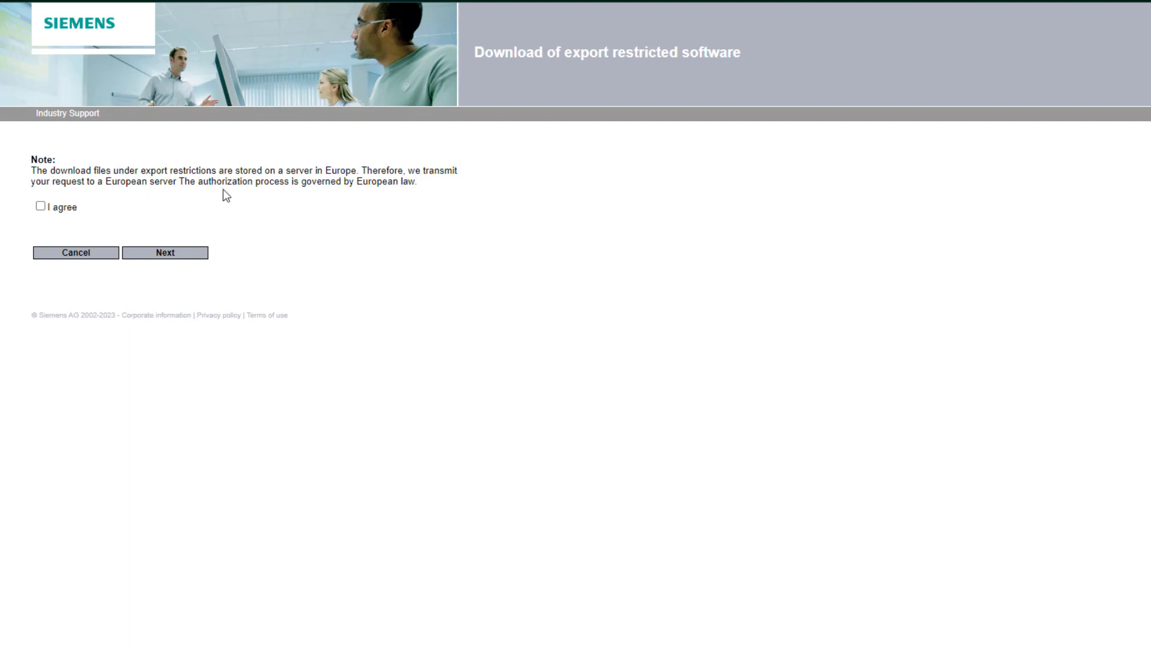
# Accept the European server download terms and export restriction notice.
pyautogui.click(40, 205)
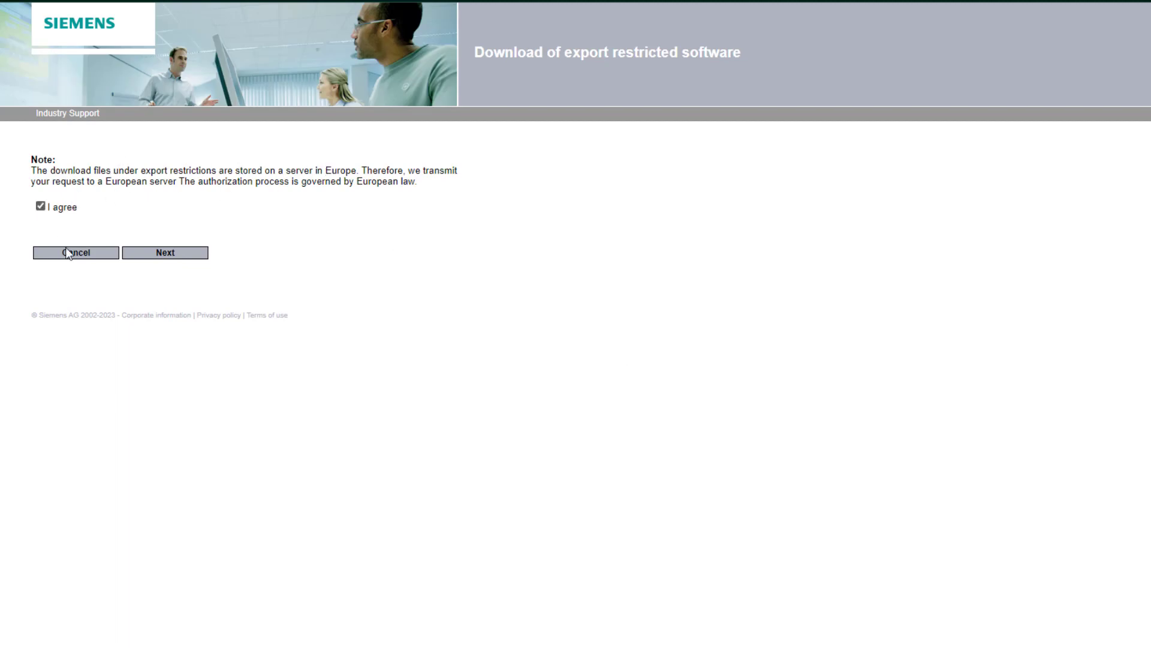
pyautogui.click(164, 253)
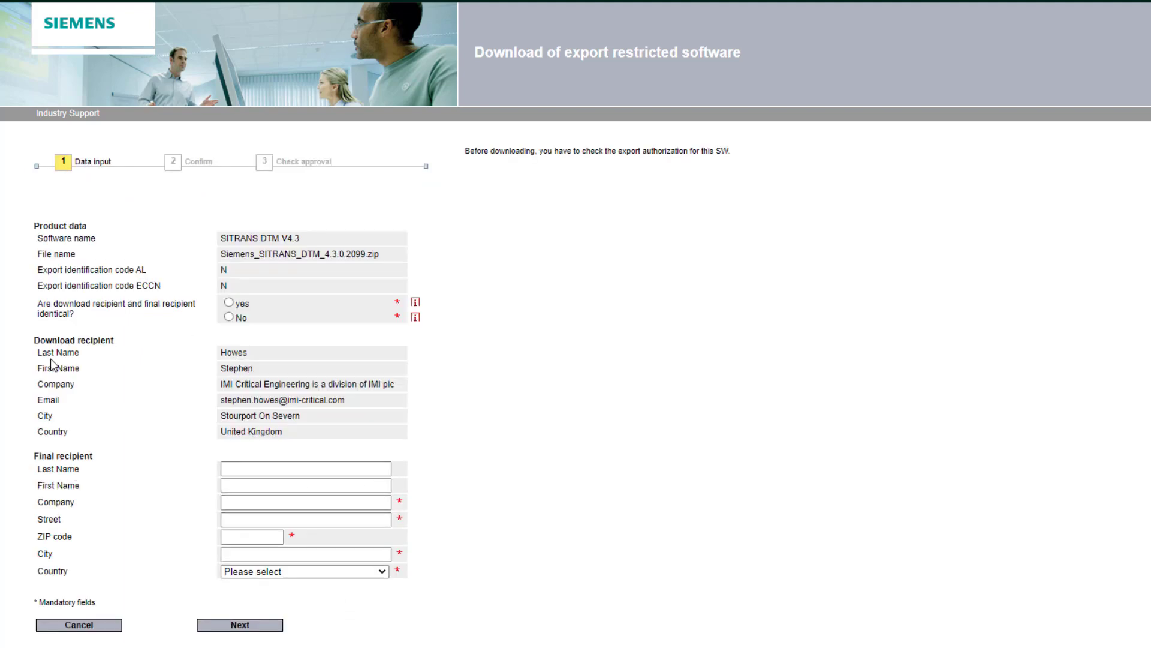
pyautogui.moveTo(23, 633)
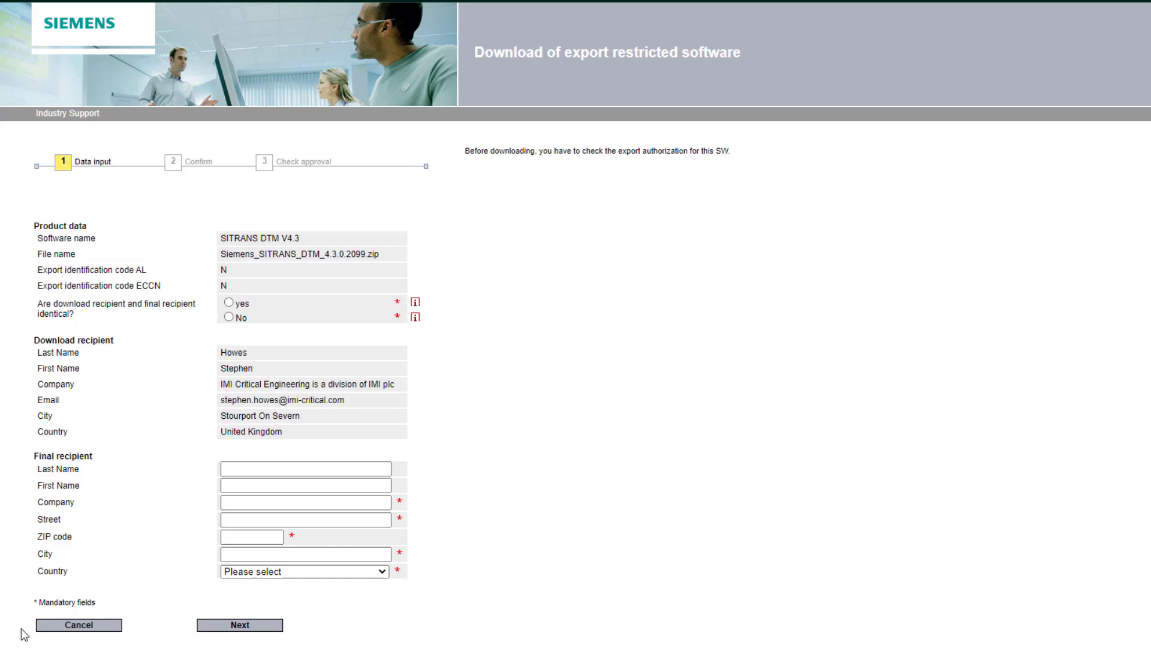
pyautogui.moveTo(245, 591)
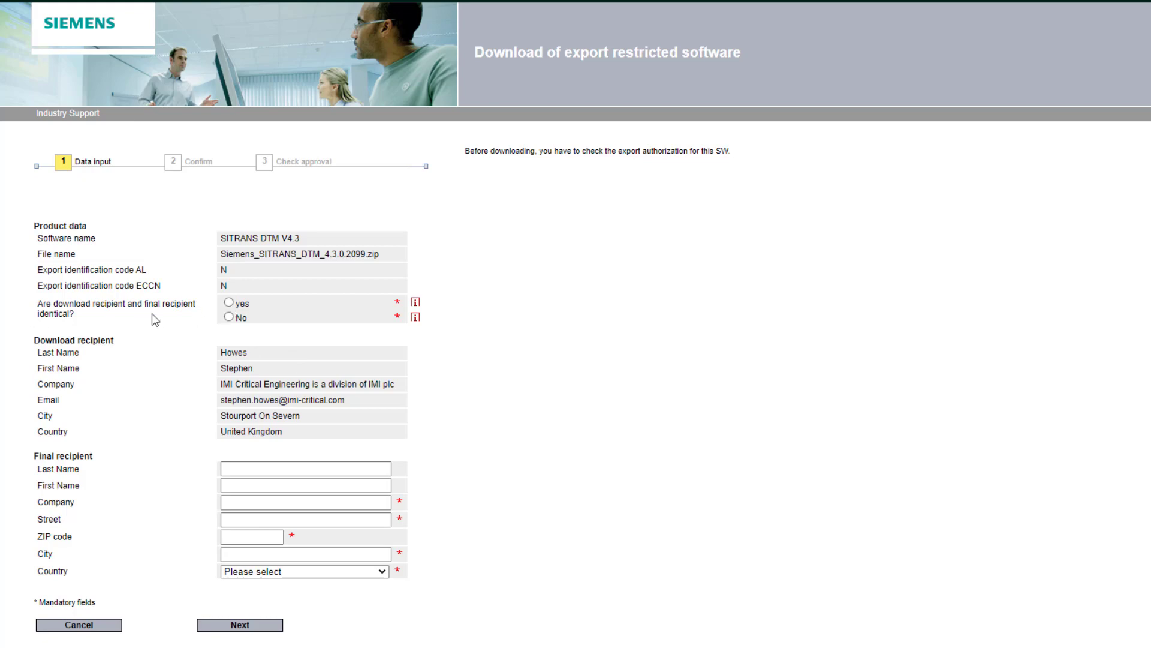
# Mark recipients as identical, pass the approval check, and download Siemens_SITRANS_DTM_4.3.0.2099.zip.
pyautogui.click(228, 301)
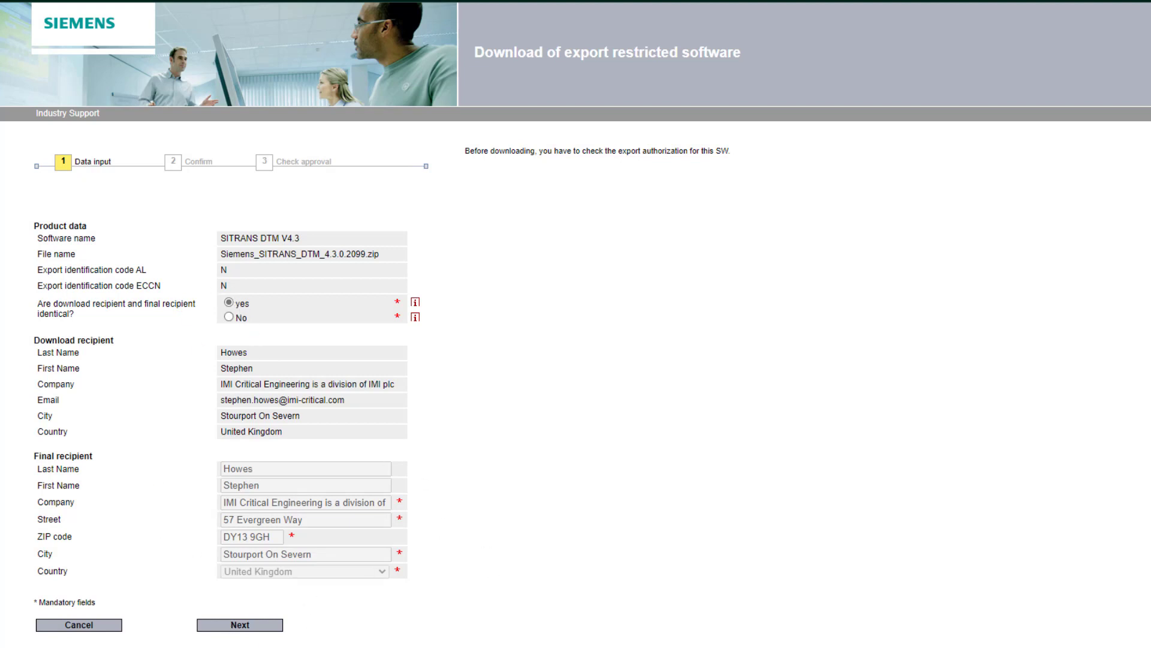
pyautogui.click(238, 624)
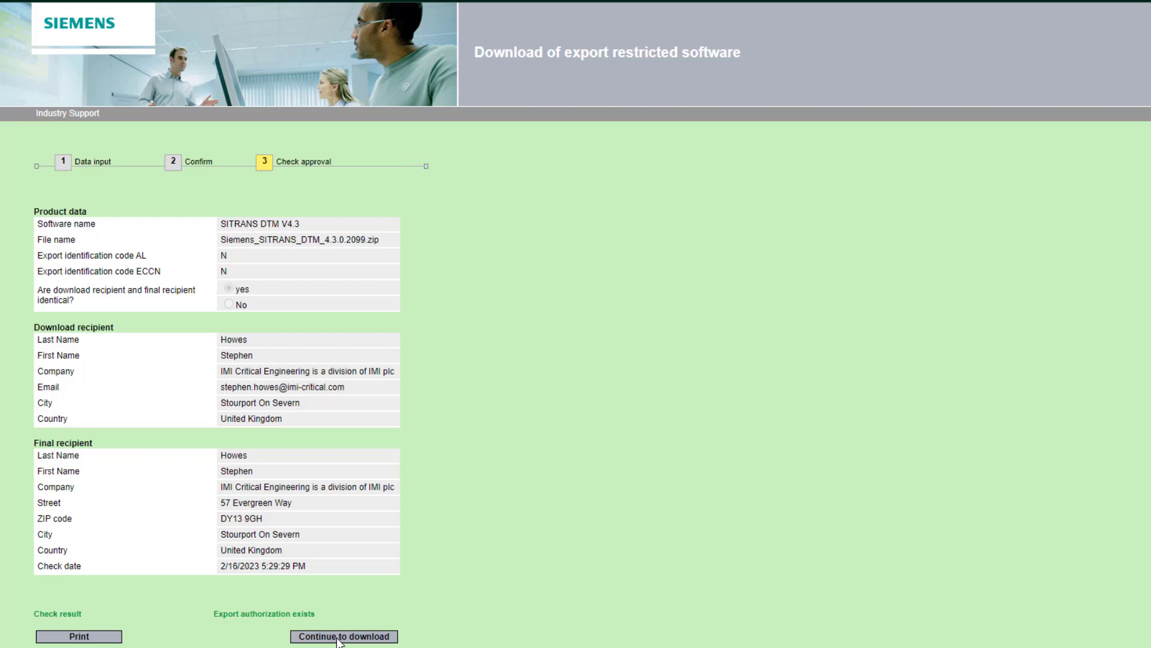
pyautogui.click(343, 636)
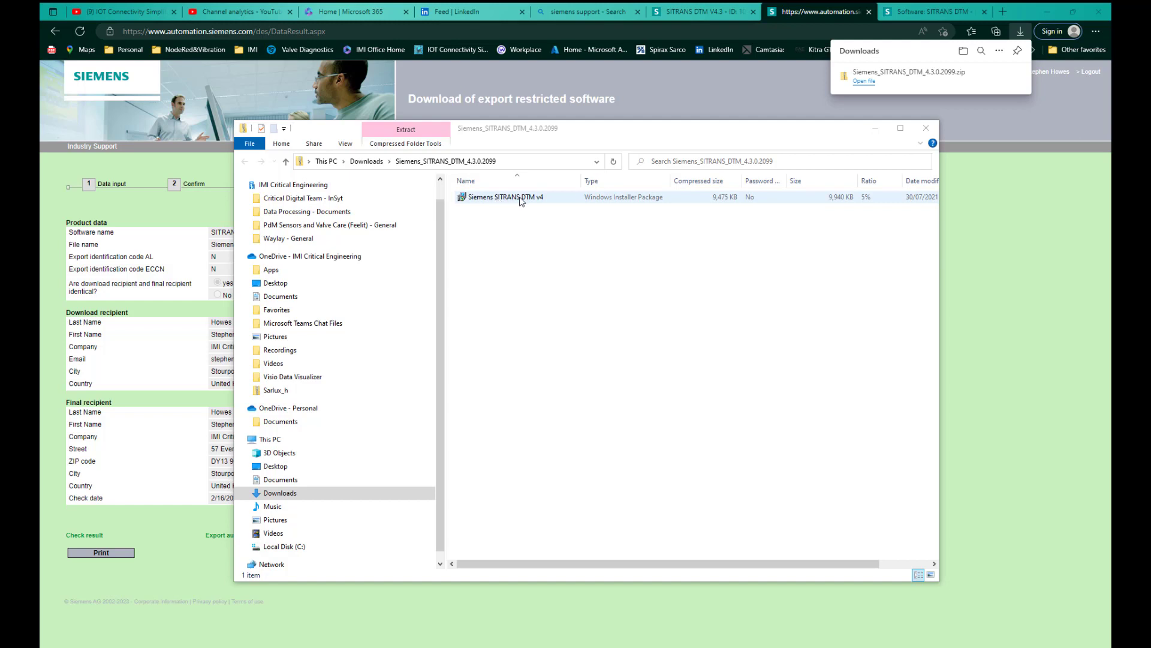
pyautogui.moveTo(566, 205)
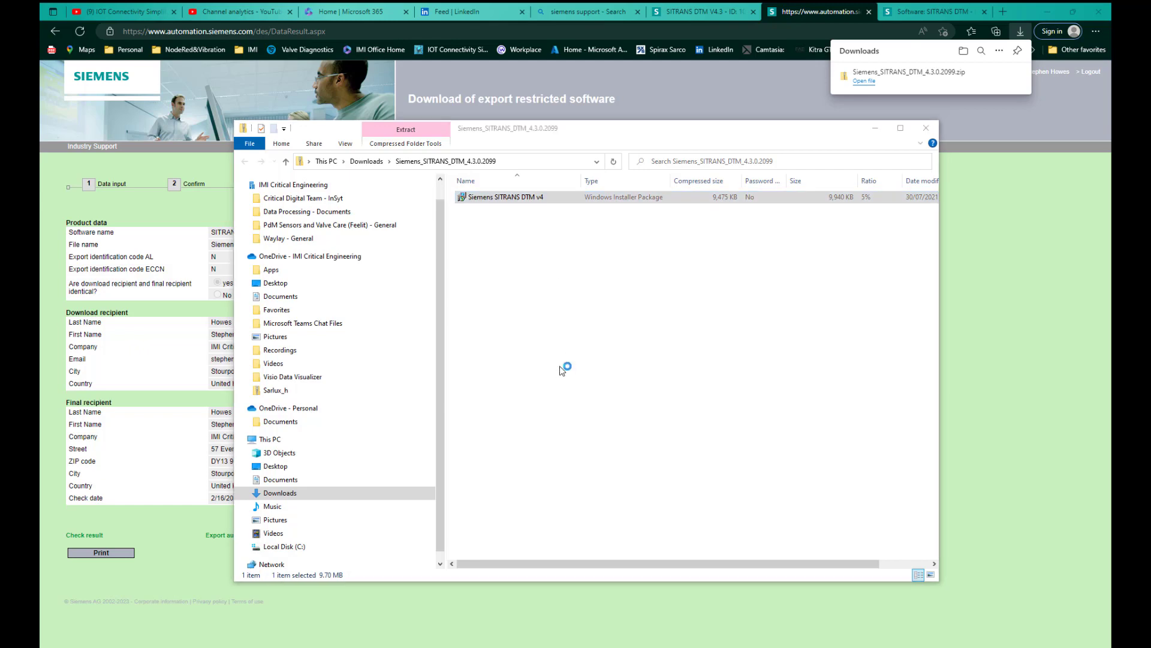
# Run the SITRANS DTM v4 installer past SmartScreen and the setup welcome page.
pyautogui.doubleClick(501, 197)
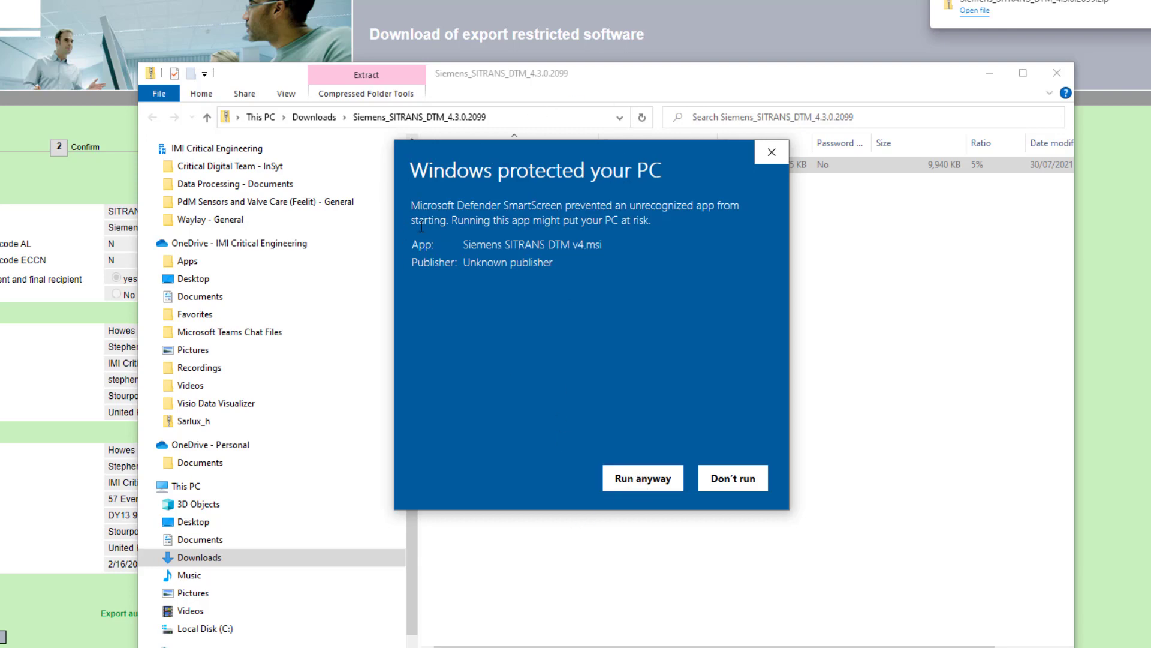
pyautogui.moveTo(589, 257)
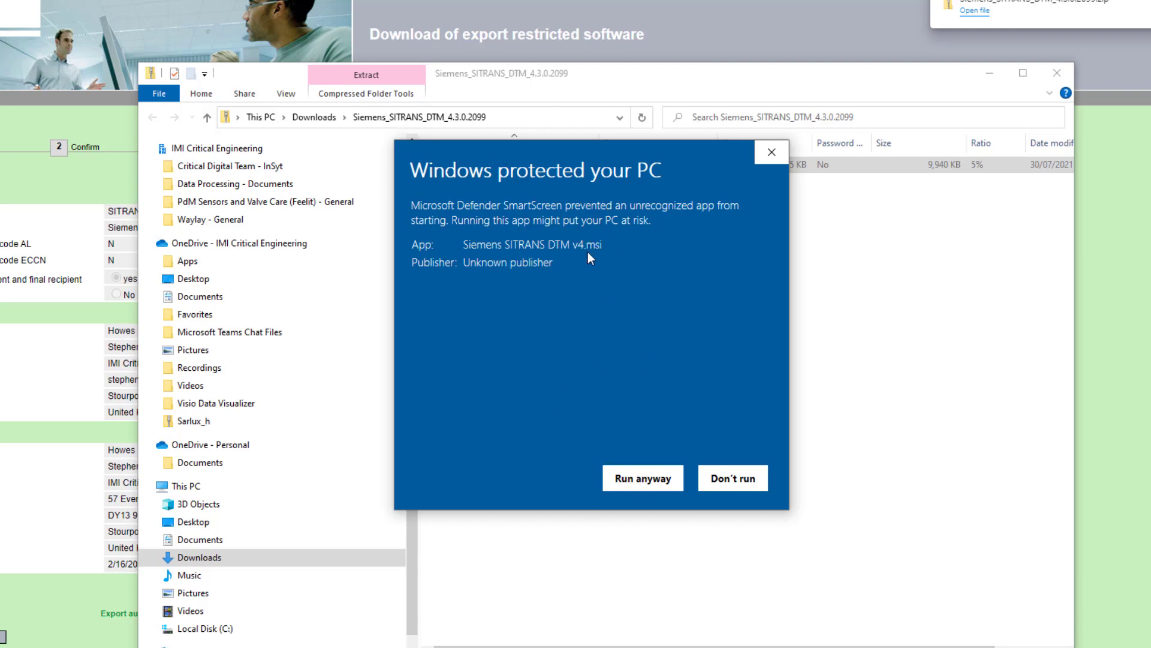
pyautogui.click(732, 478)
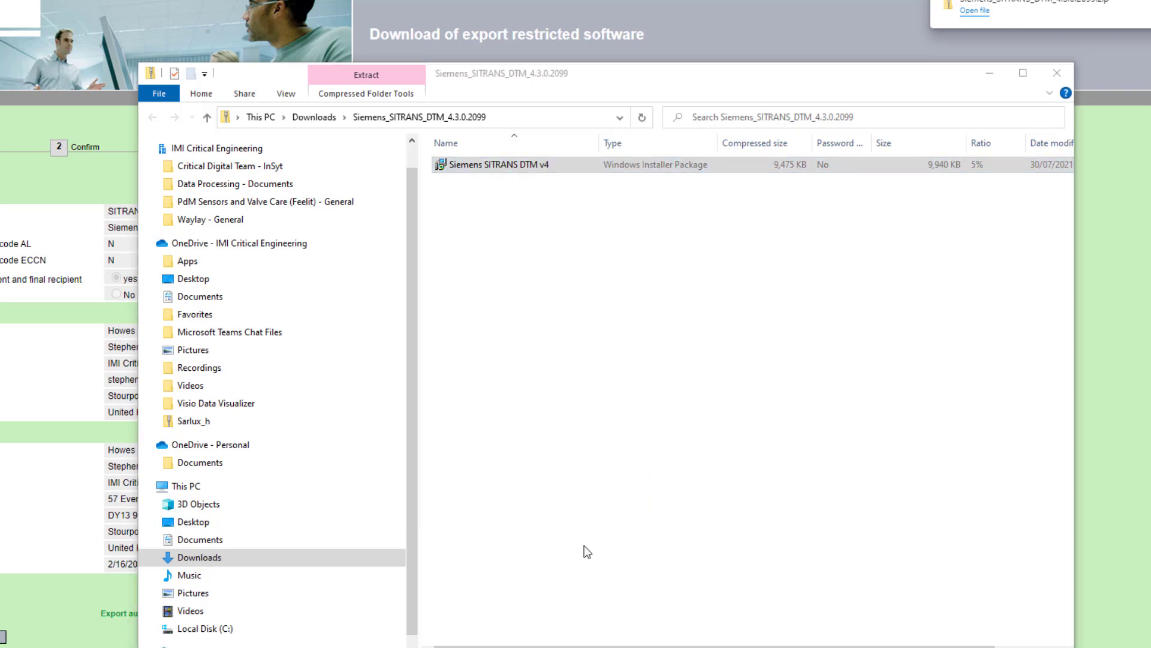
pyautogui.doubleClick(501, 164)
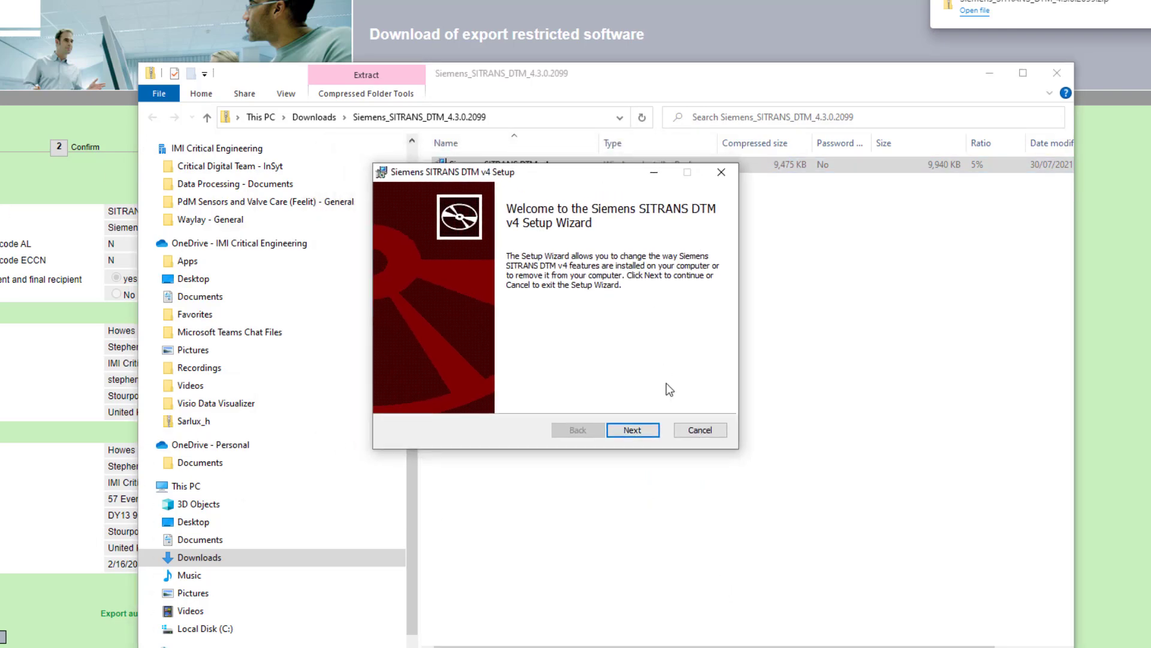
pyautogui.click(632, 430)
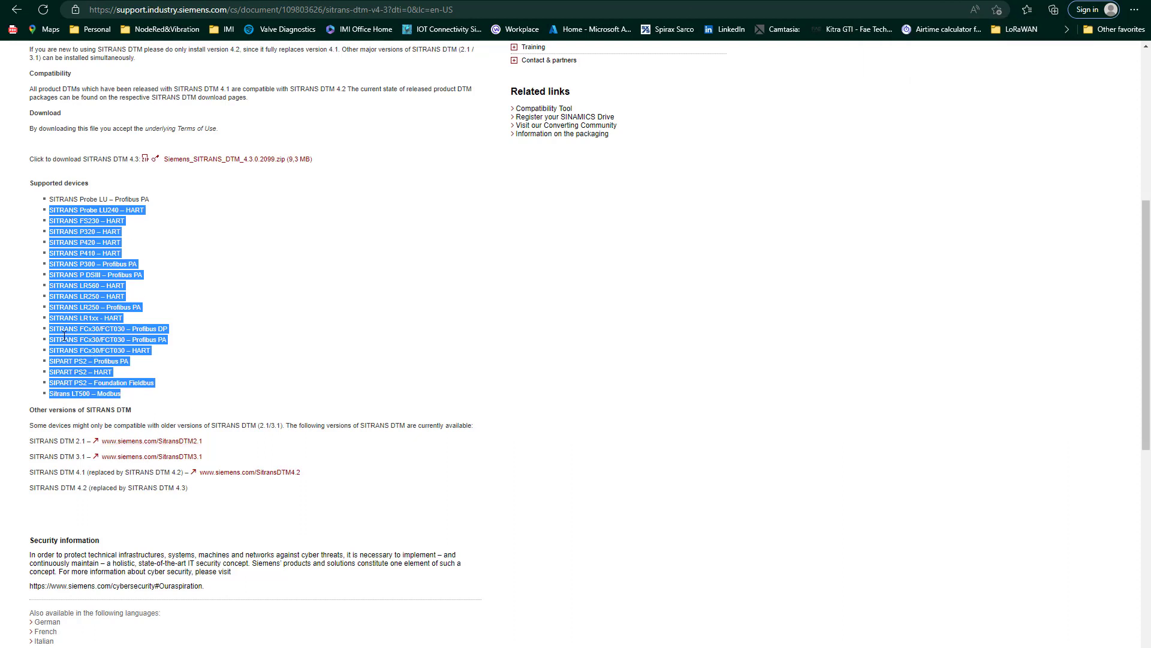
pyautogui.moveTo(206, 285)
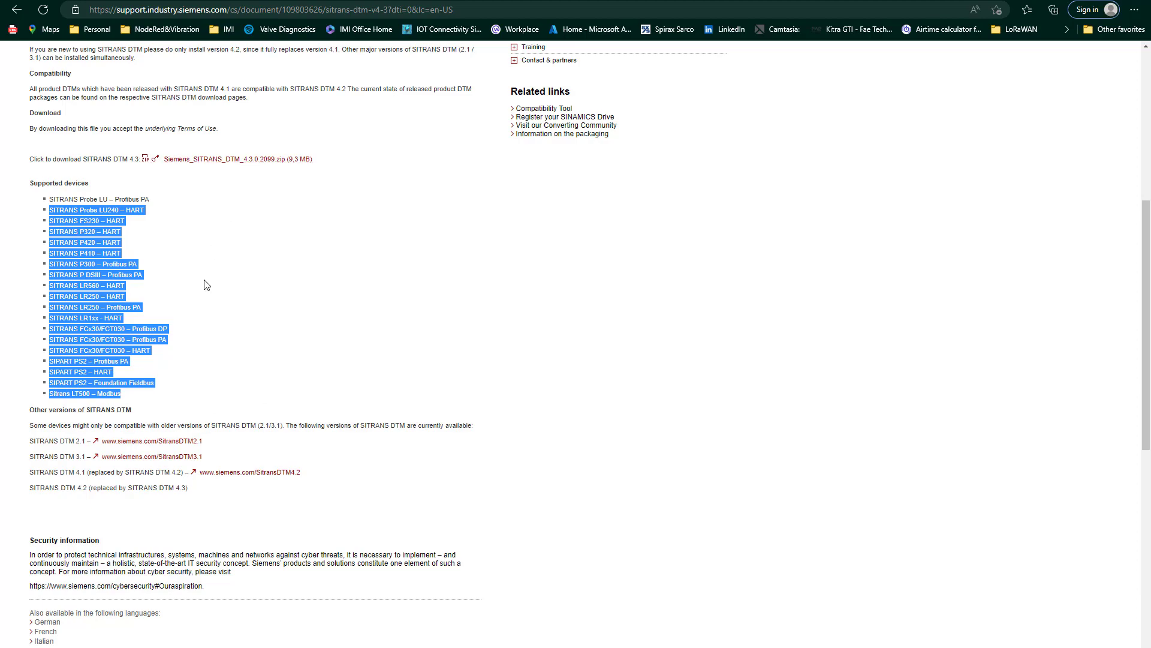
# Return from the V4.3 entry to the Product Support entries page.
pyautogui.scroll(3)
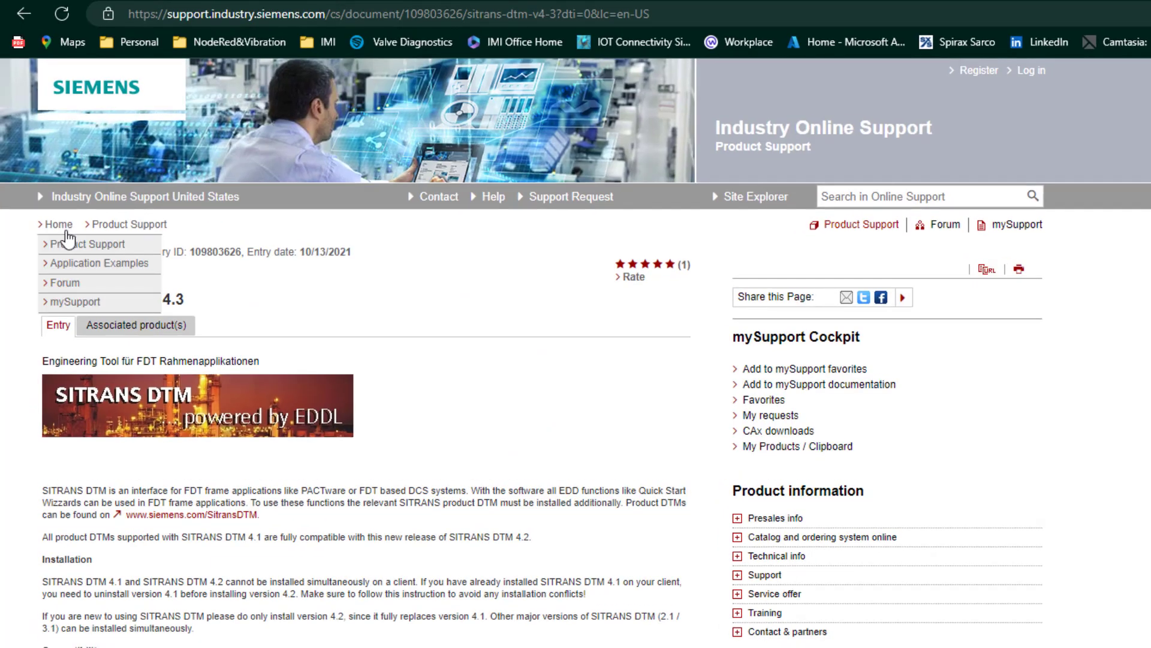
pyautogui.click(86, 244)
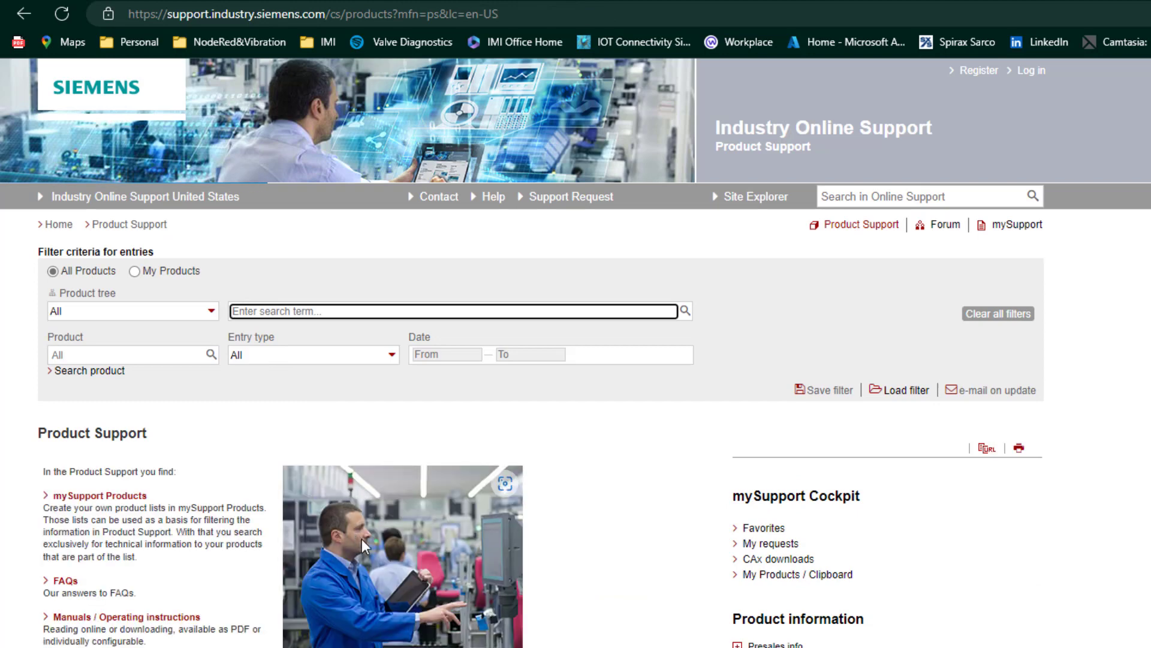
pyautogui.moveTo(342, 554)
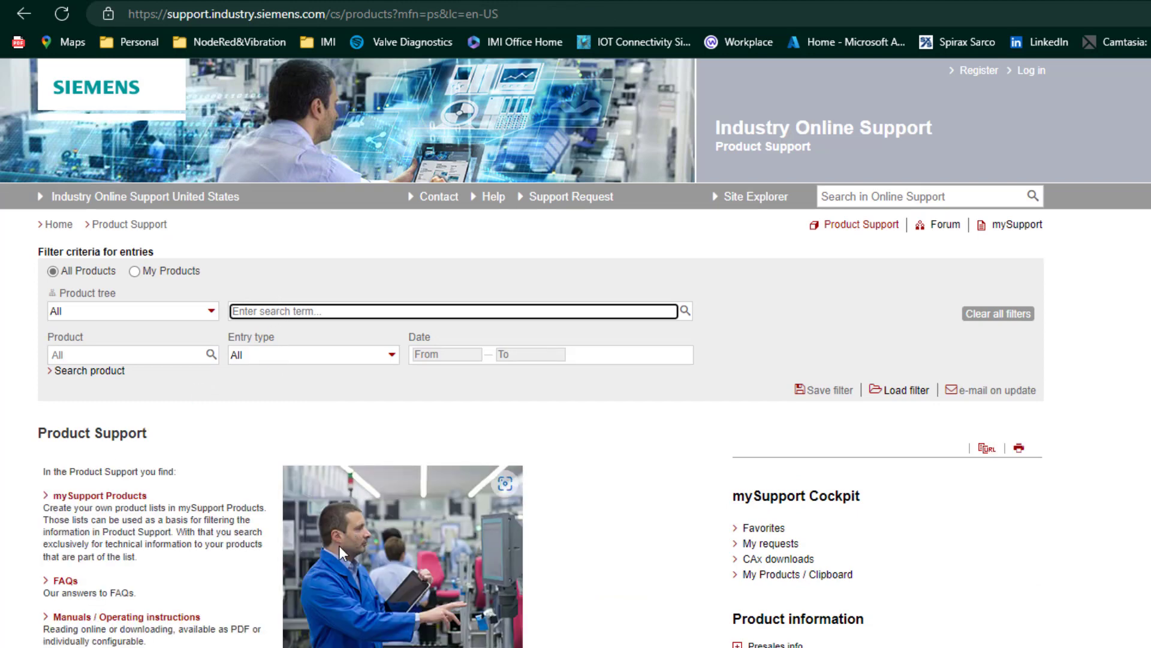
# Search support entries for 'sitrans p320' using the search suggestion.
pyautogui.write('s')
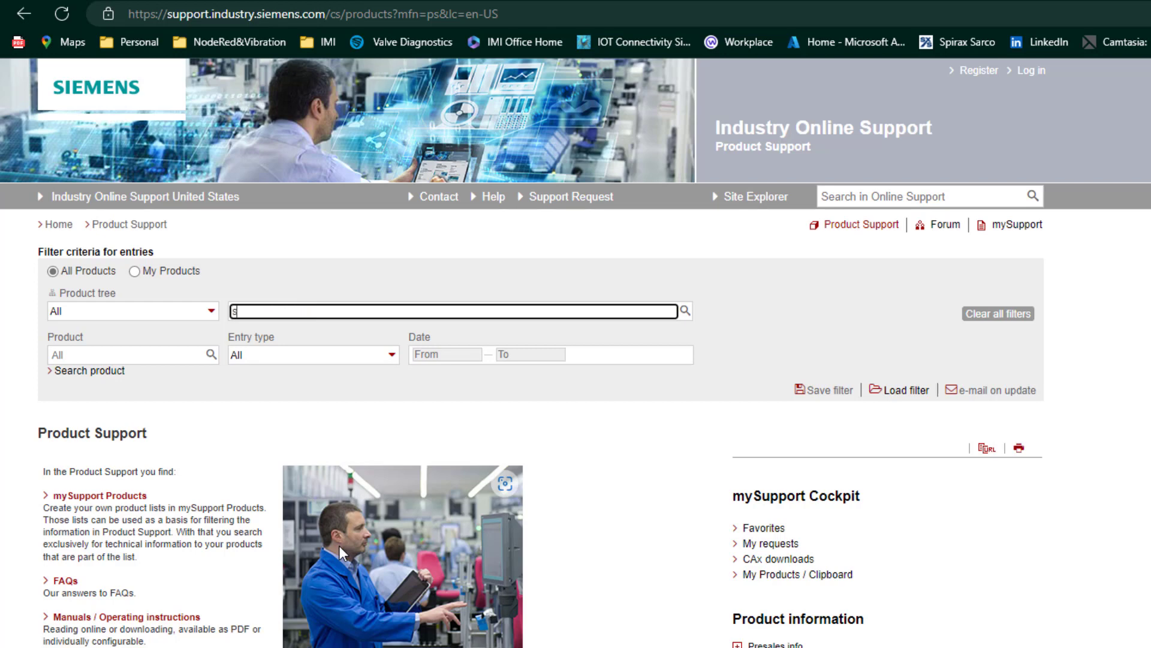
pyautogui.write('sitrans p')
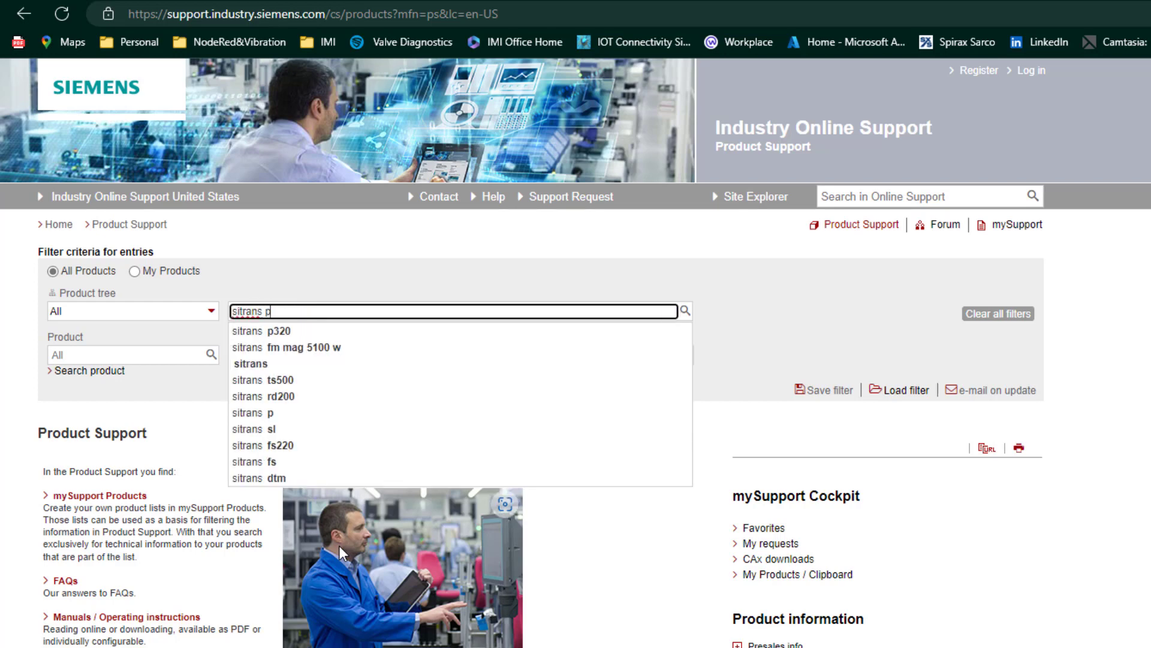
pyautogui.click(262, 330)
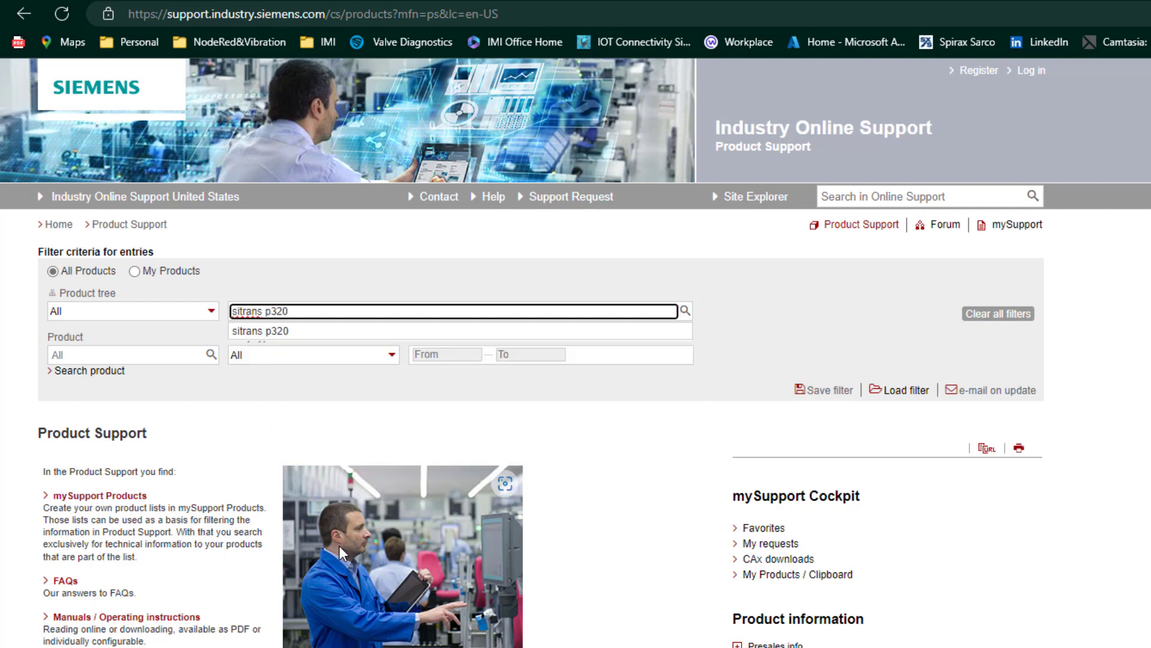
pyautogui.click(669, 311)
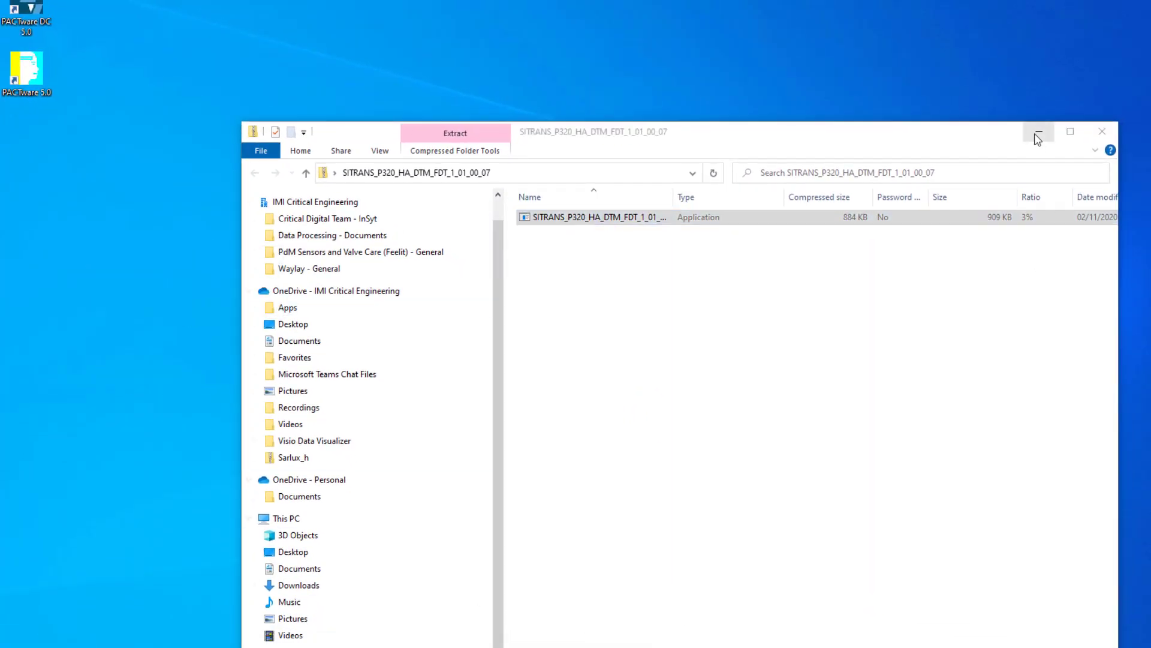
# Minimize the P320 archive window to reveal the desktop.
pyautogui.click(1038, 131)
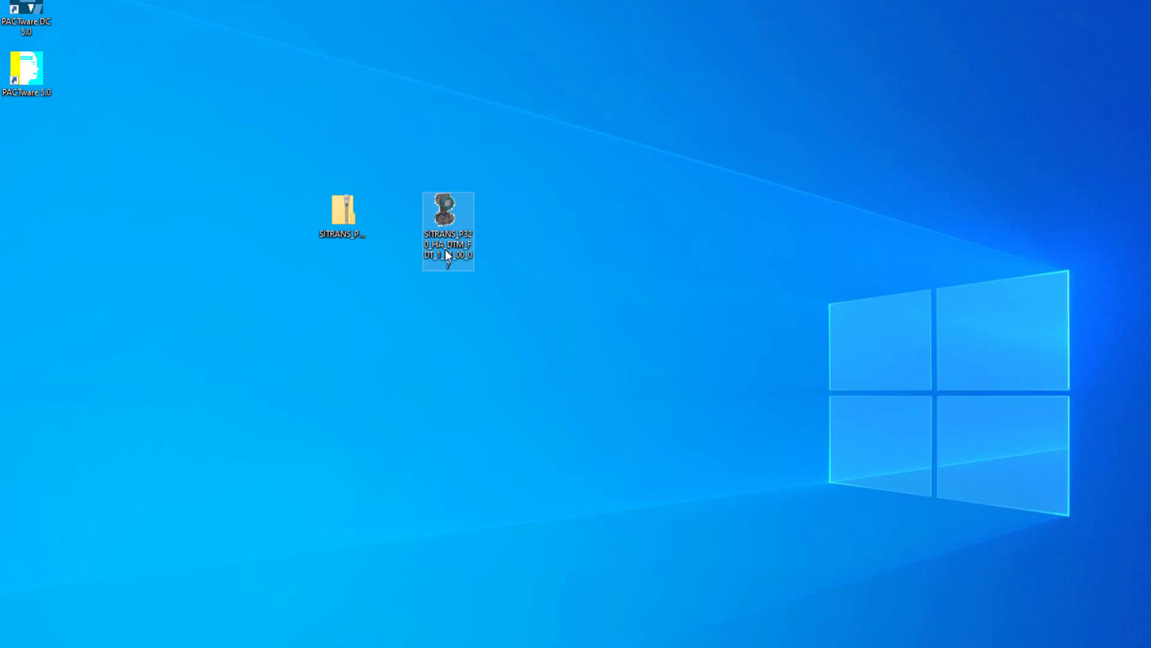
pyautogui.moveTo(470, 379)
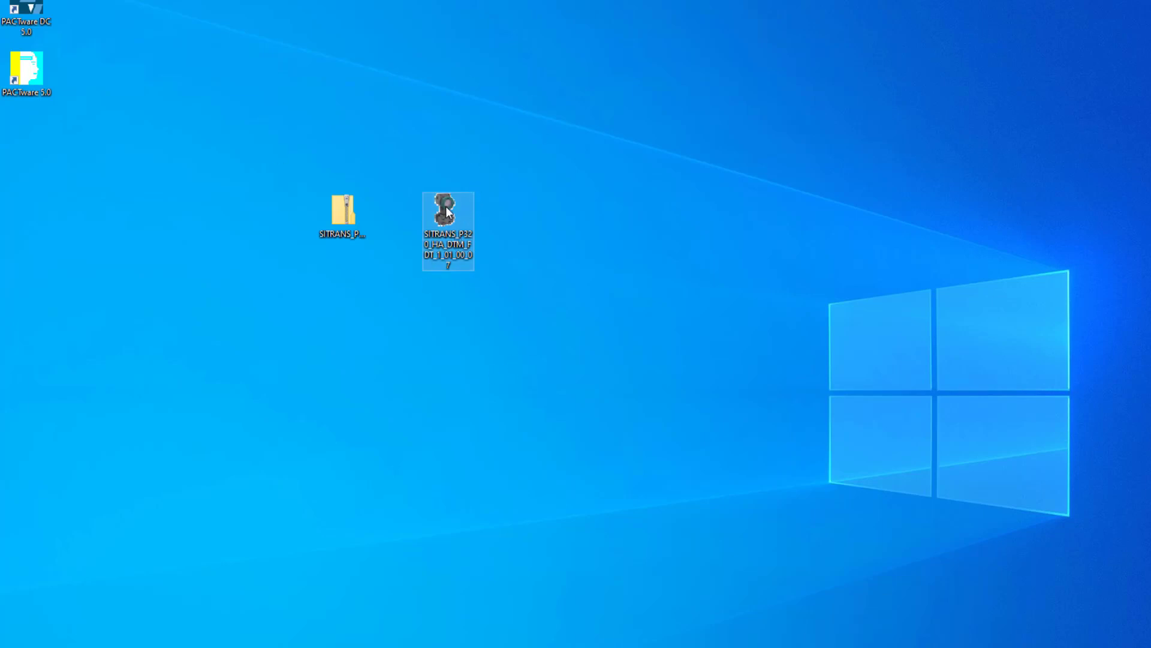
pyautogui.moveTo(445, 213)
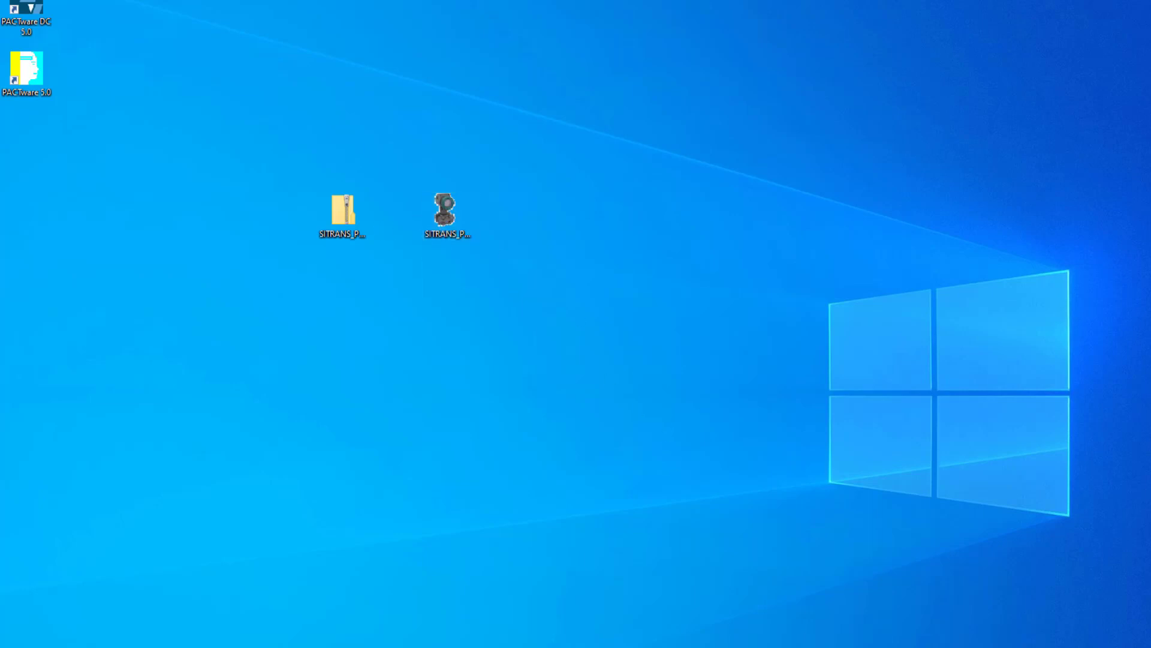
# Launch the SITRANS P320 DTM installer and reveal SmartScreen's run-anyway option.
pyautogui.doubleClick(446, 210)
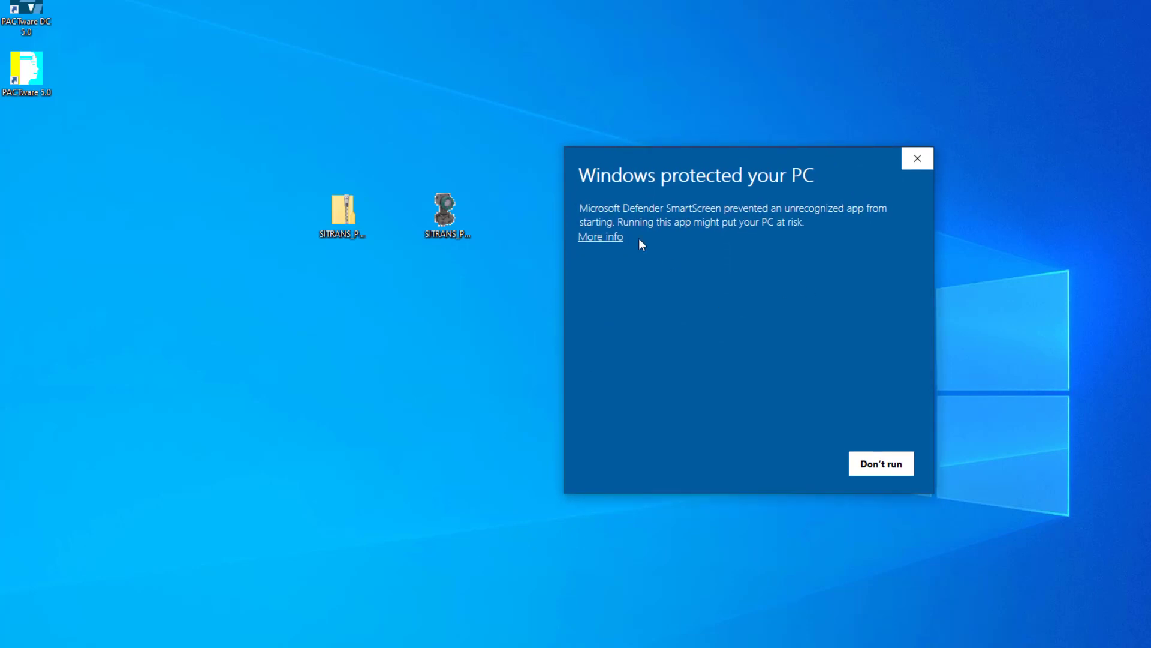
pyautogui.click(601, 236)
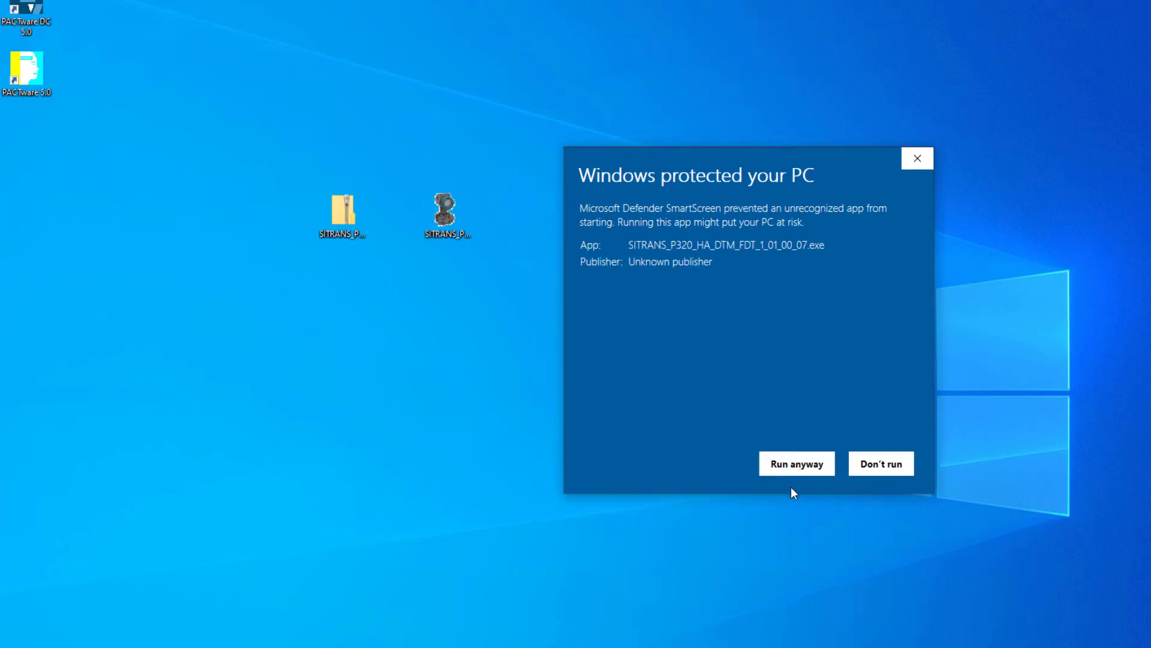
pyautogui.moveTo(797, 487)
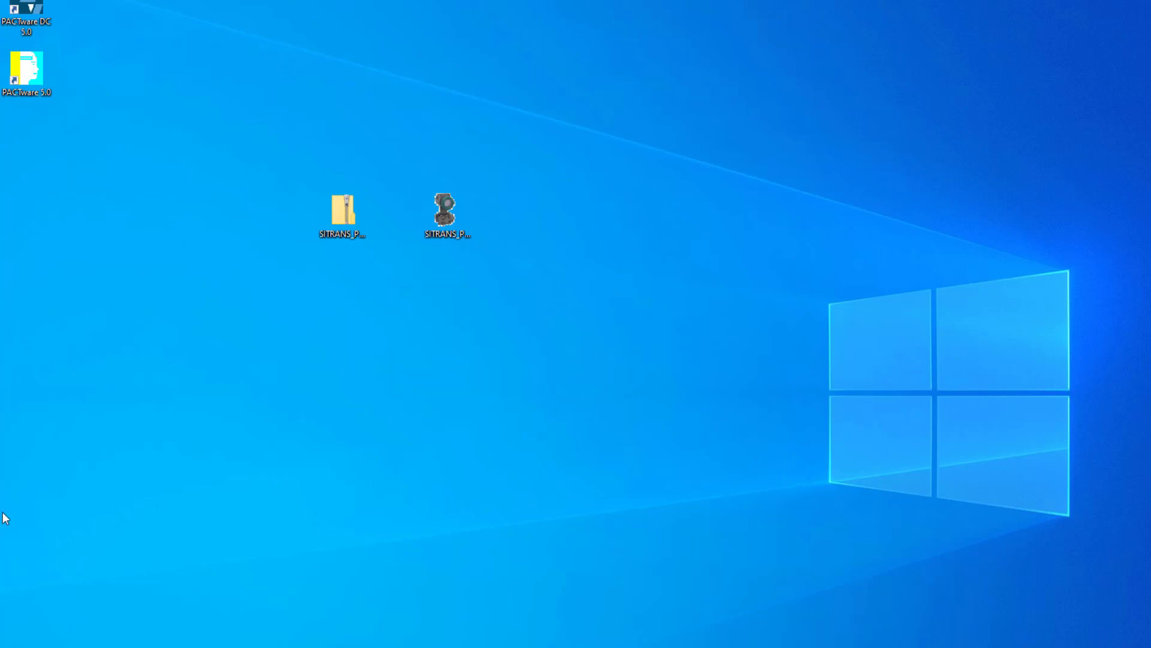
# Install SITRANS P320 HART Dev Rev 2 into the default folder and close the wizard.
pyautogui.doubleClick(447, 208)
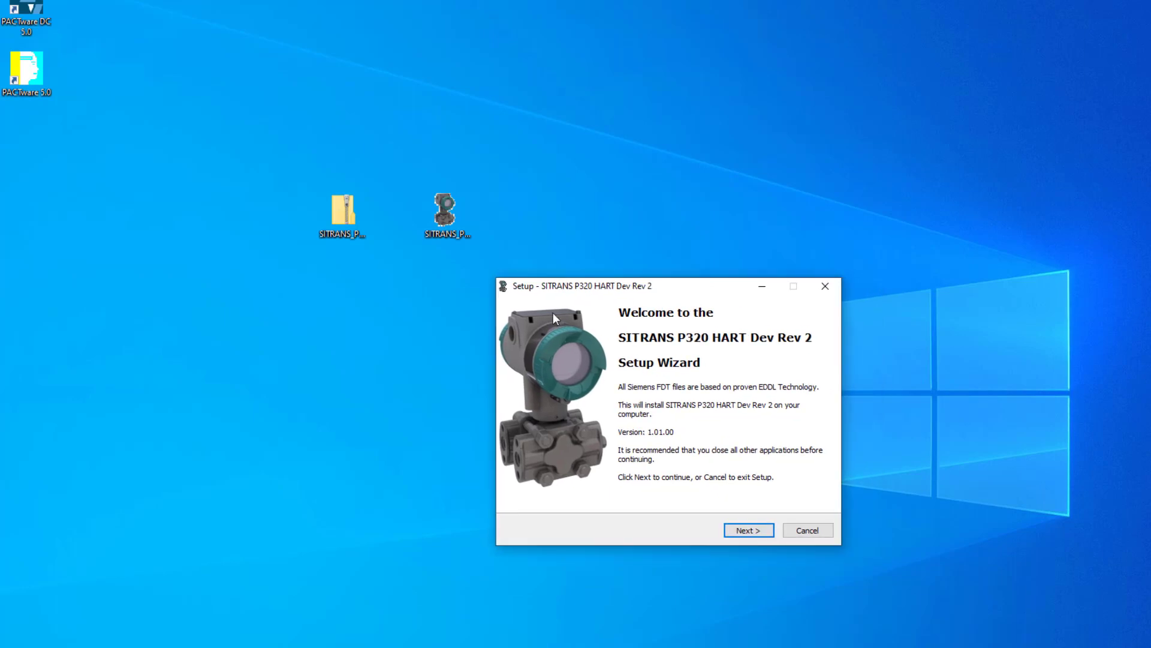
pyautogui.click(748, 530)
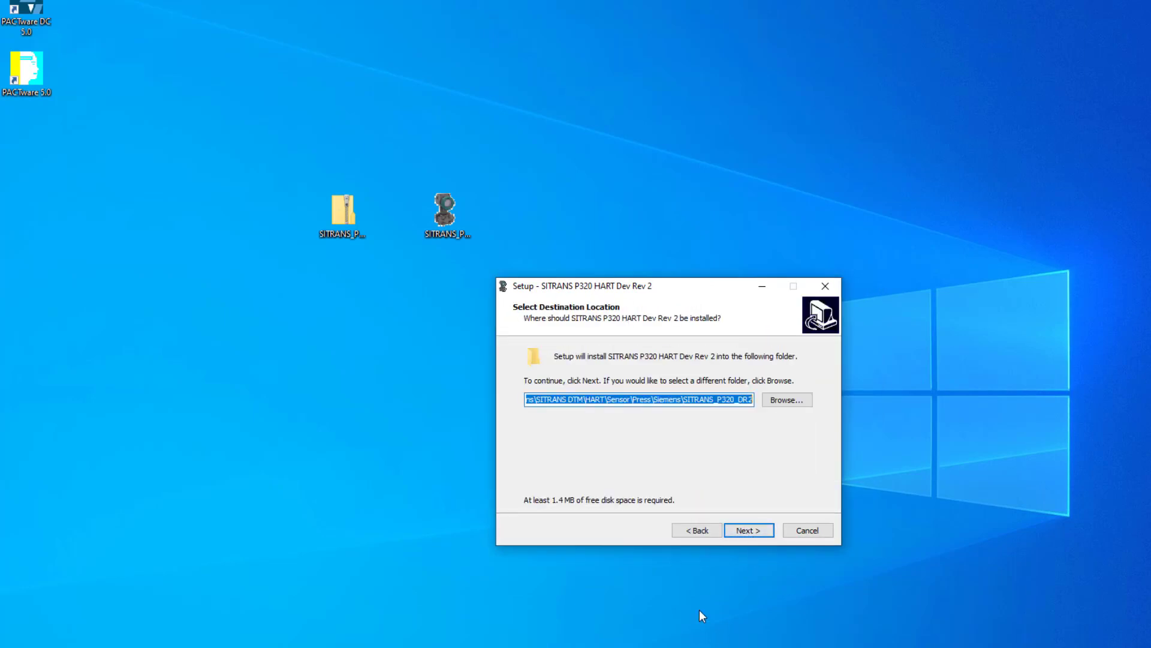
pyautogui.moveTo(705, 577)
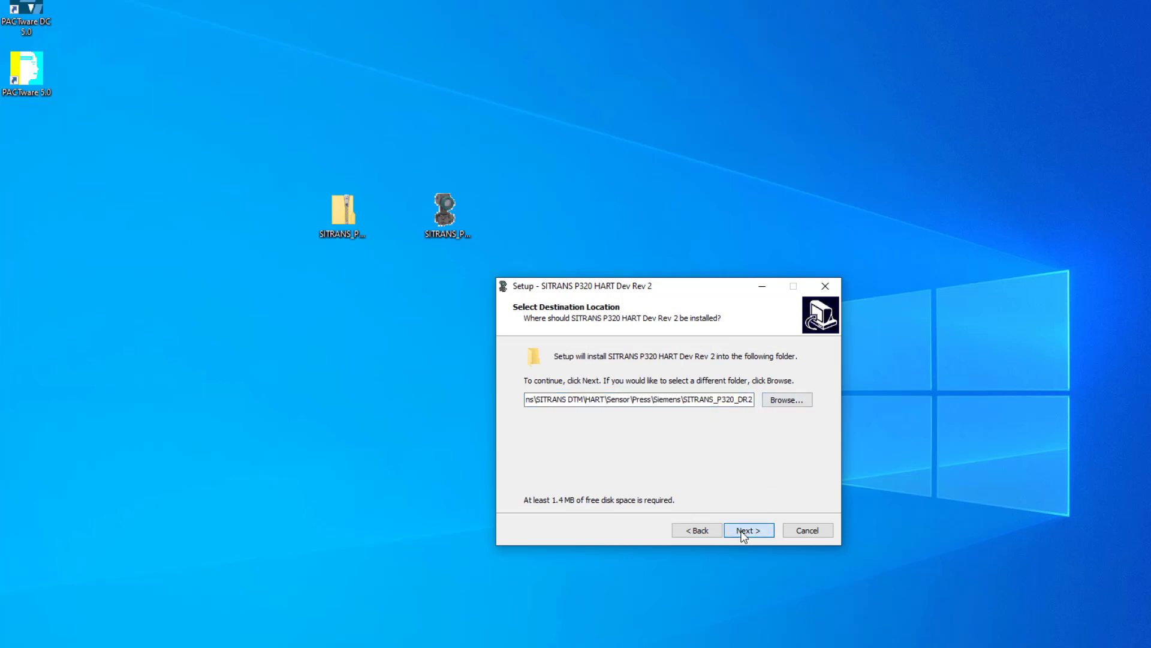
pyautogui.click(748, 530)
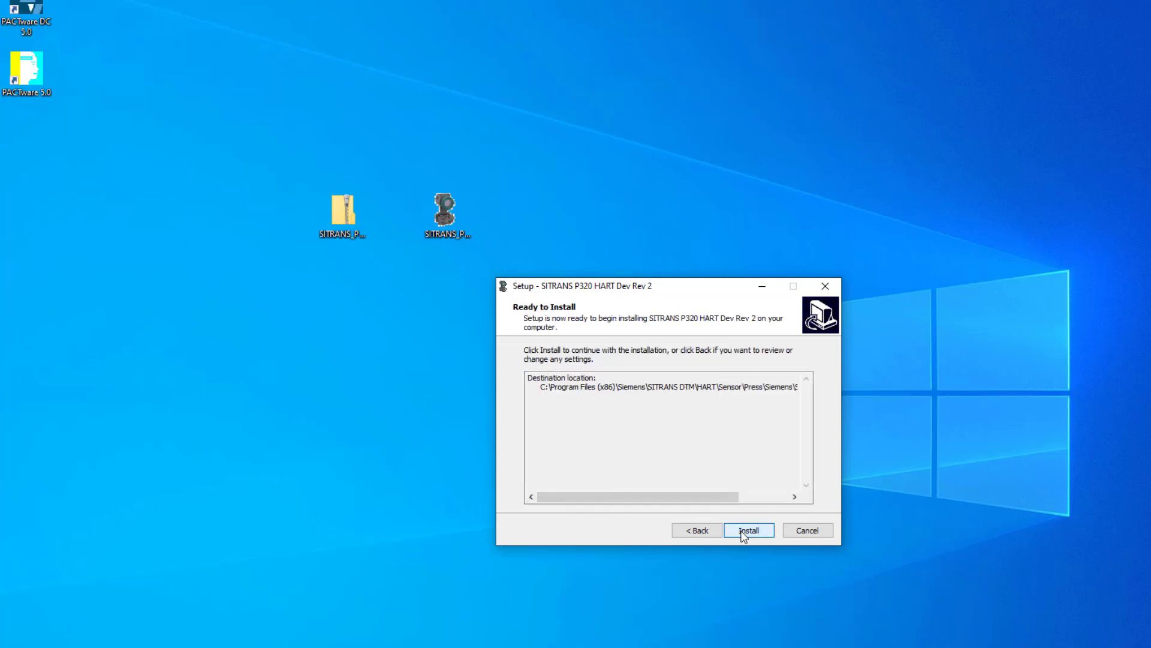
pyautogui.click(748, 530)
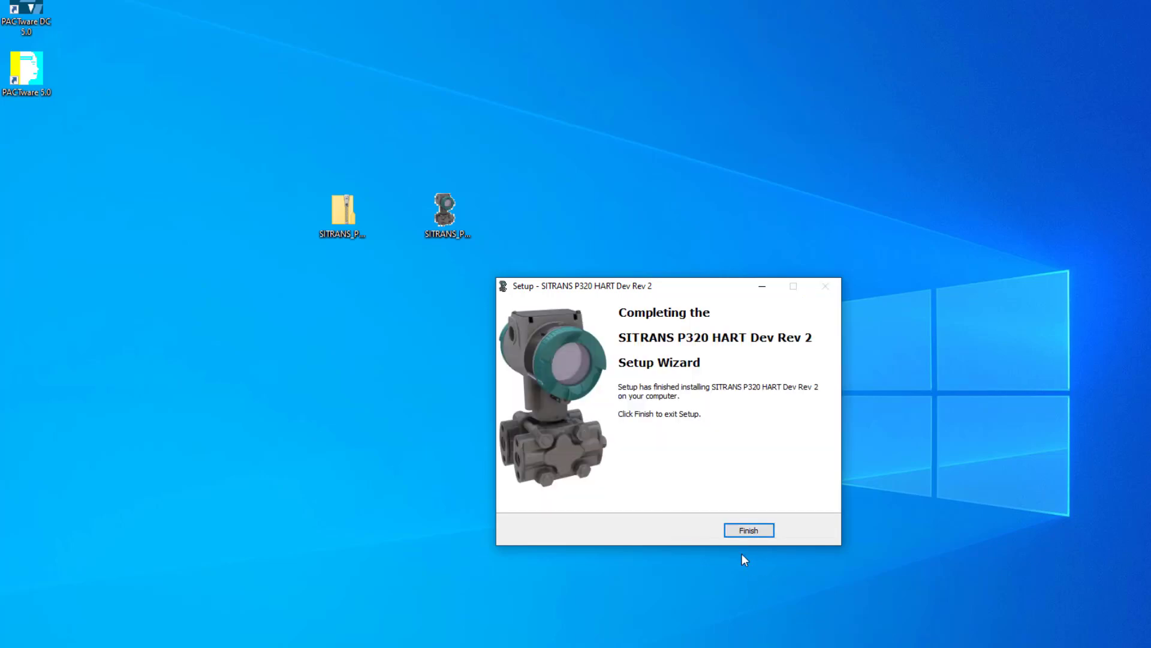
pyautogui.click(748, 530)
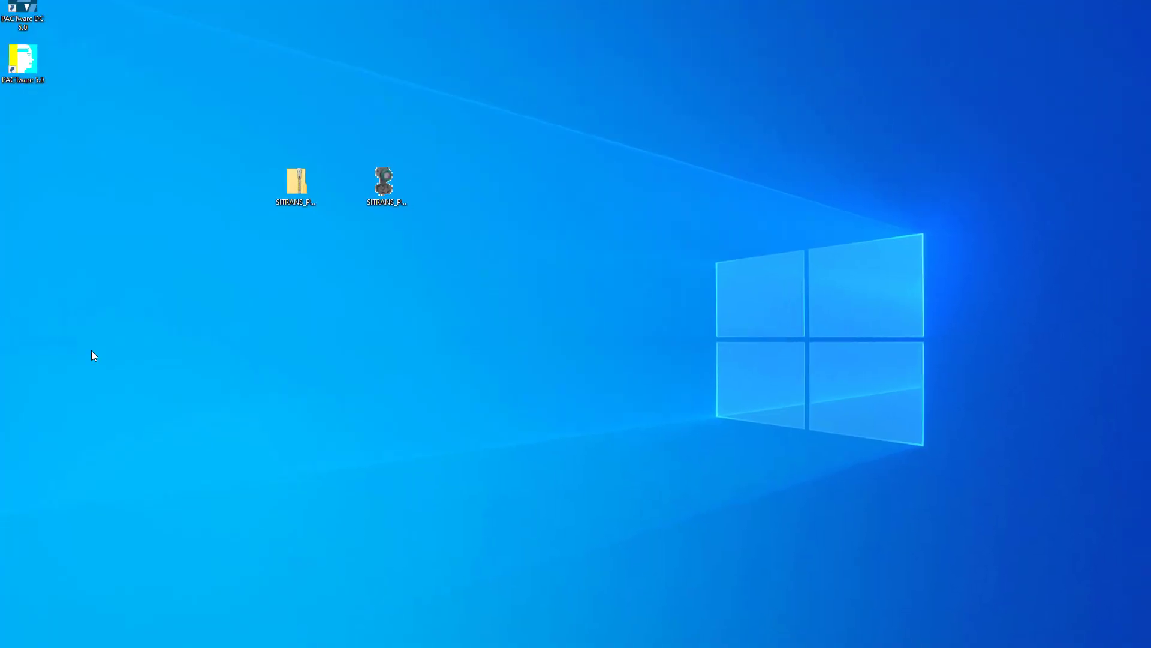
# Launch PACTware from its desktop shortcut, retrying once, until the VEGA project assistant appears.
pyautogui.doubleClick(22, 62)
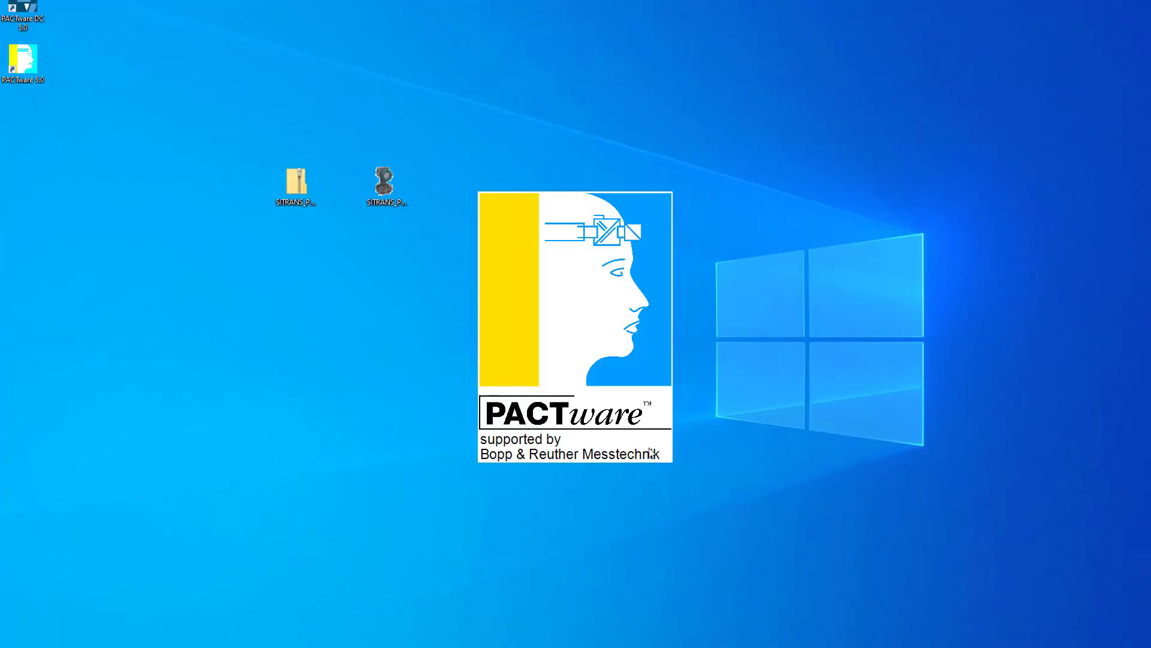
pyautogui.moveTo(601, 436)
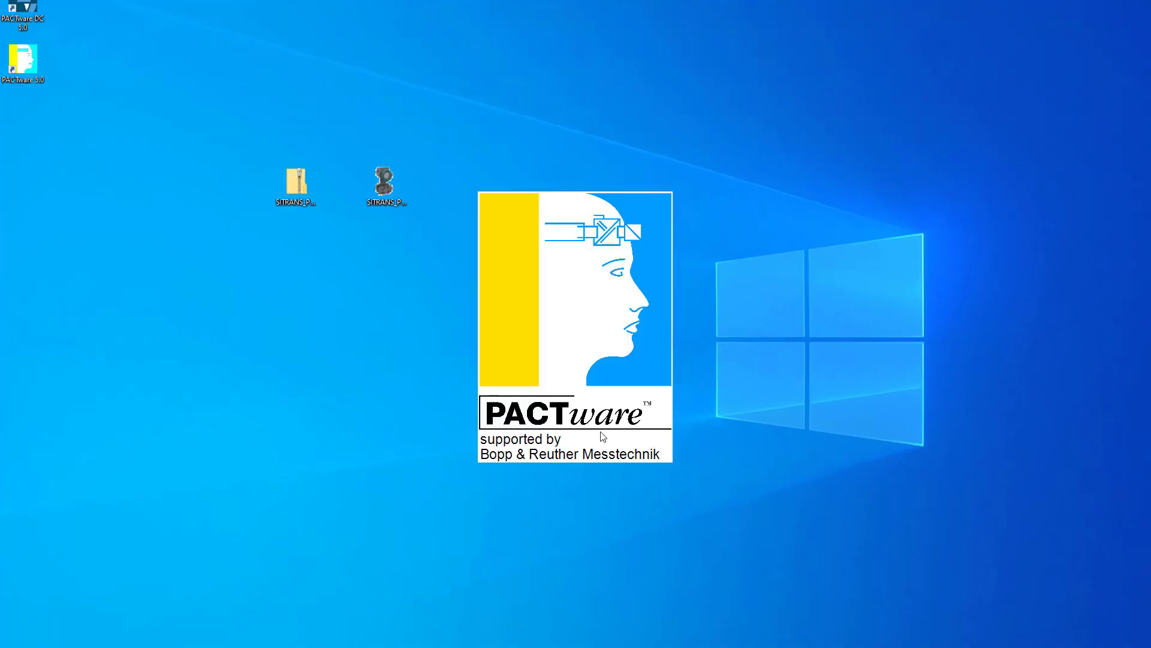
pyautogui.moveTo(445, 447)
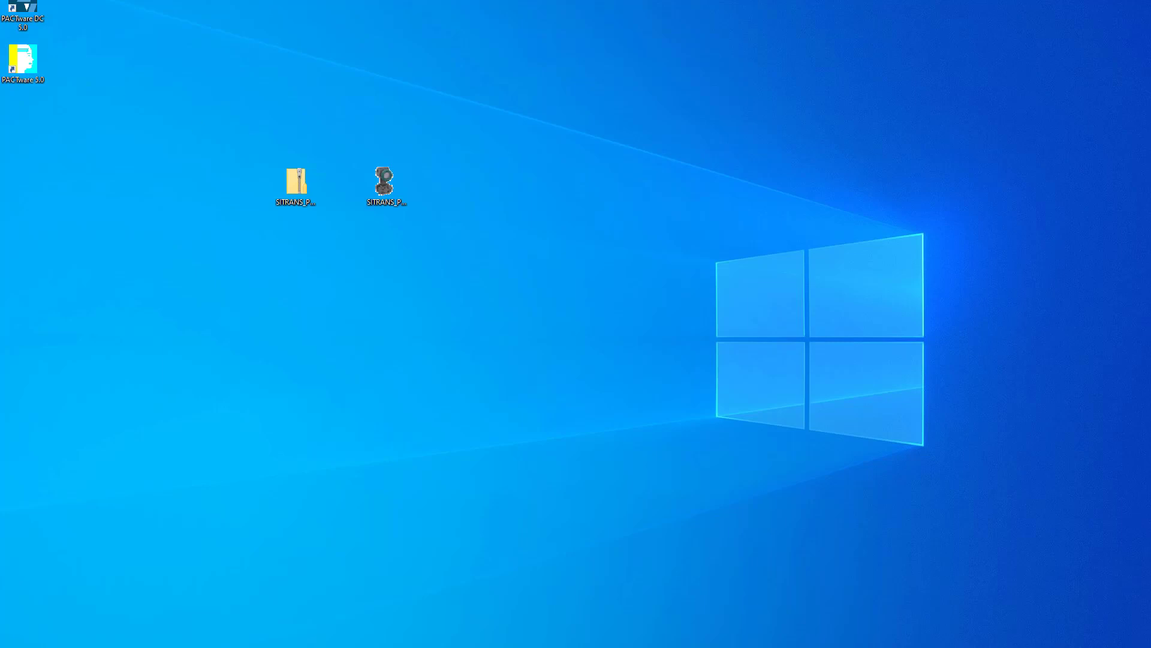
pyautogui.doubleClick(22, 58)
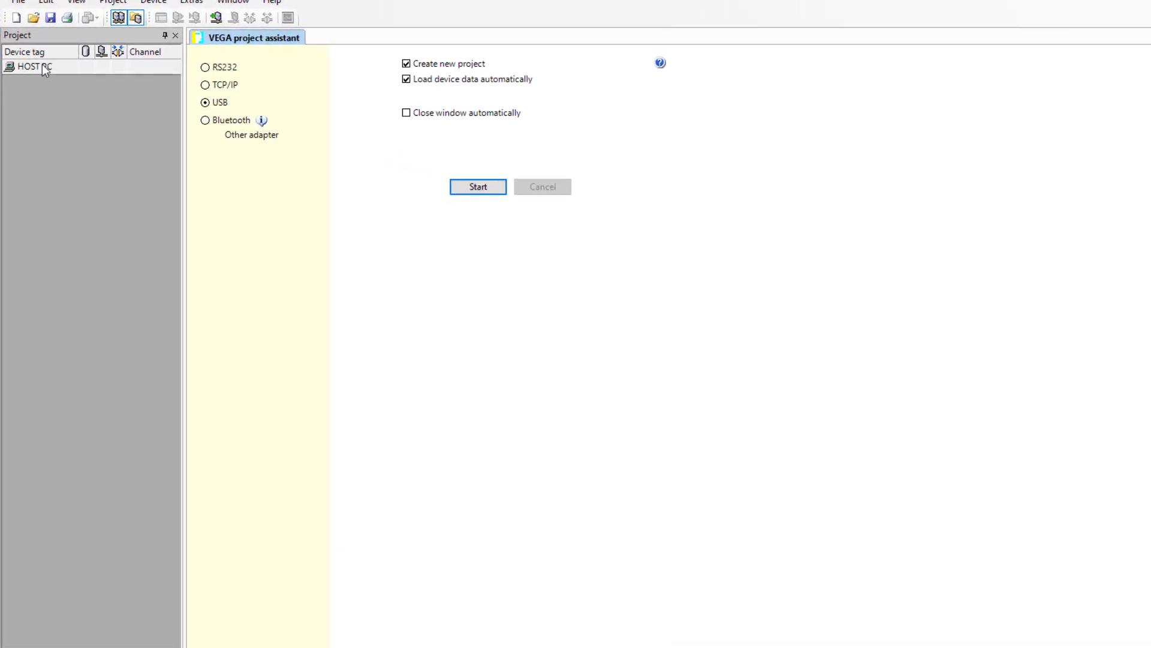
# Add a HART Communication COM5 driver beneath HOST PC.
pyautogui.rightClick(30, 66)
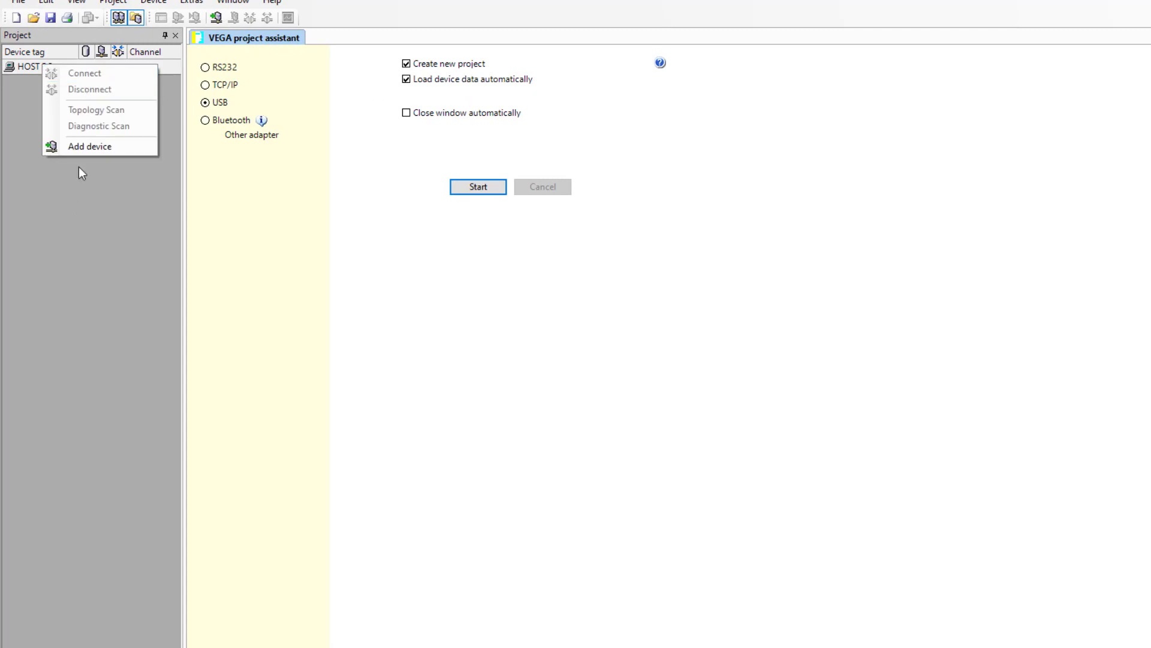
pyautogui.click(89, 146)
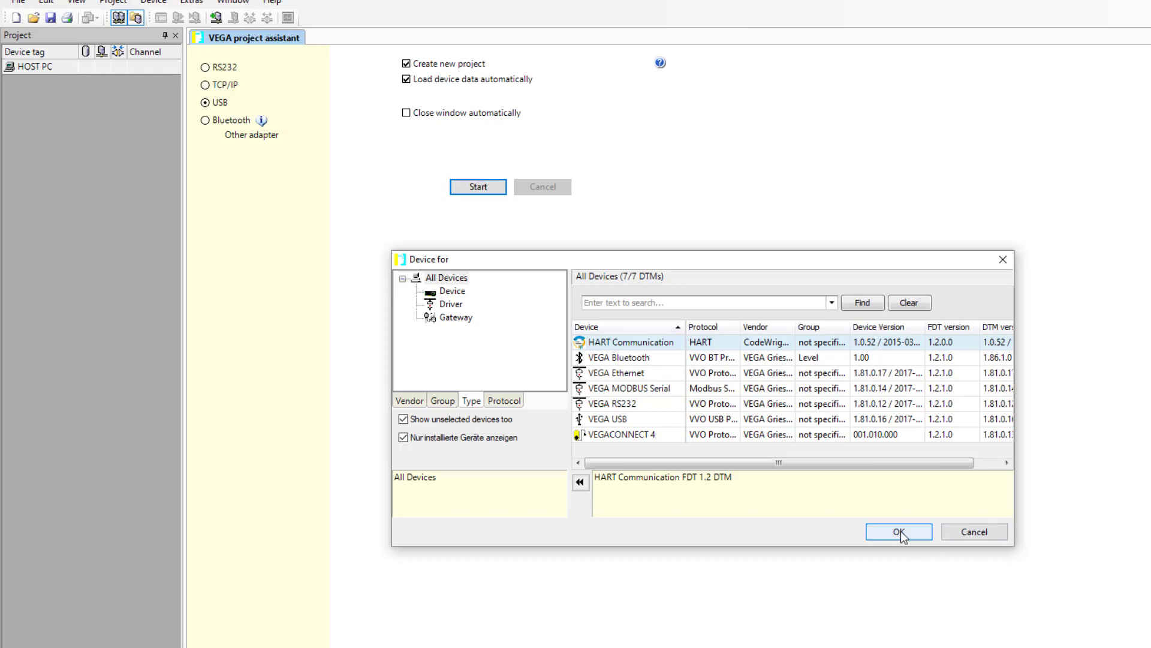
pyautogui.click(897, 530)
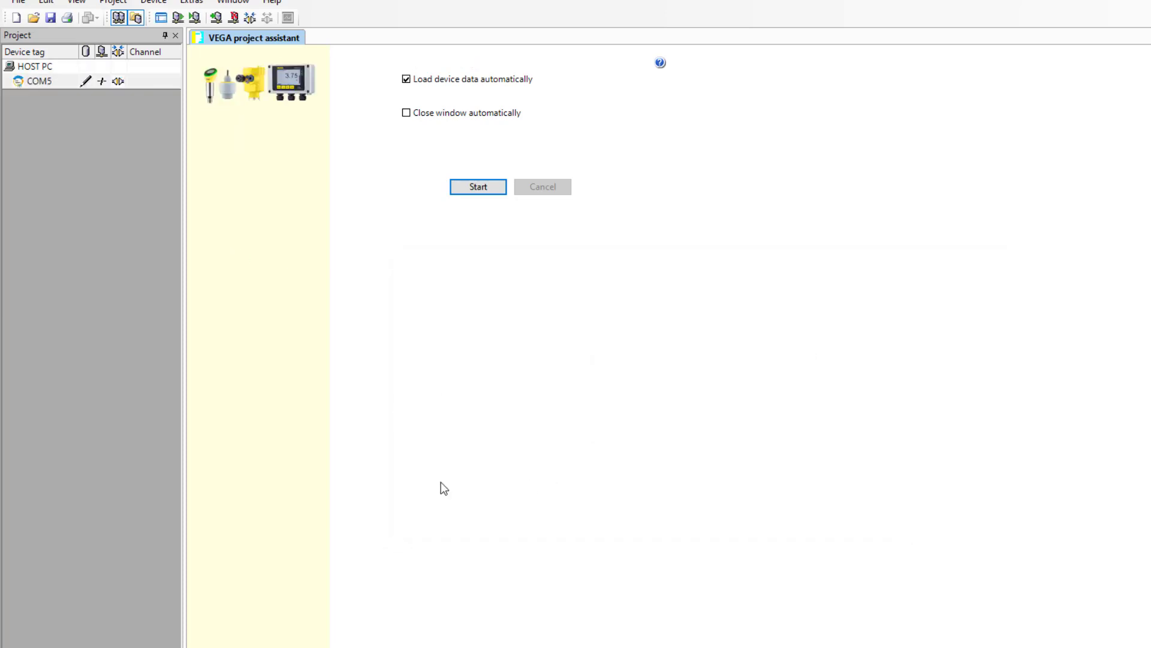
pyautogui.click(38, 81)
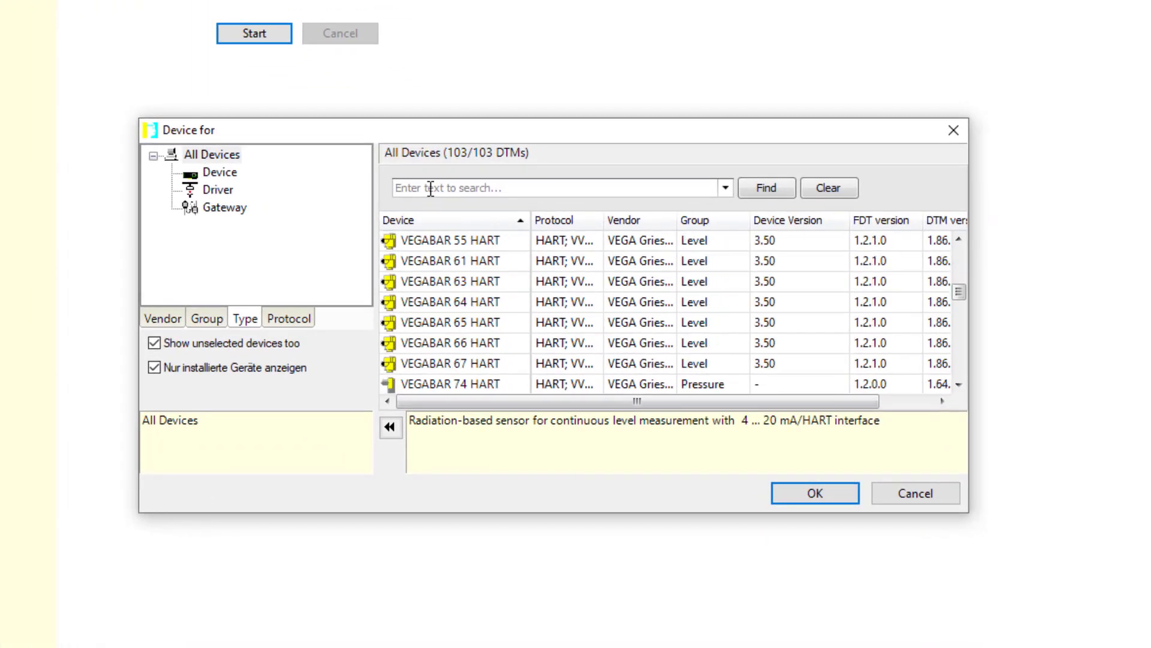
# Search the device catalog for 'sitrans', finding only SITRANS LR1x0.
pyautogui.write('siy')
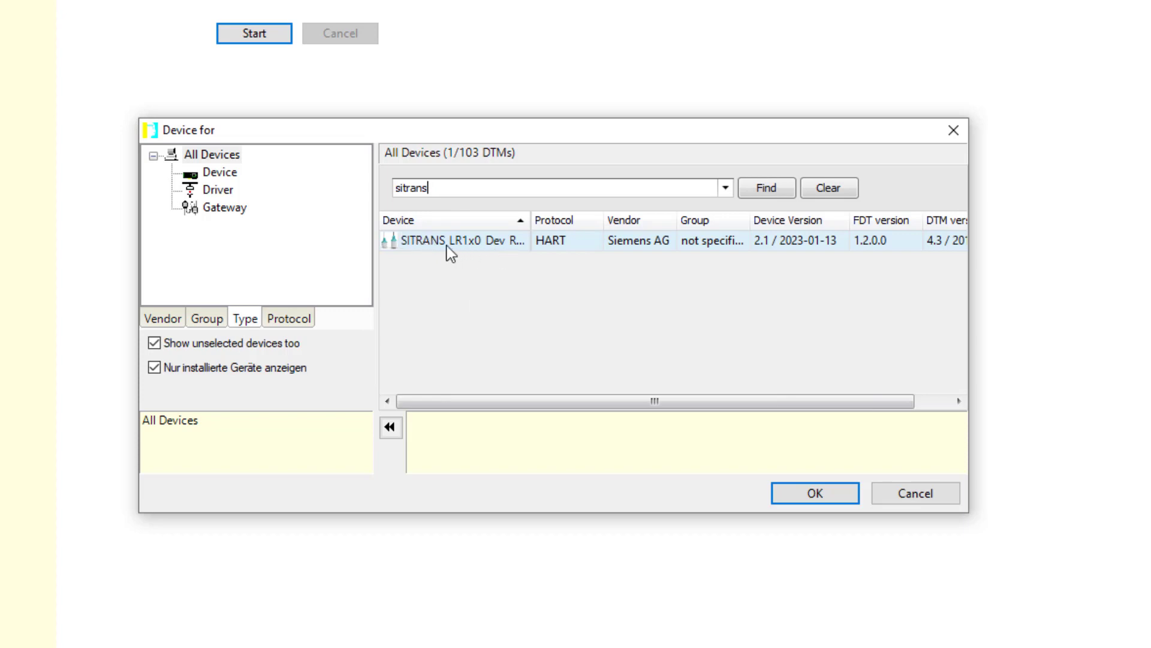
pyautogui.moveTo(653, 364)
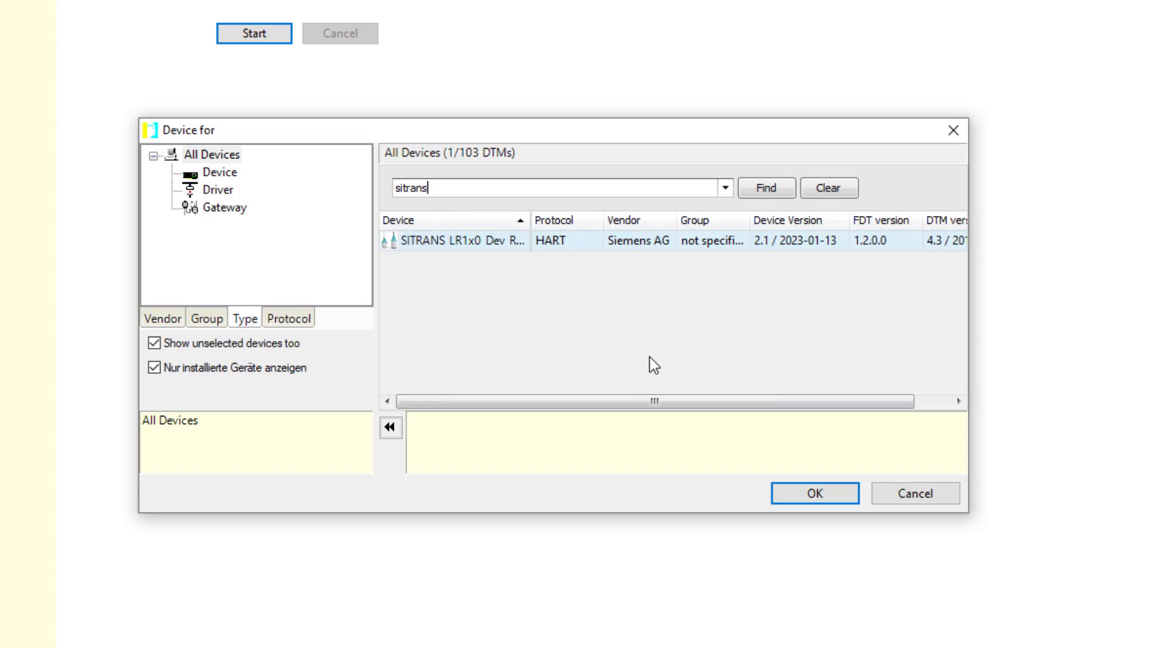
pyautogui.moveTo(945, 143)
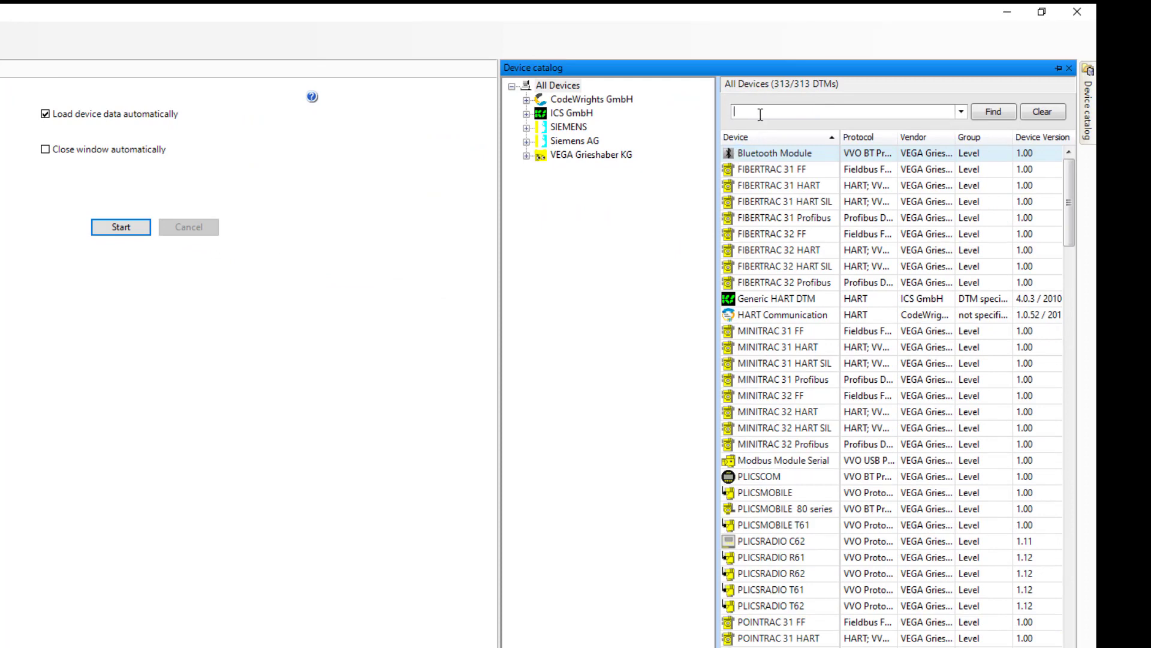
# Update the PACTware device catalog so the new P320 driver is listed.
pyautogui.write('sitrans')
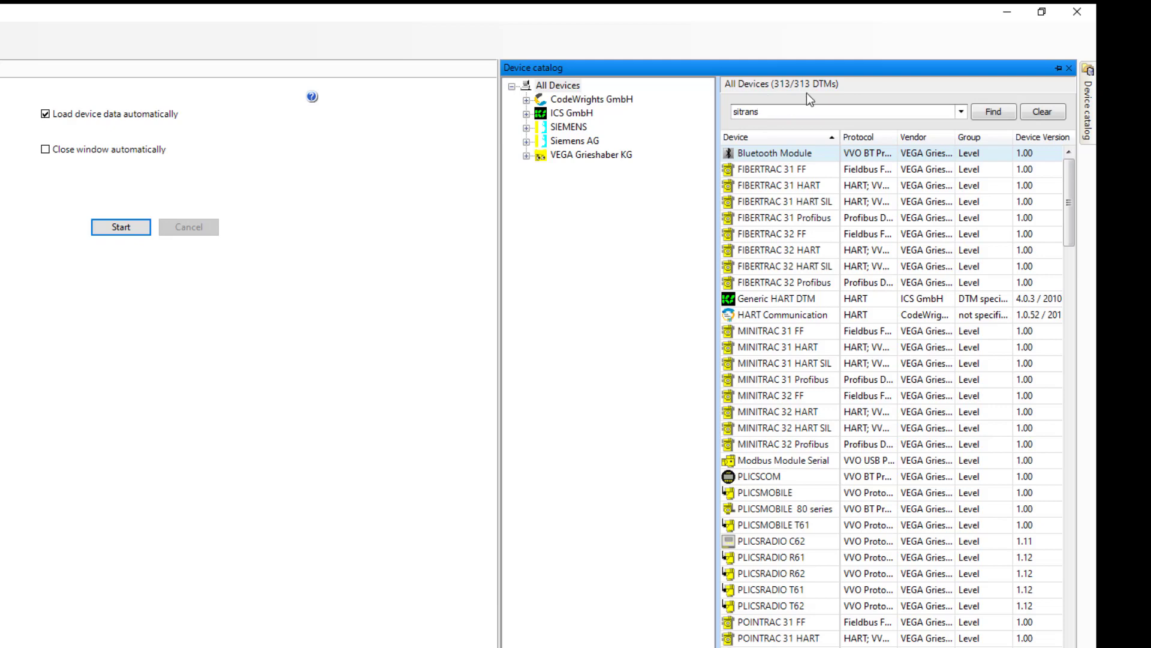
pyautogui.click(993, 111)
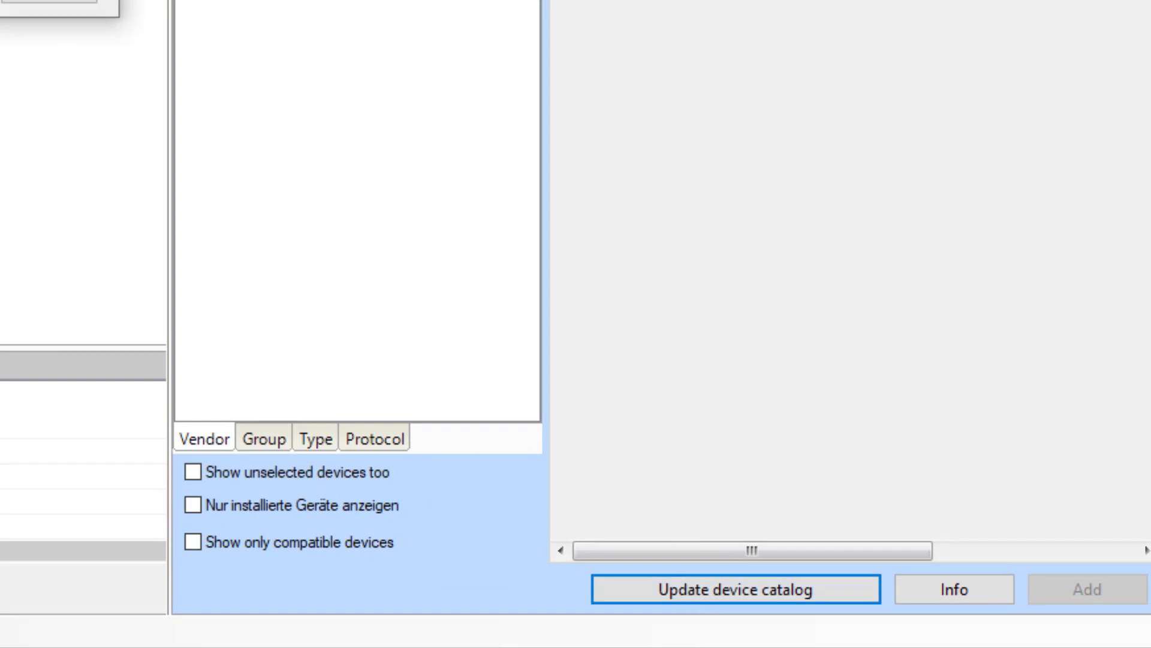
pyautogui.click(736, 588)
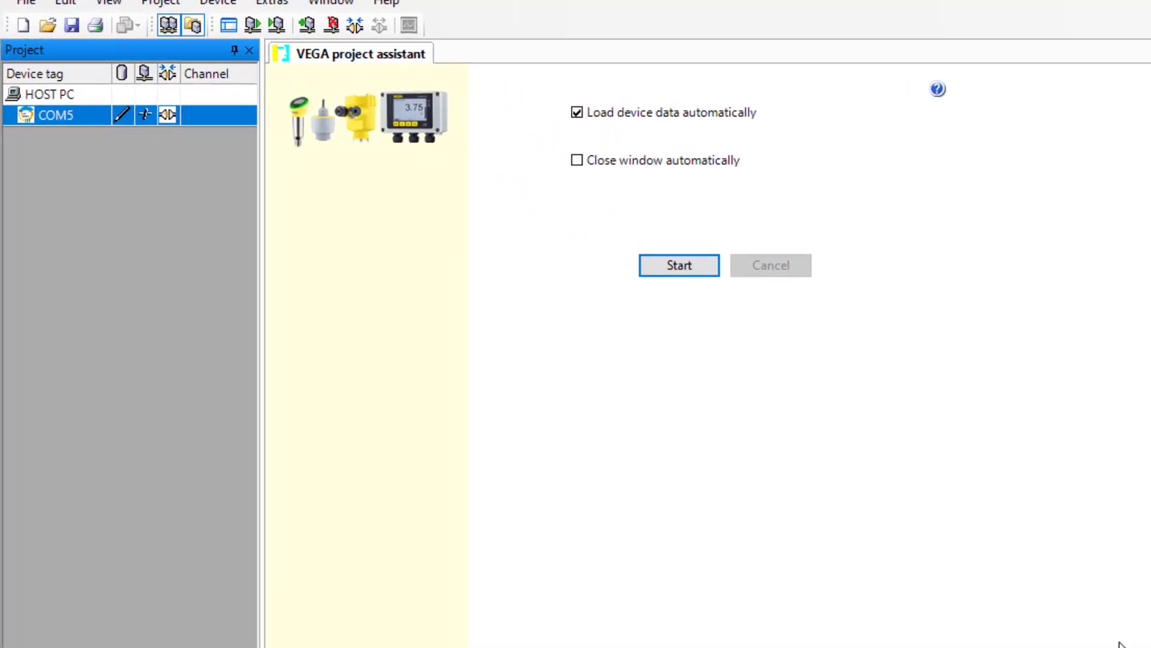
# Search 'sitrans' and add SITRANS P320 Dev Rev 2 on the COM5 HART channel.
pyautogui.rightClick(51, 114)
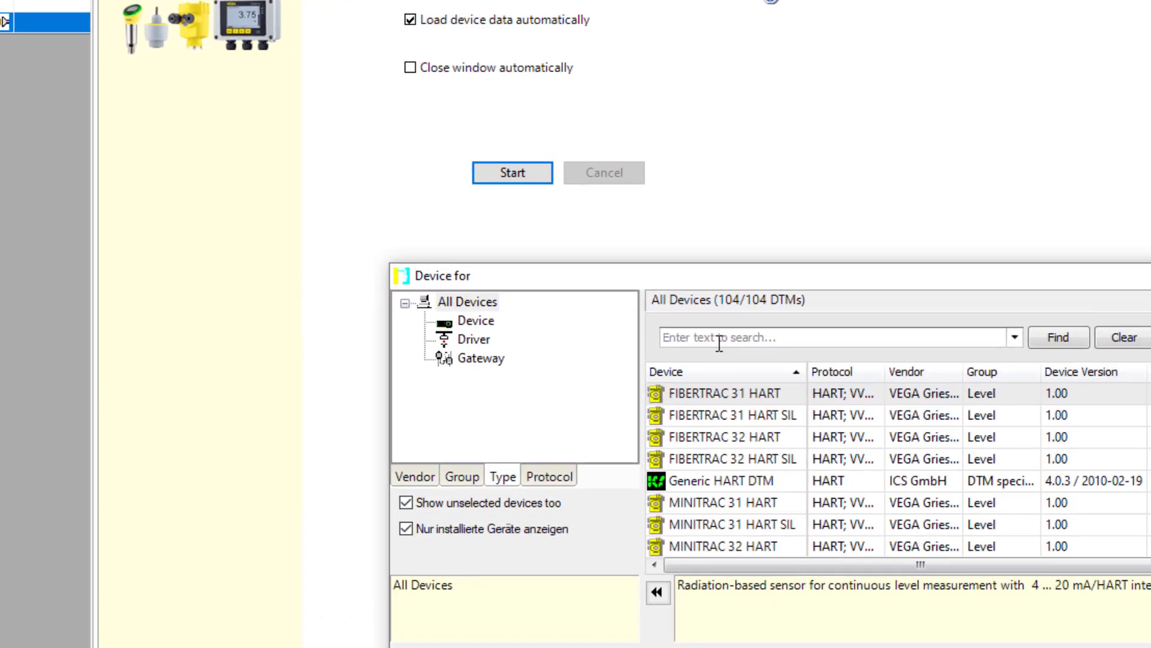
pyautogui.write('sitr')
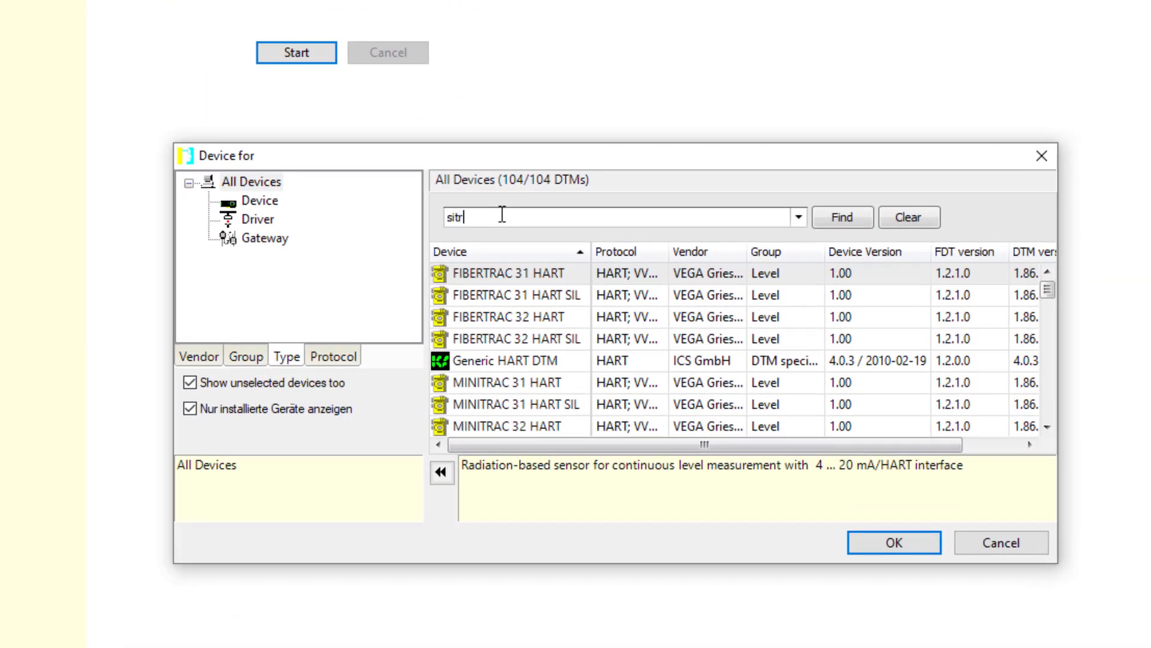
pyautogui.write('ans')
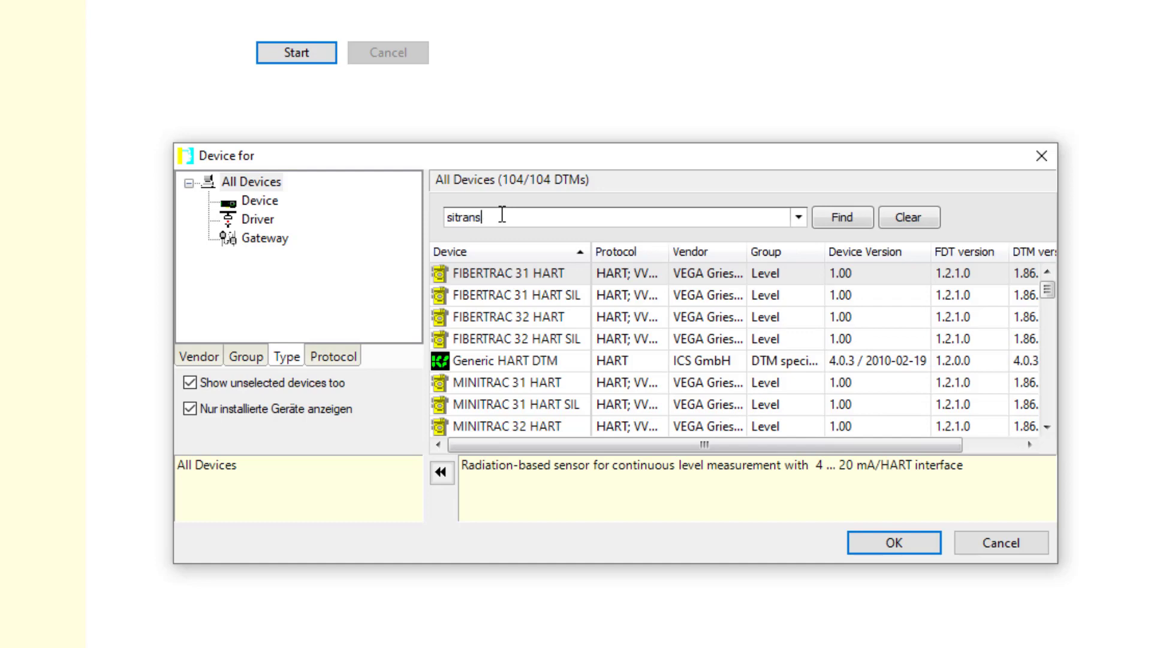
pyautogui.click(841, 217)
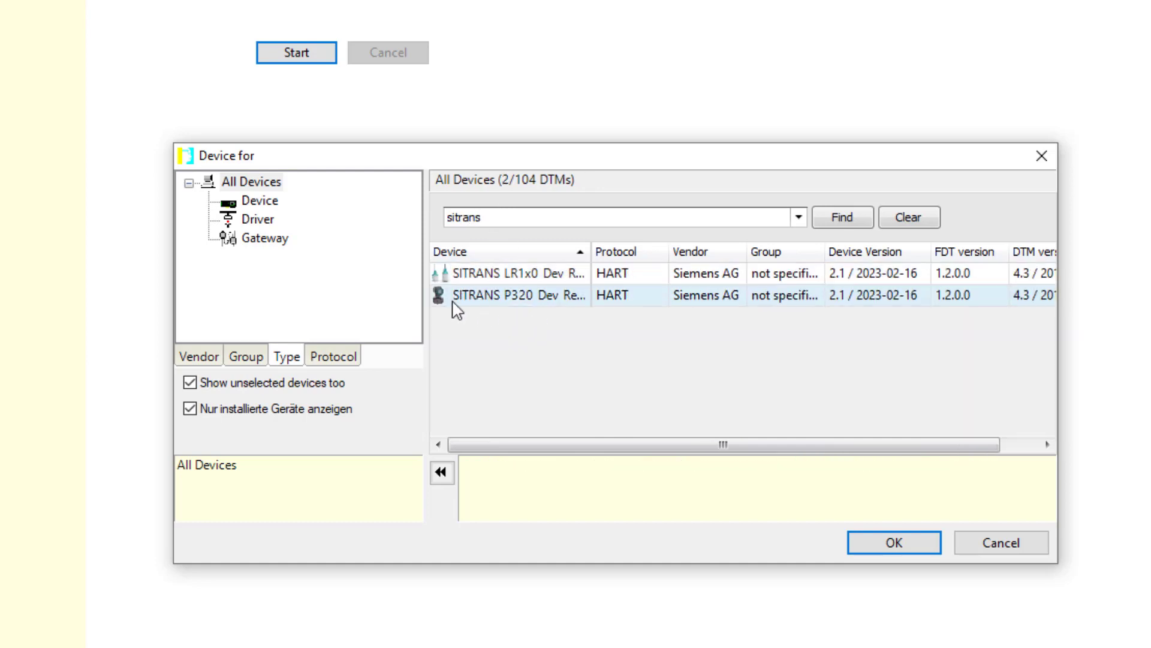
pyautogui.click(892, 542)
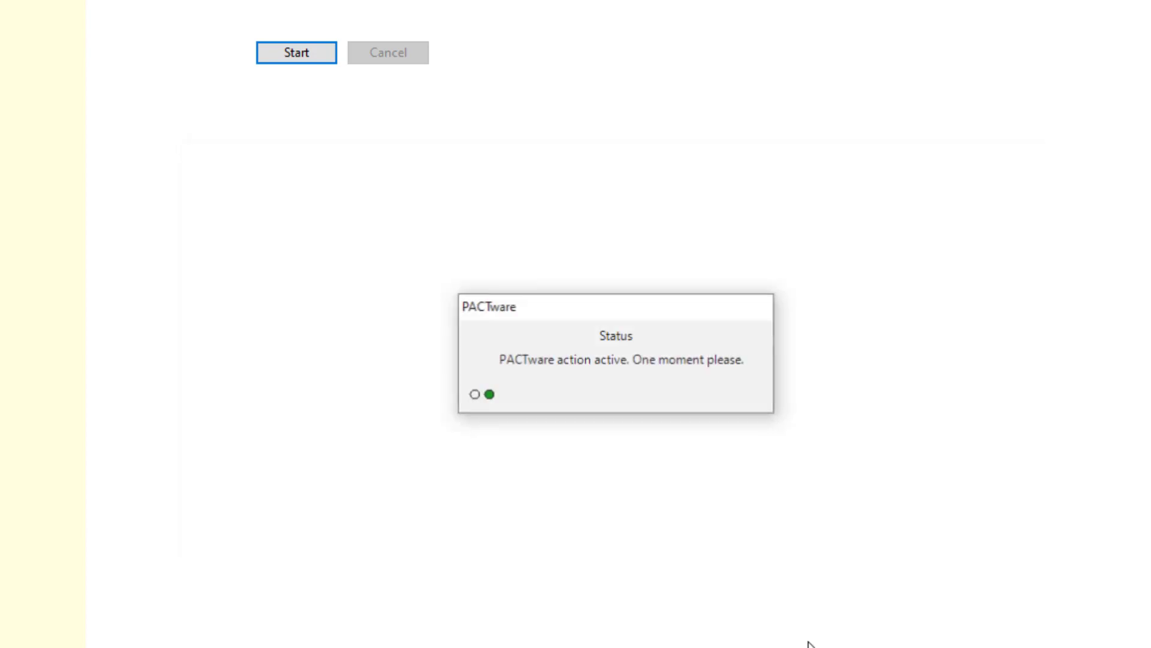
pyautogui.moveTo(287, 543)
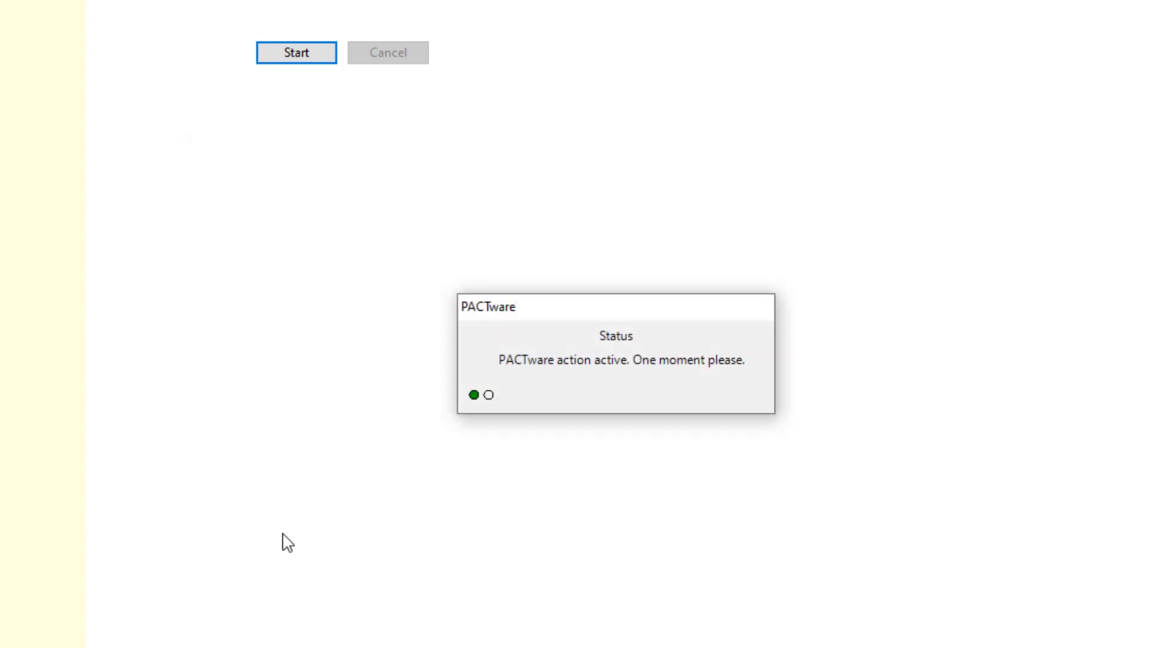
pyautogui.click(295, 52)
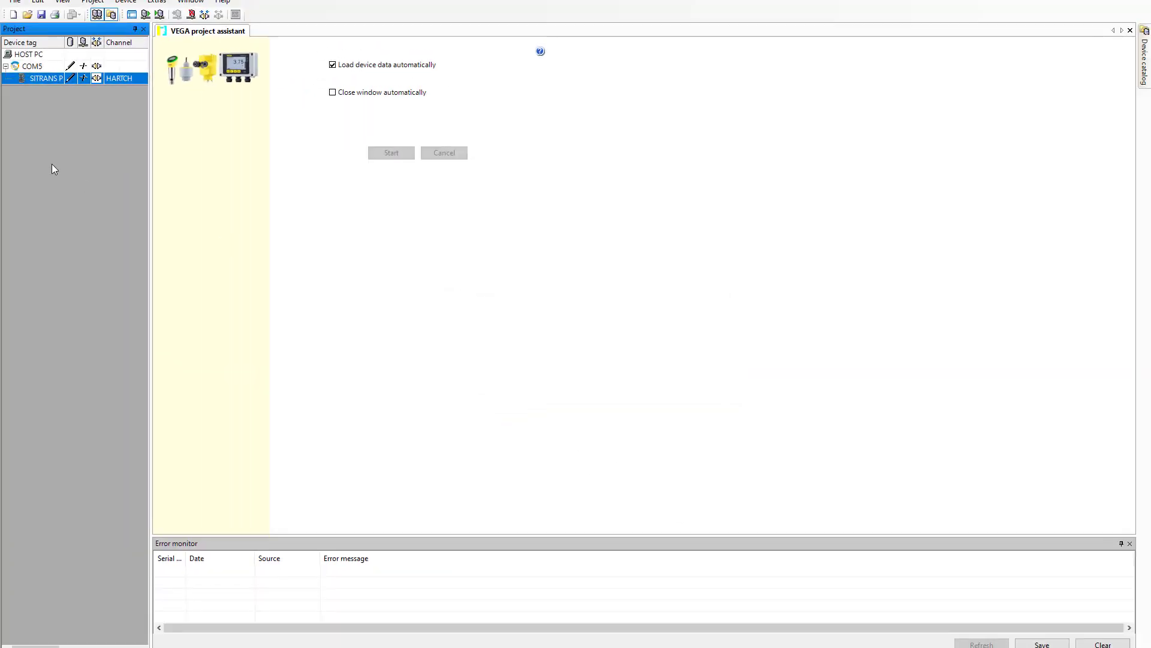
# Open the SITRANS P320 Dev Rev 2 parameter window from its context menu.
pyautogui.rightClick(40, 78)
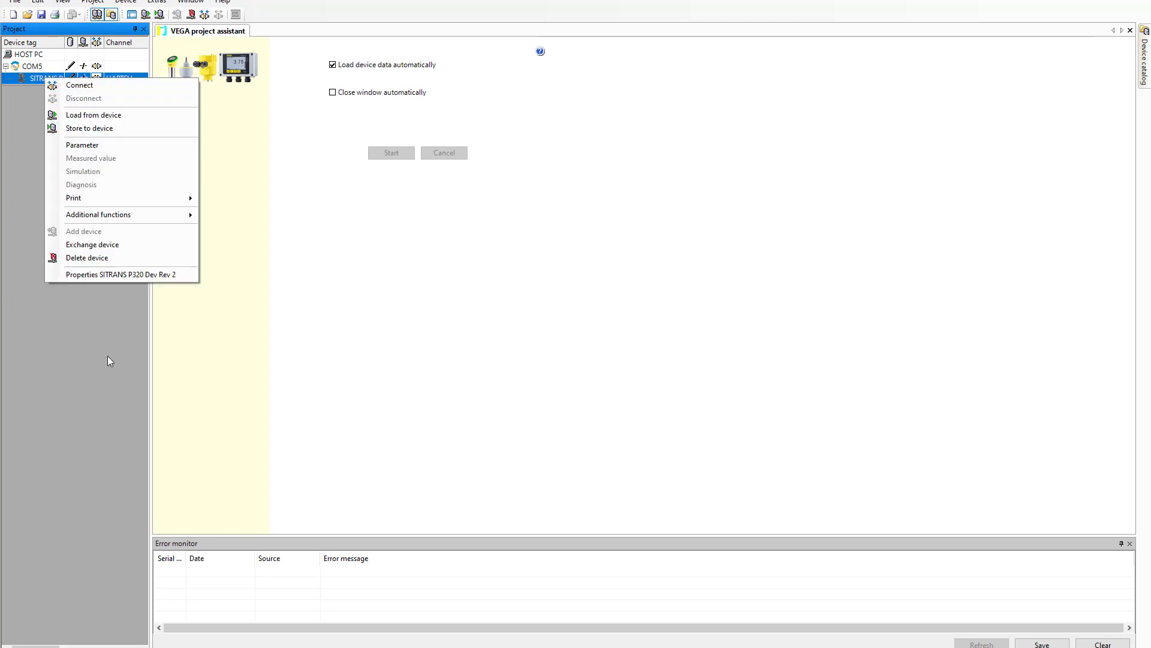
pyautogui.click(108, 359)
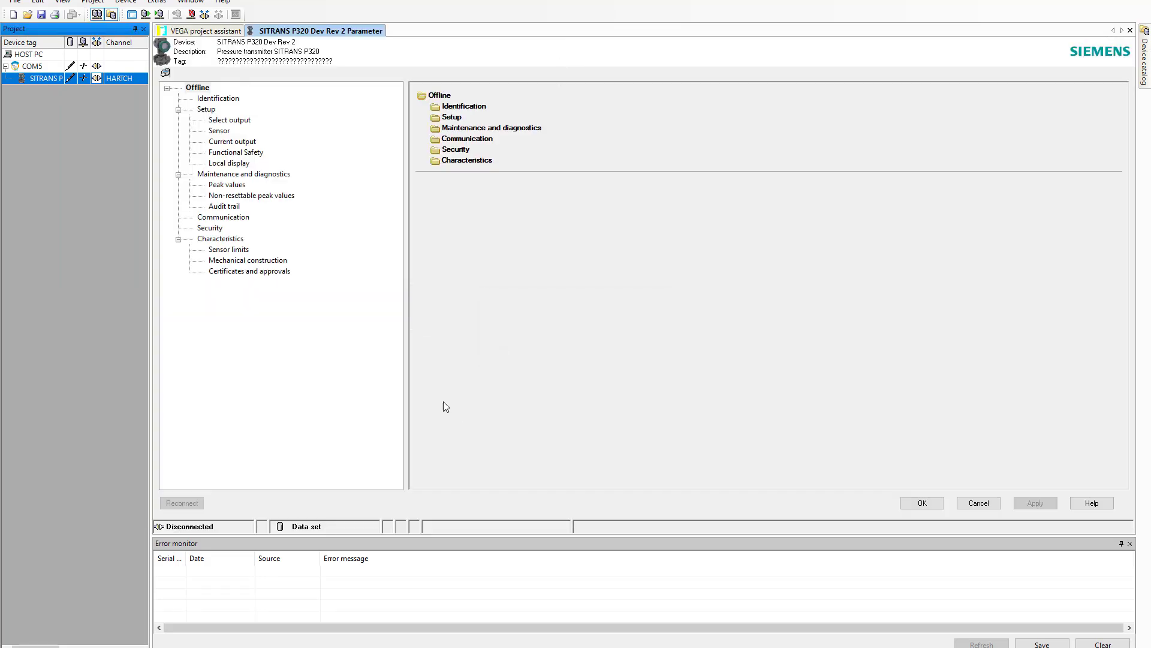
pyautogui.moveTo(226, 160)
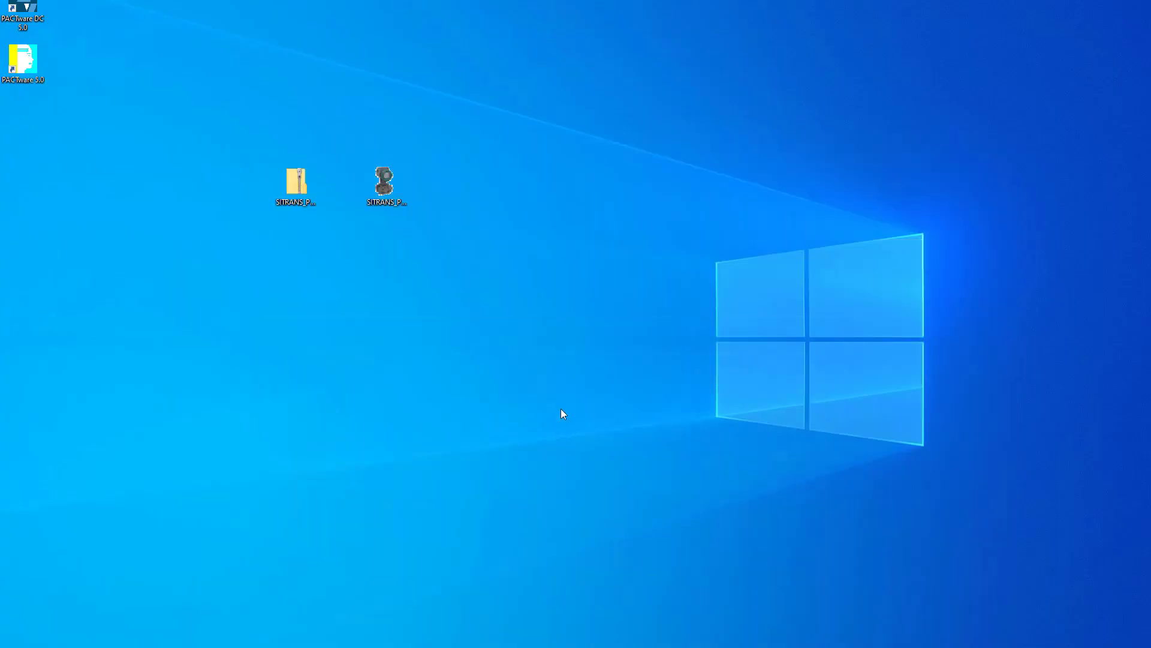
pyautogui.moveTo(428, 376)
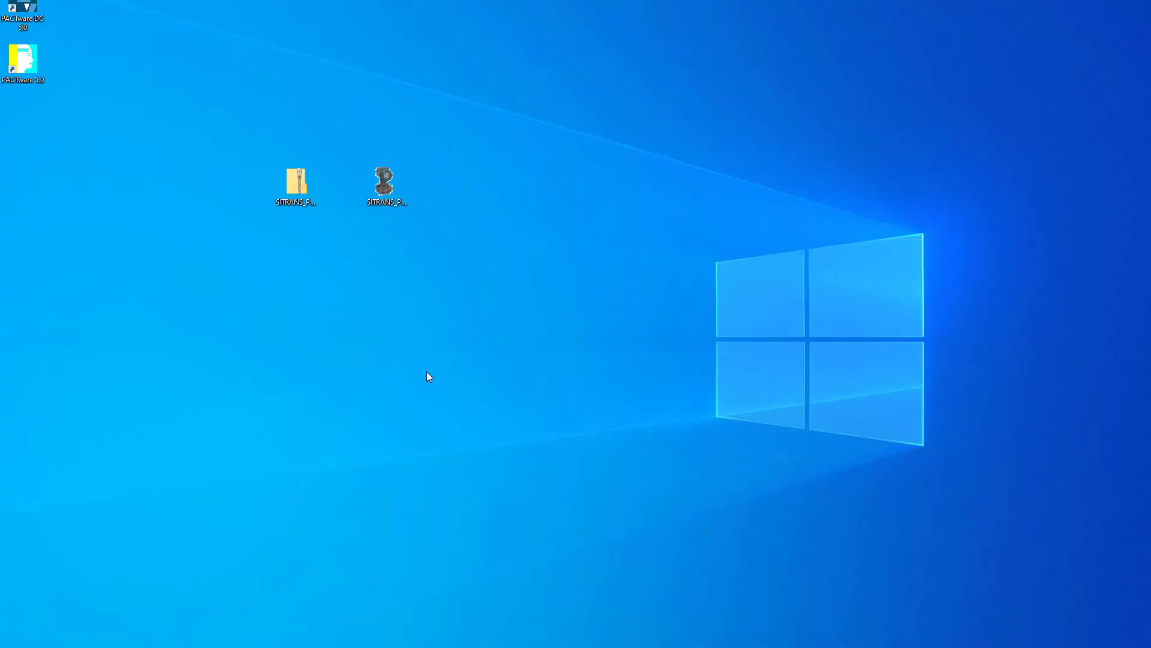
pyautogui.moveTo(388, 310)
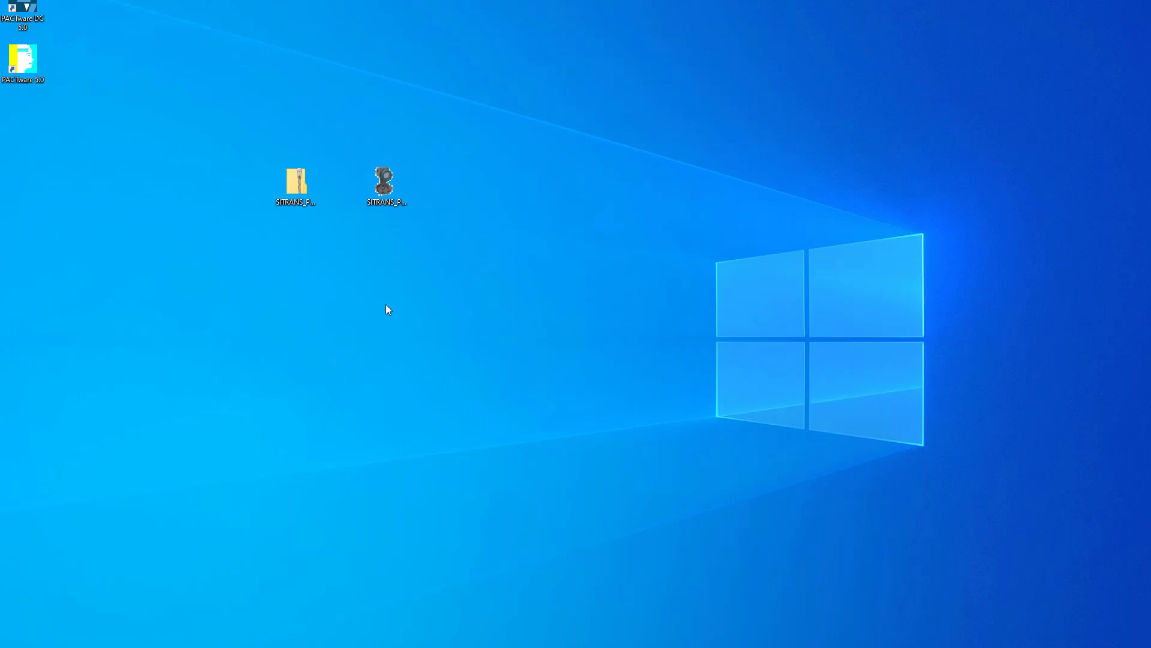
pyautogui.moveTo(415, 320)
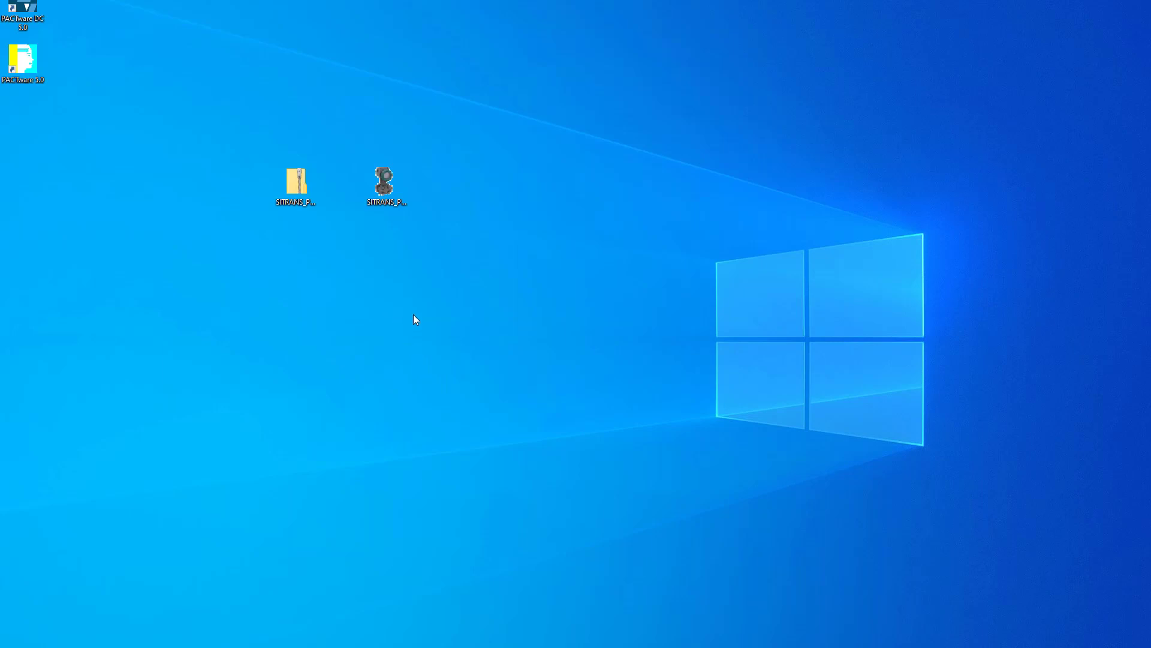
pyautogui.moveTo(410, 316)
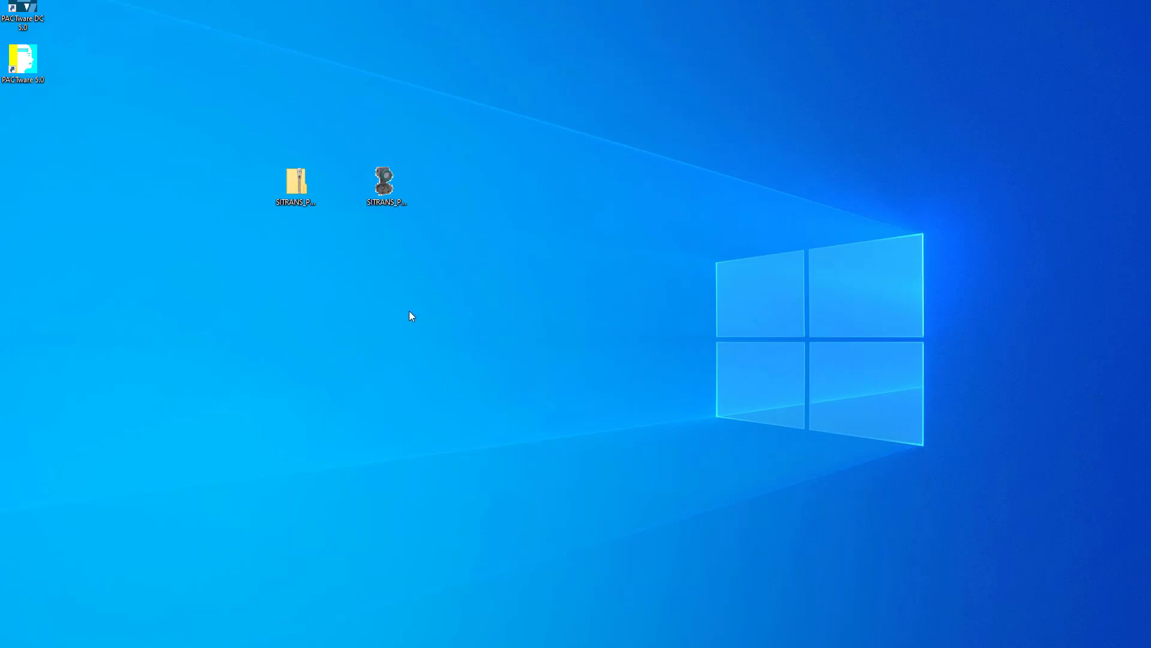
pyautogui.click(386, 182)
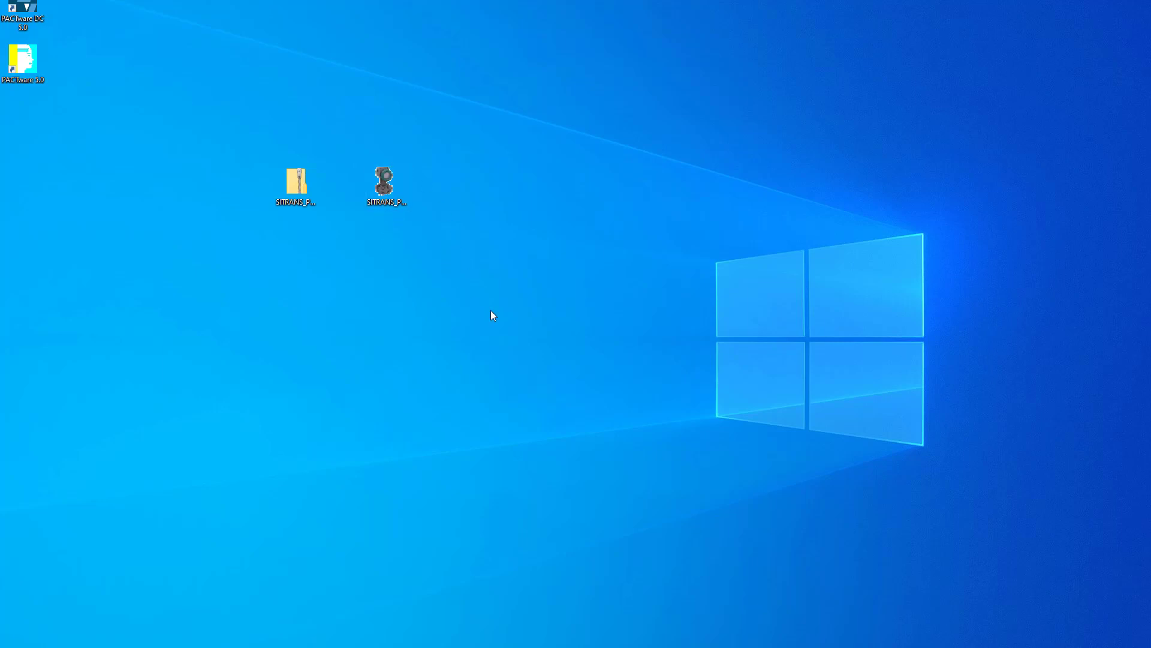
pyautogui.click(385, 180)
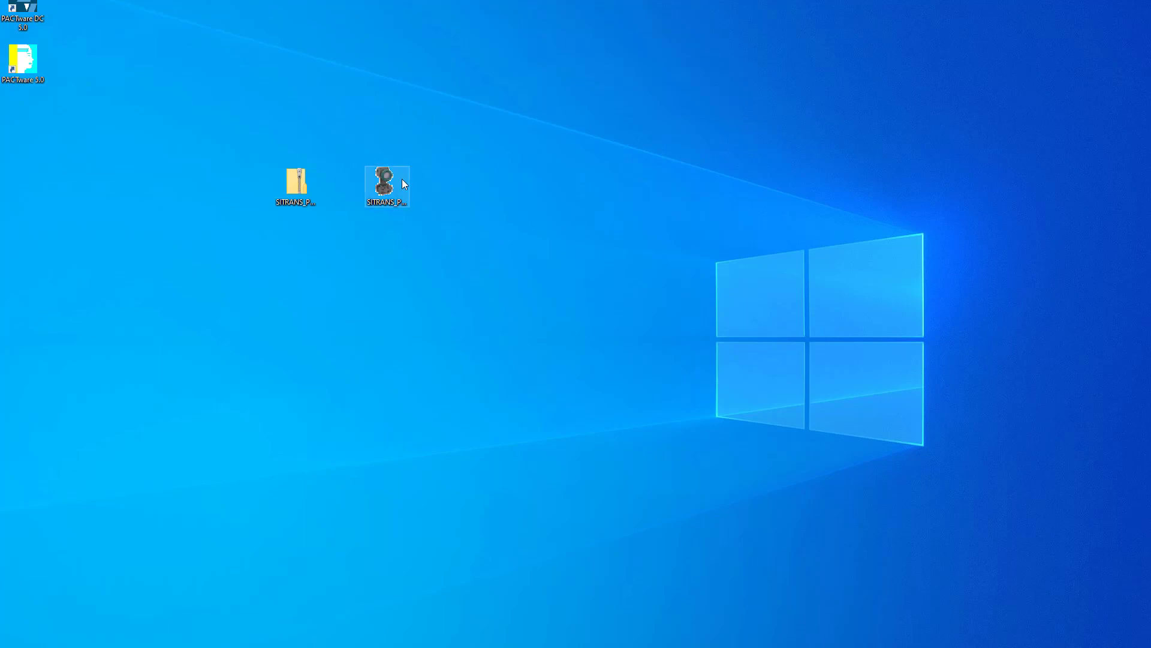